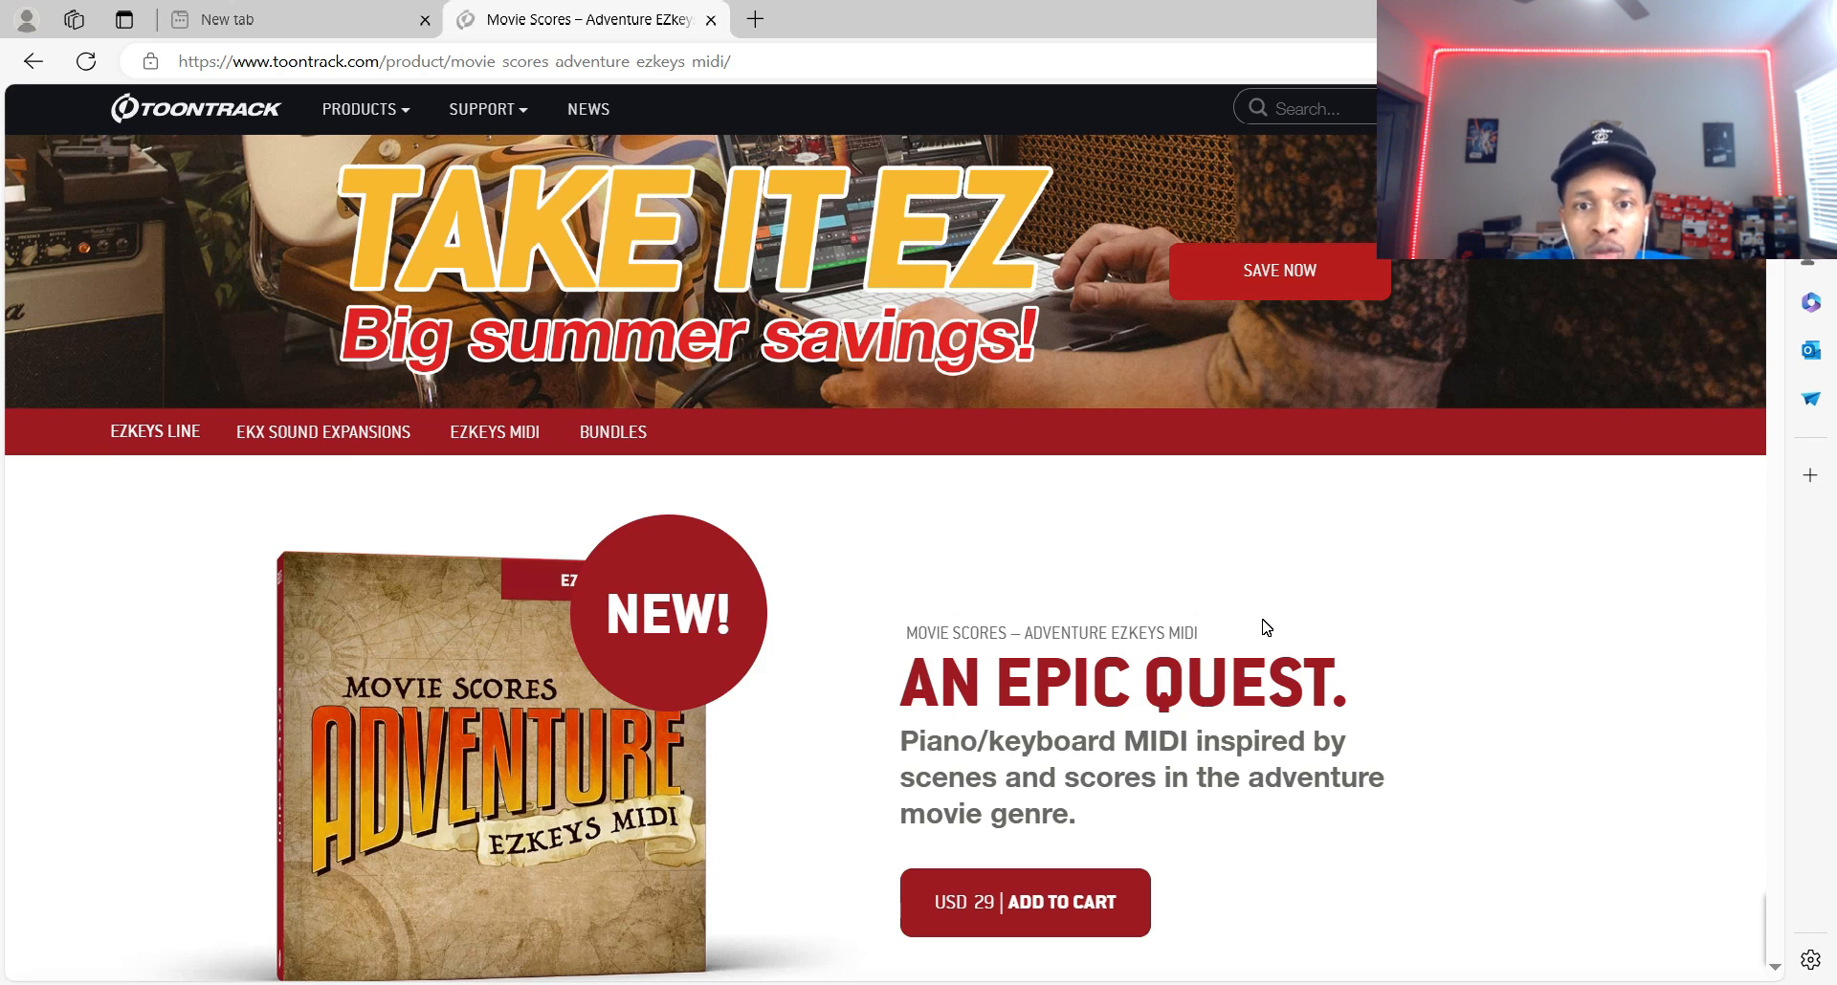
Step: Switch the Session Grand piano to the Lo-Fi Vinyl preset, with tempo at 112
{"action": "scroll", "scroll_direction": "down", "scroll_amount": 3}
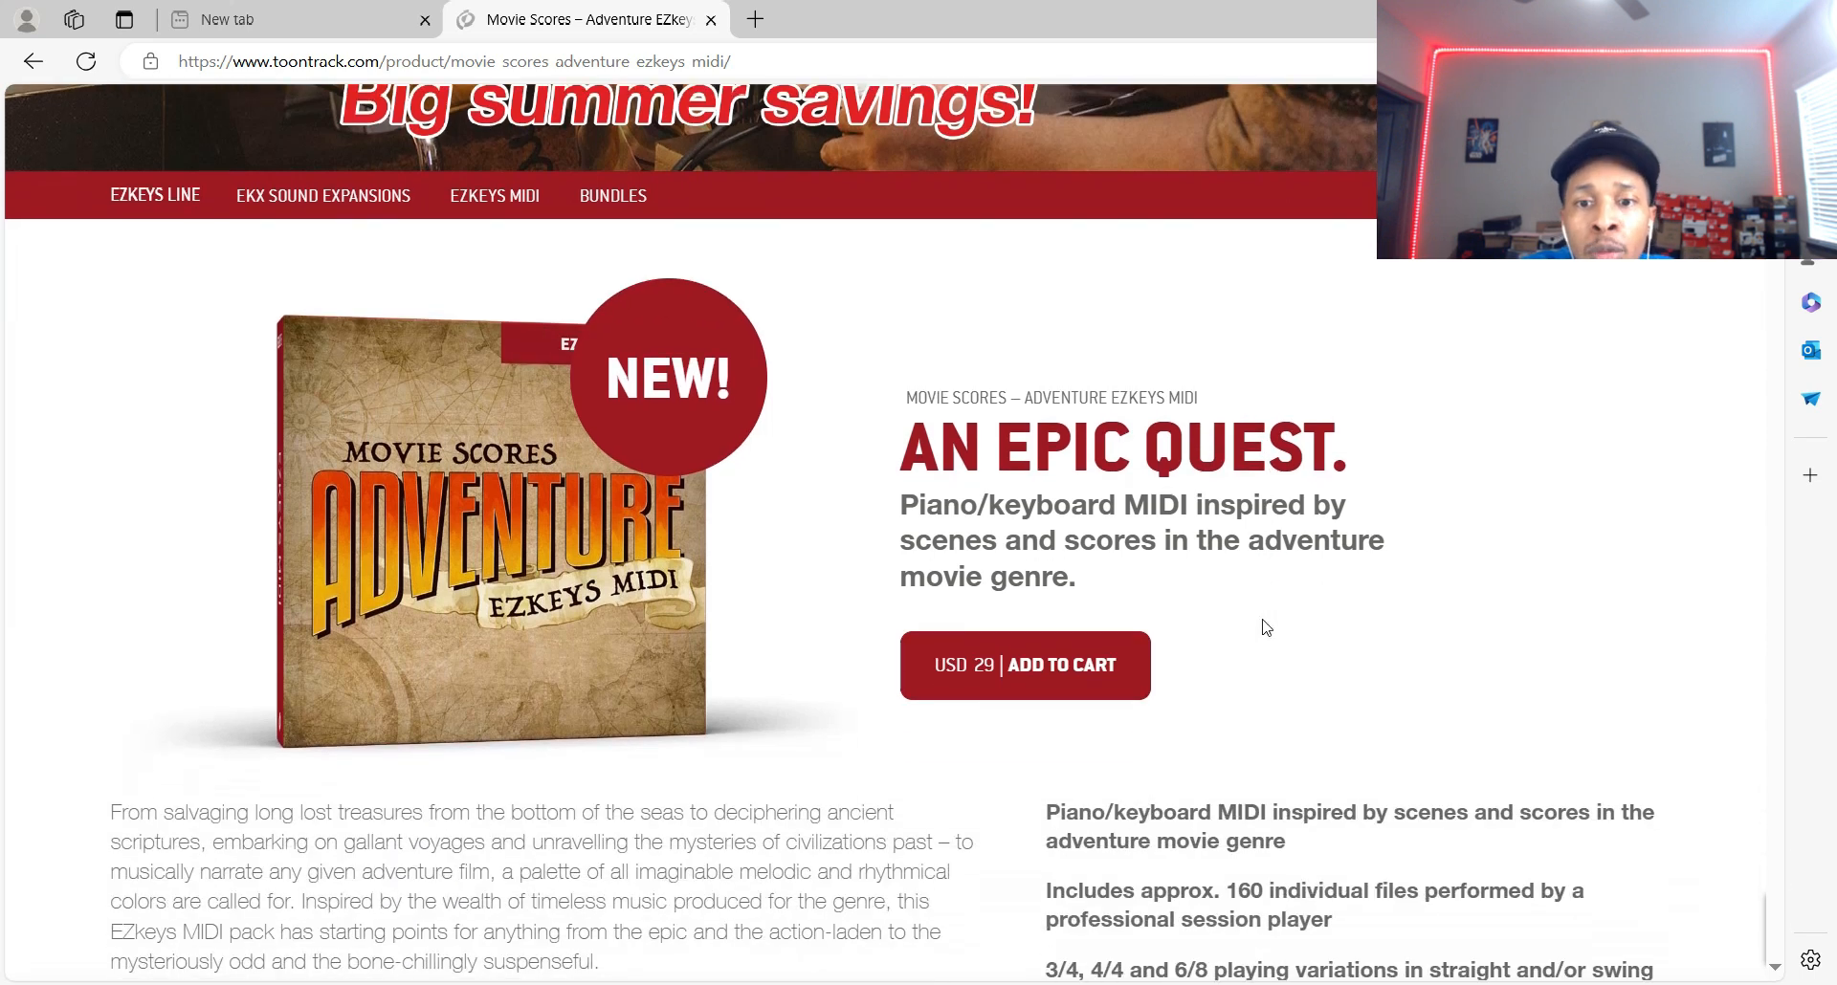
{"action": "scroll", "scroll_direction": "down", "scroll_amount": 3}
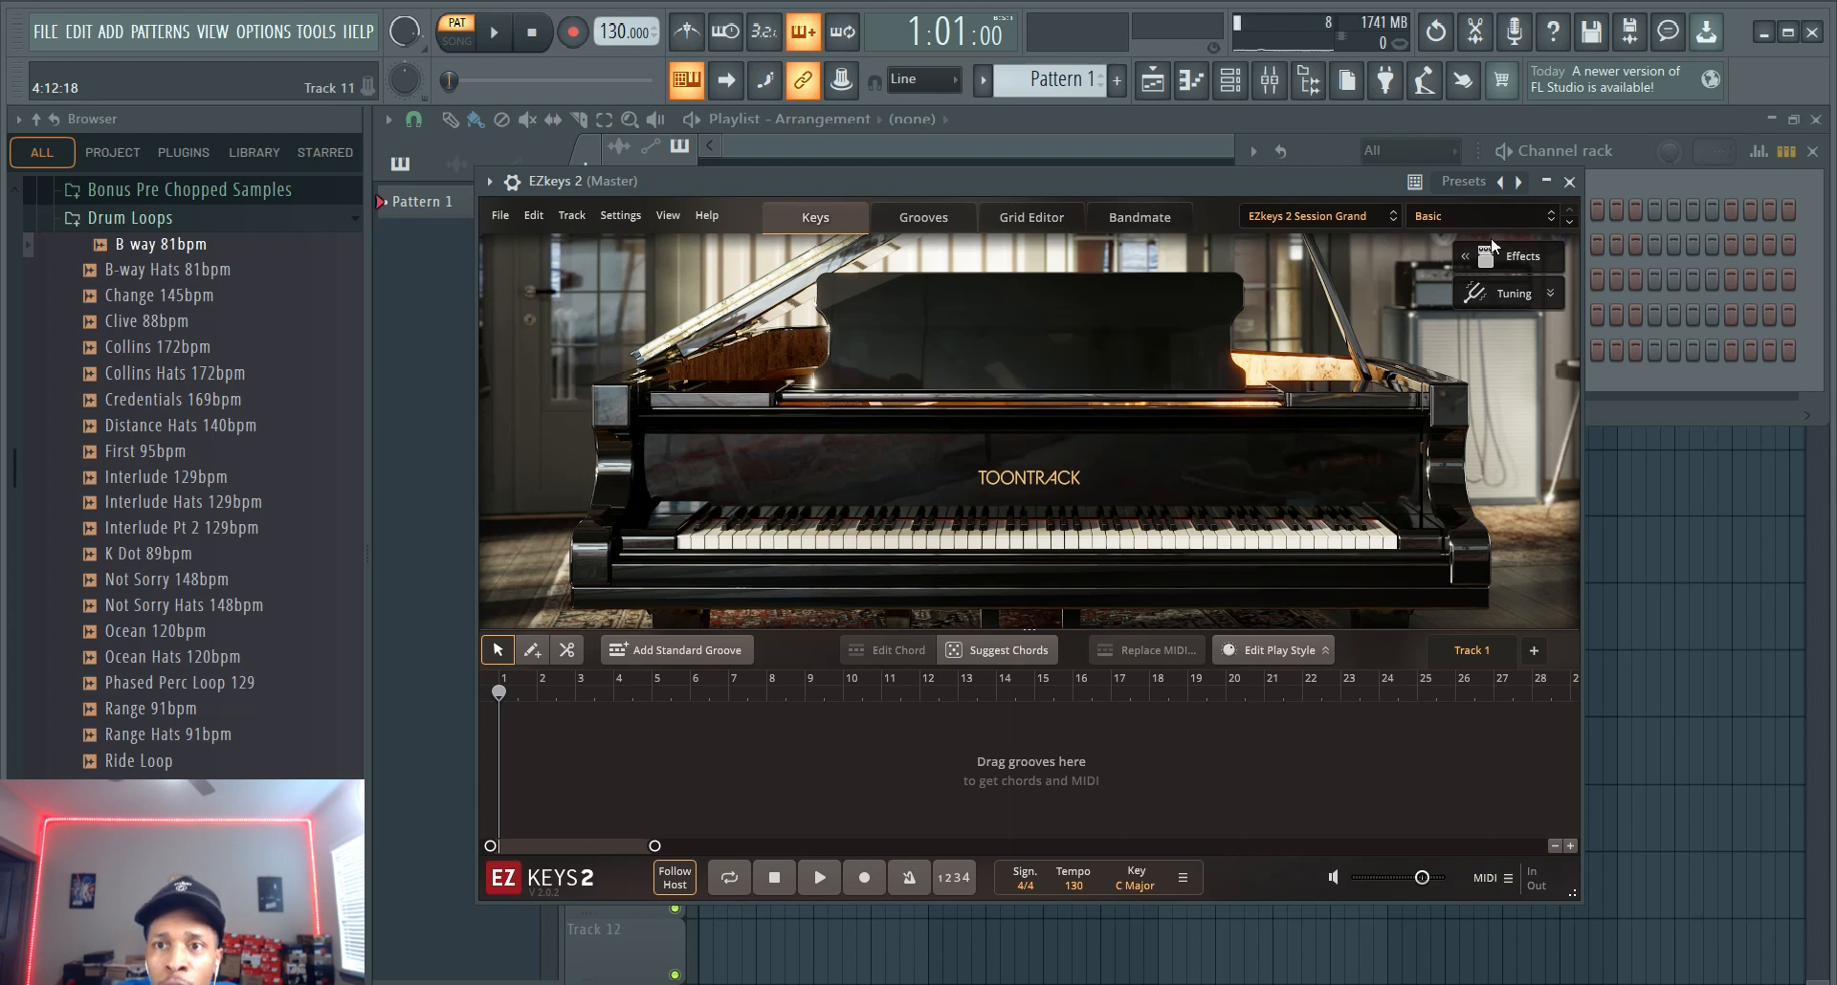
{"action": "left_click", "coordinate": [1482, 215]}
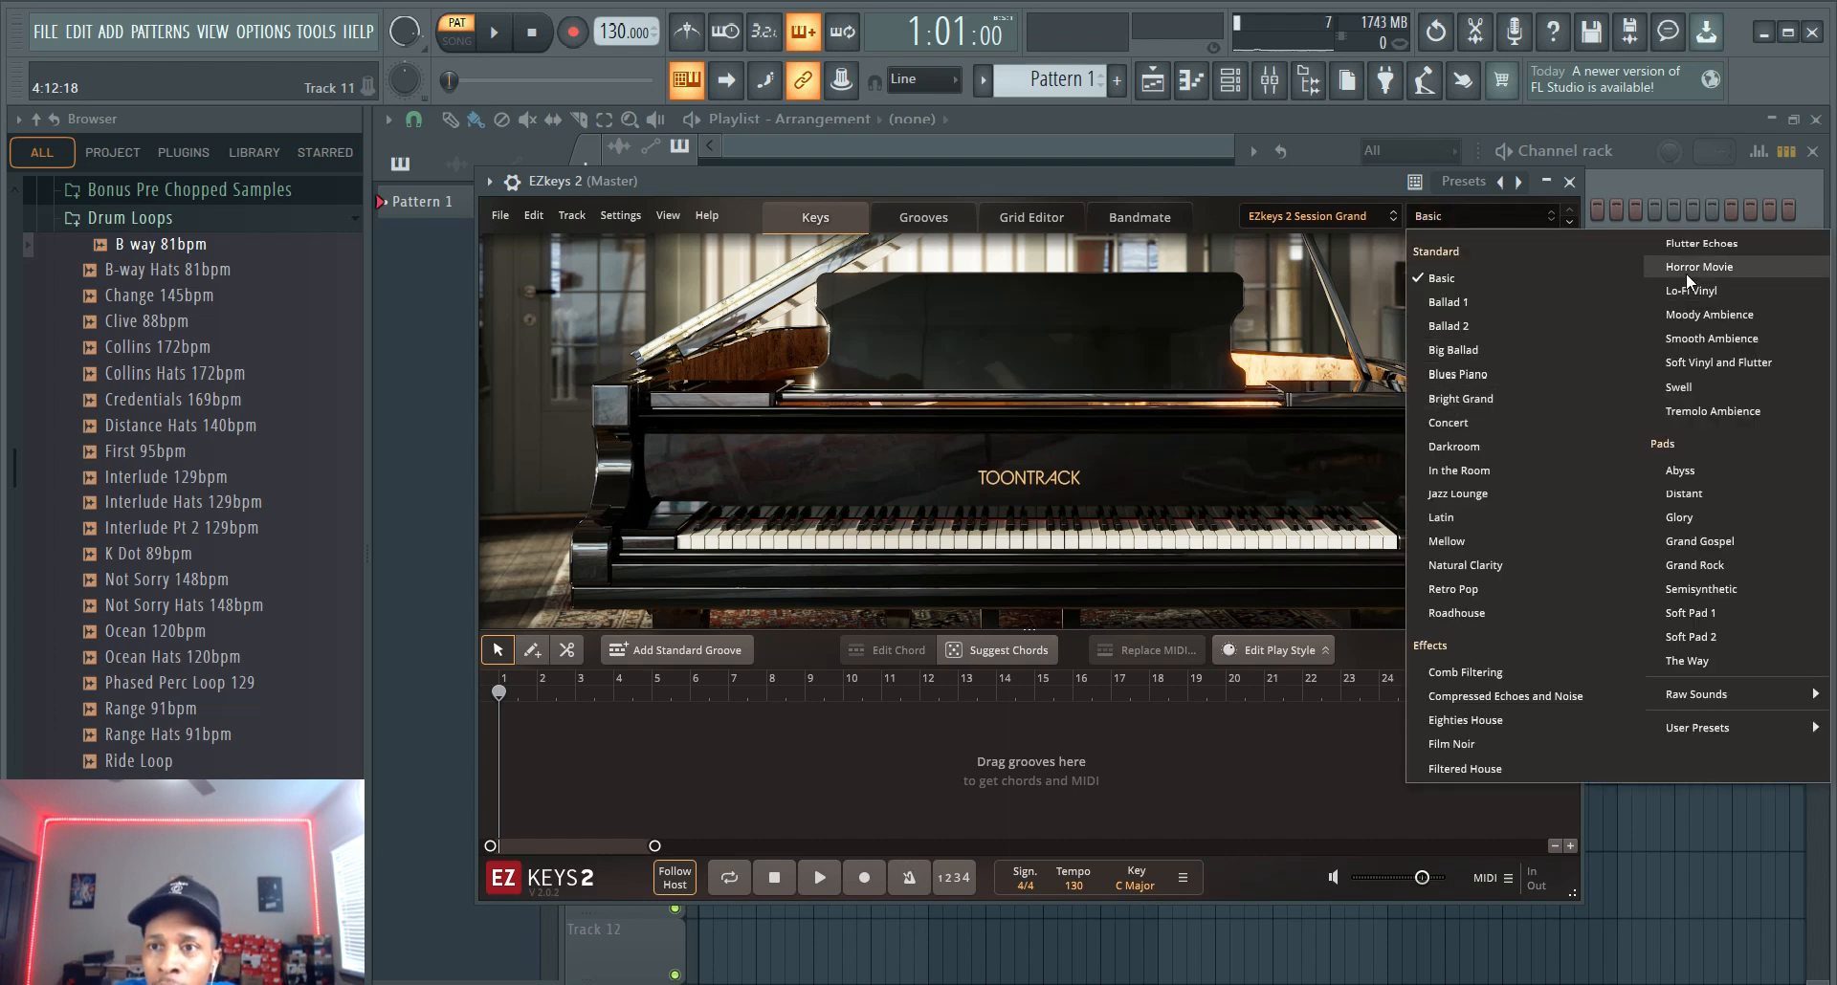
{"action": "mouse_move", "coordinate": [1695, 291]}
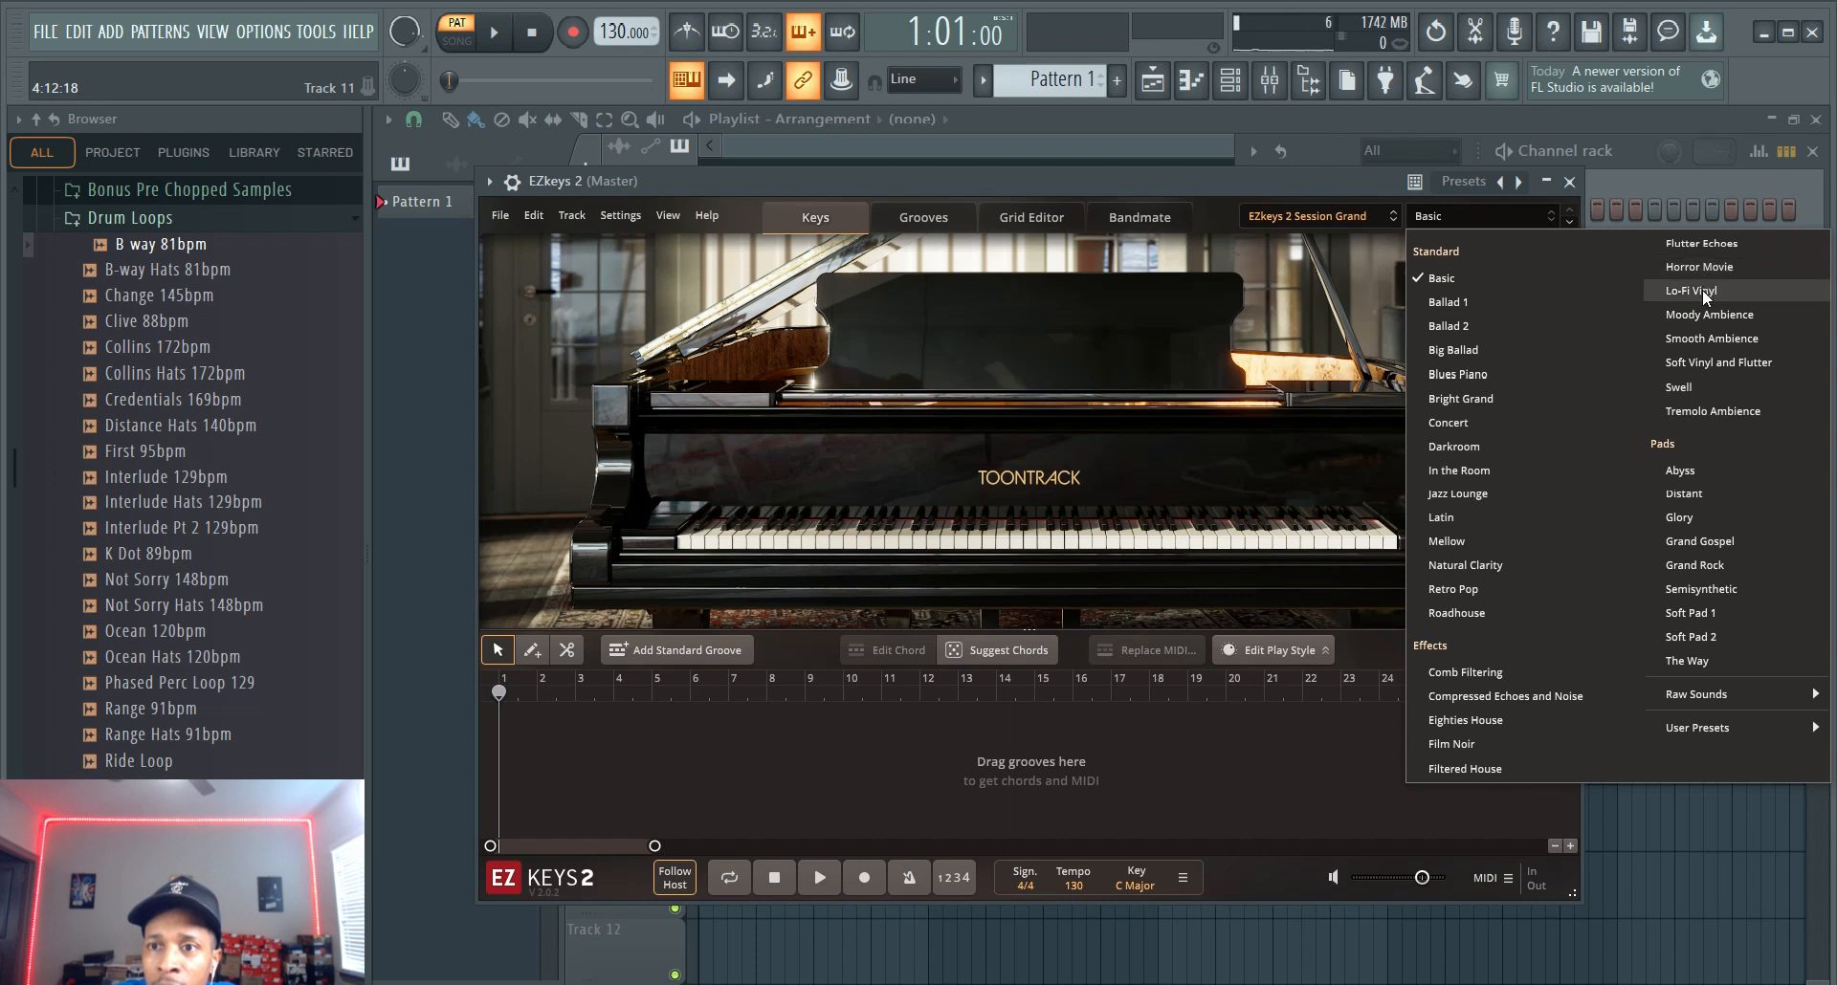
{"action": "left_click", "coordinate": [1690, 291]}
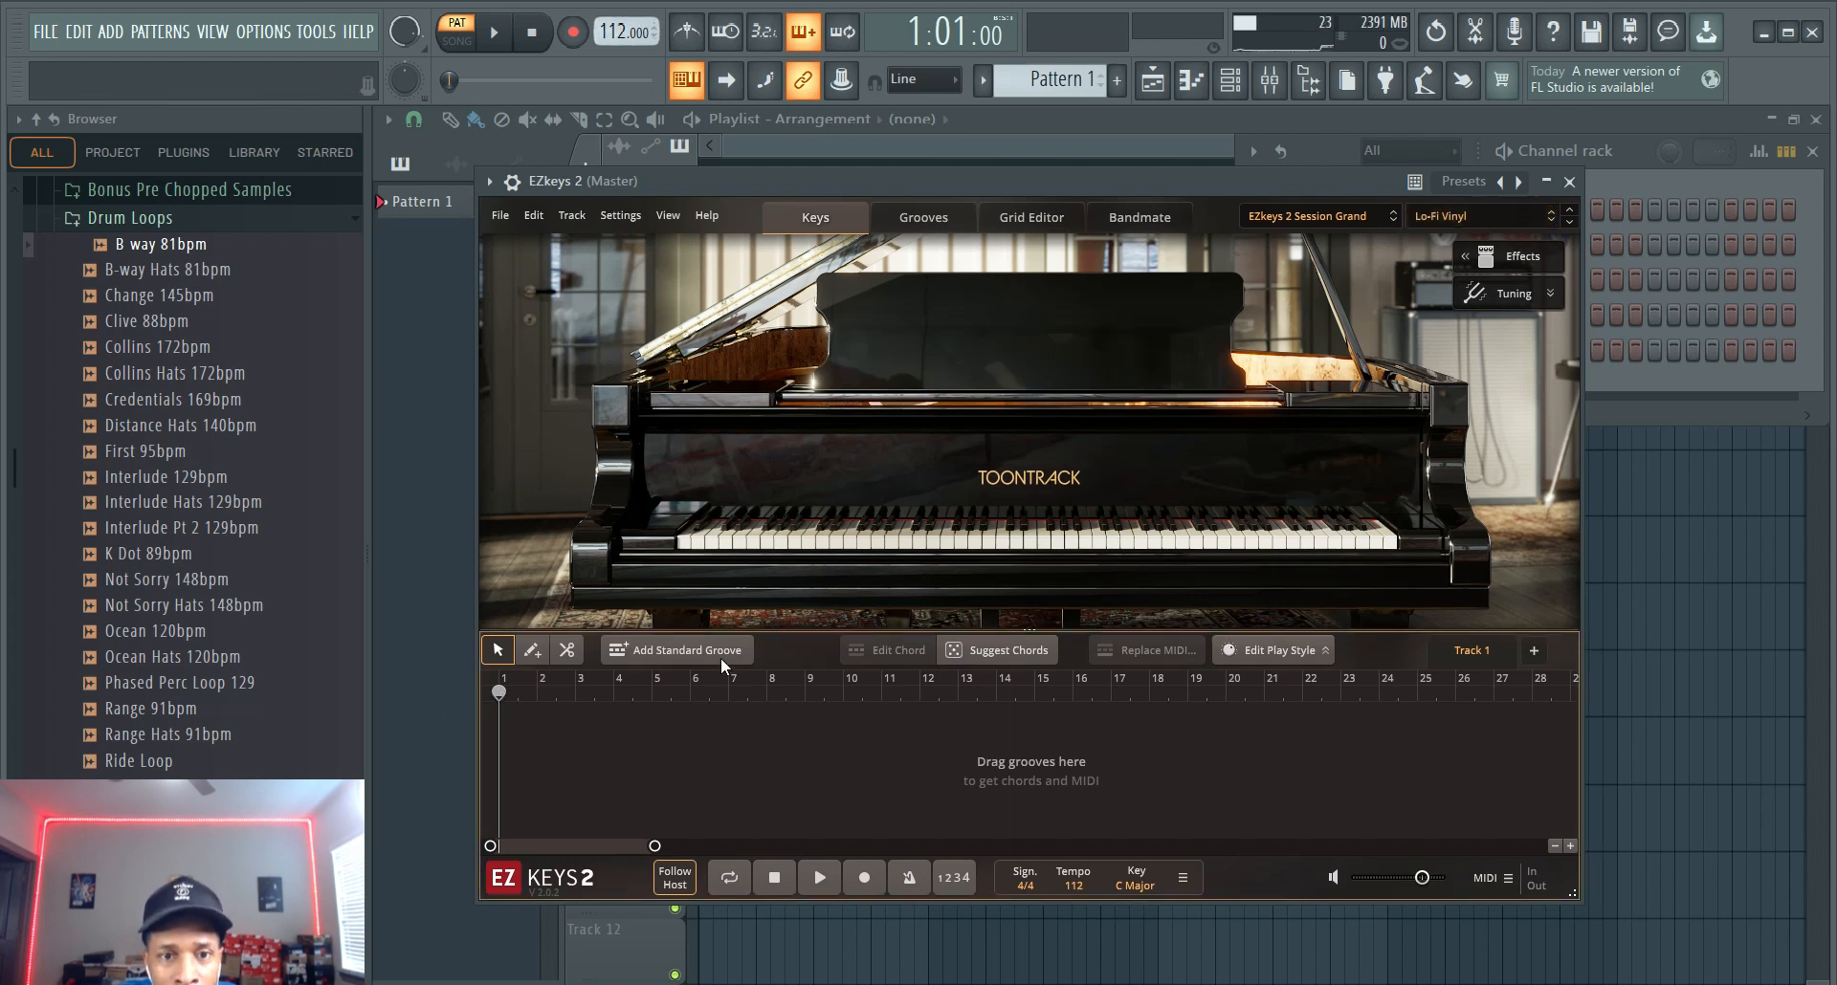
Step: Add a standard Verse groove, trim it to four bars, and set the key to E Minor
{"action": "left_click", "coordinate": [685, 651]}
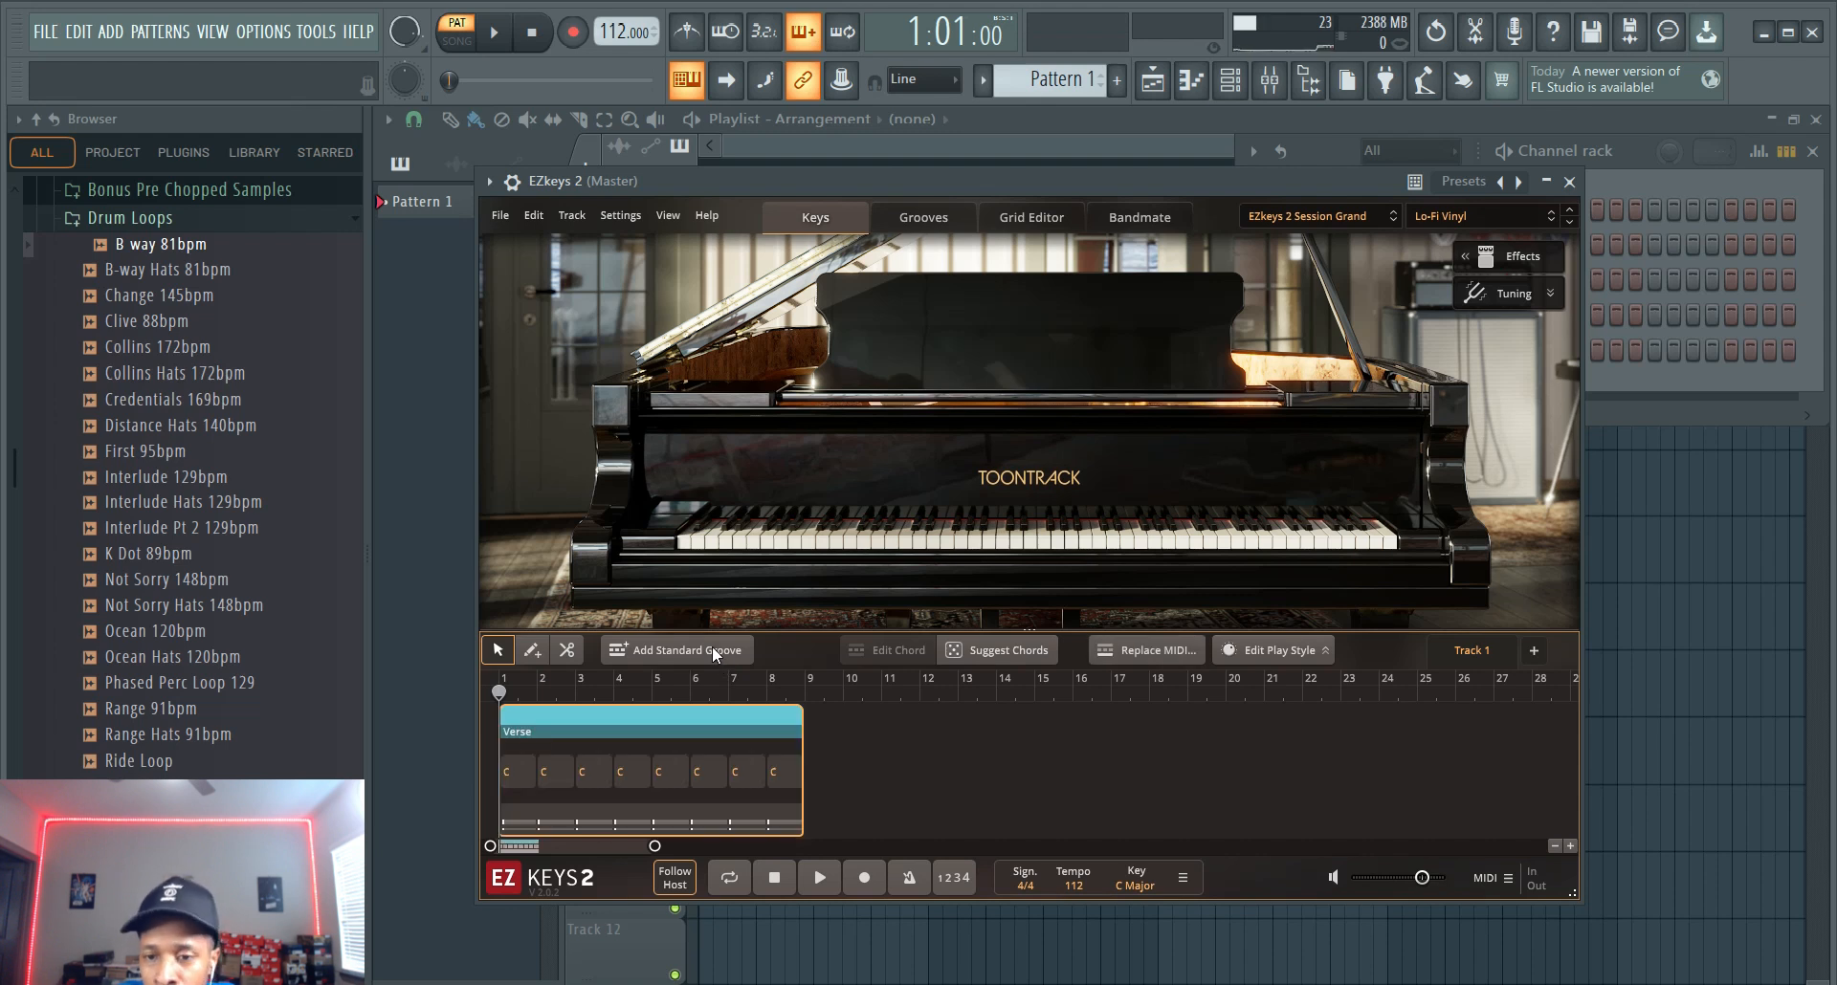
{"action": "mouse_move", "coordinate": [793, 735]}
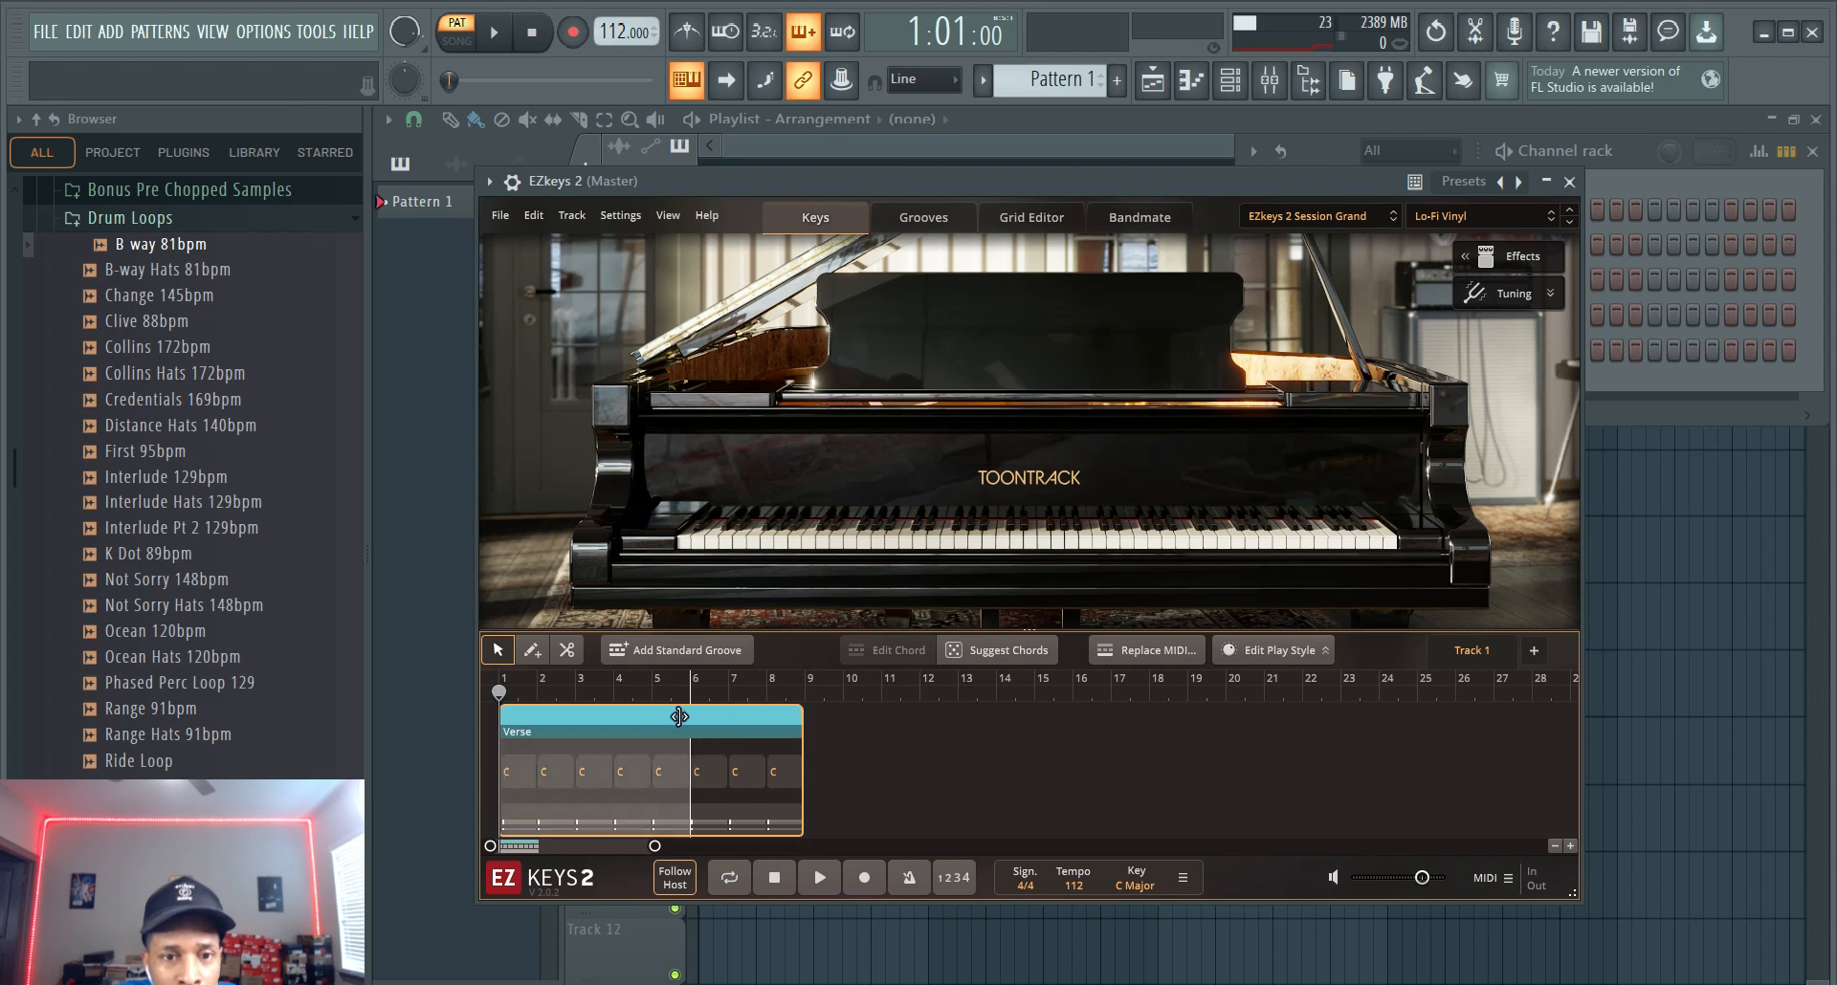
{"action": "left_click_drag", "start_coordinate": [797, 718], "coordinate": [651, 717]}
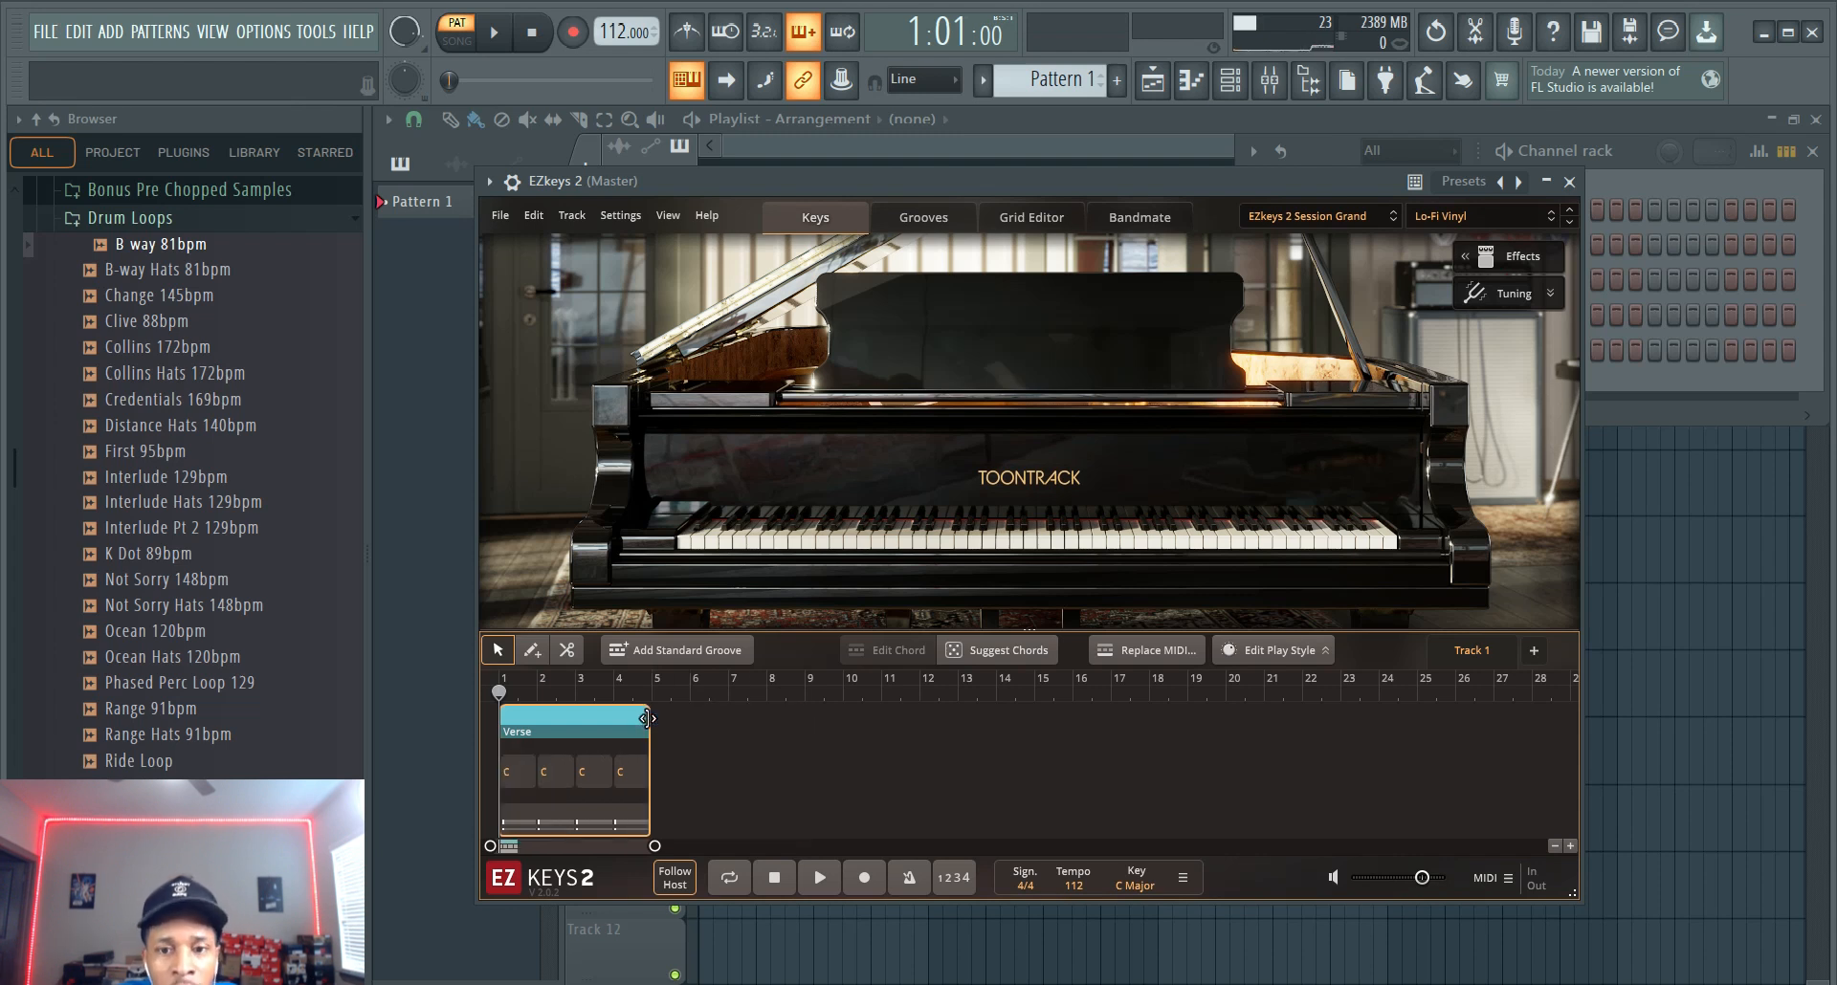
{"action": "left_click", "coordinate": [1138, 885]}
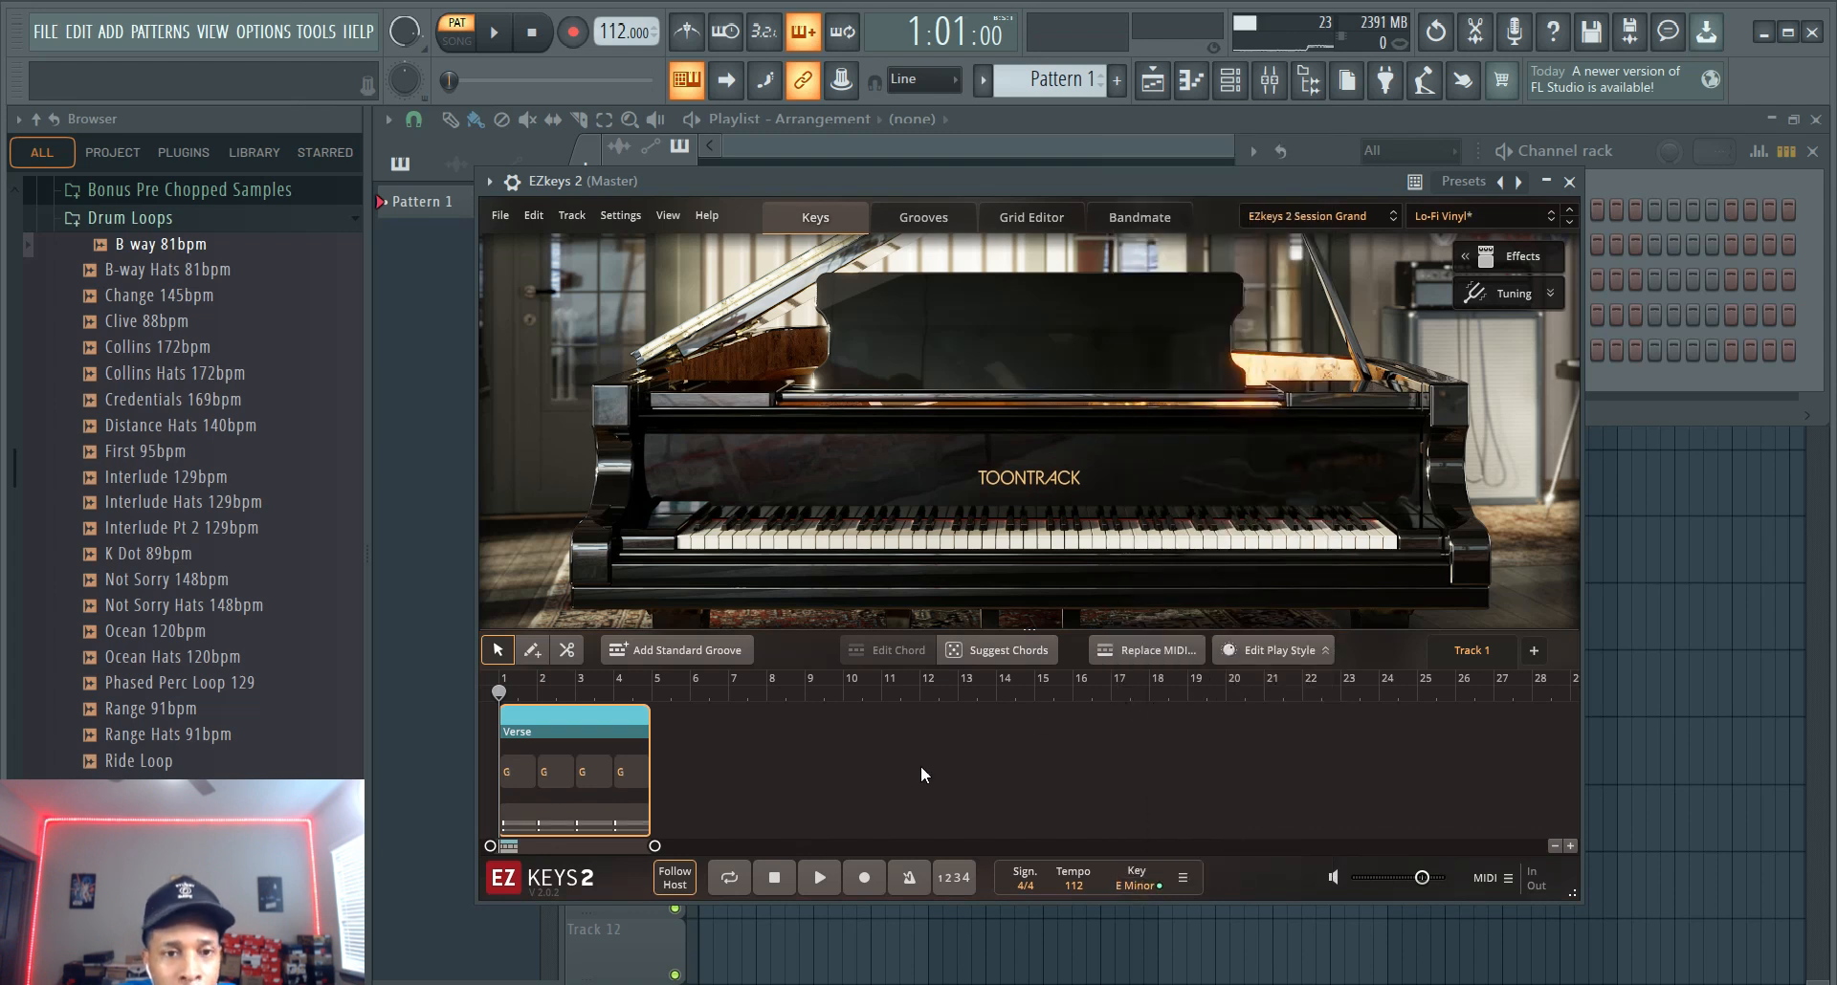
{"action": "mouse_move", "coordinate": [662, 650]}
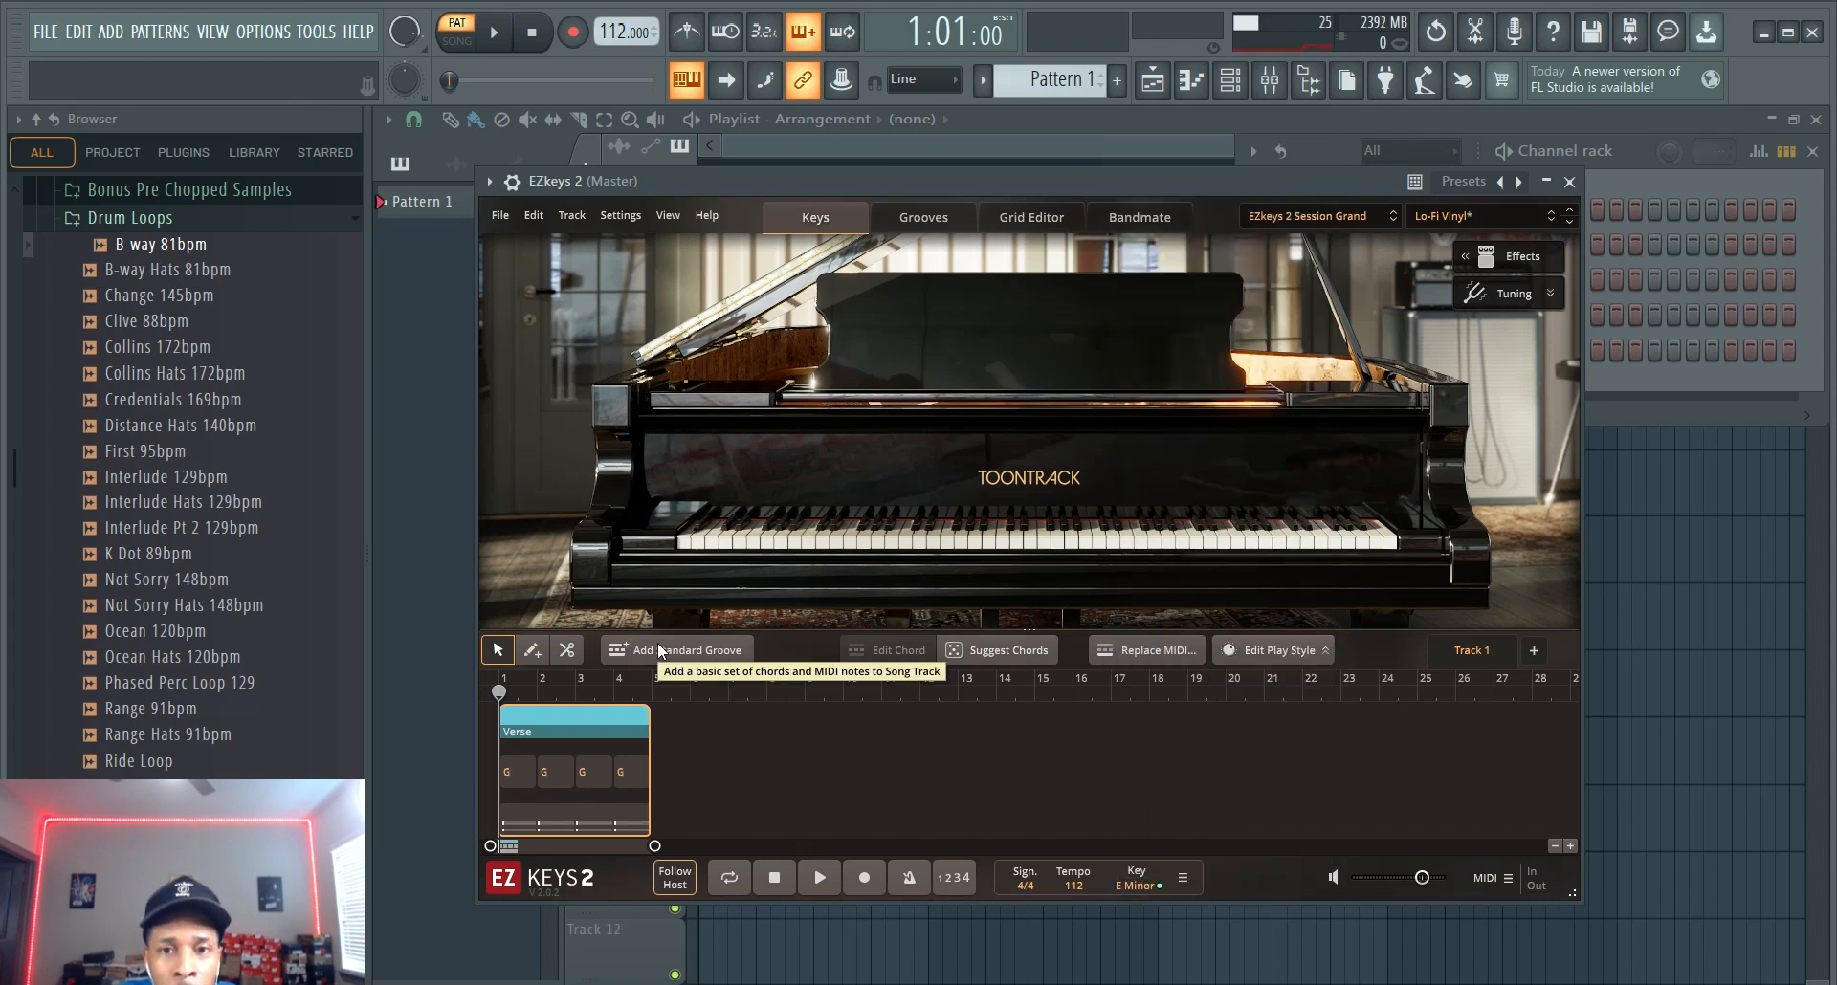
{"action": "mouse_move", "coordinate": [1146, 650]}
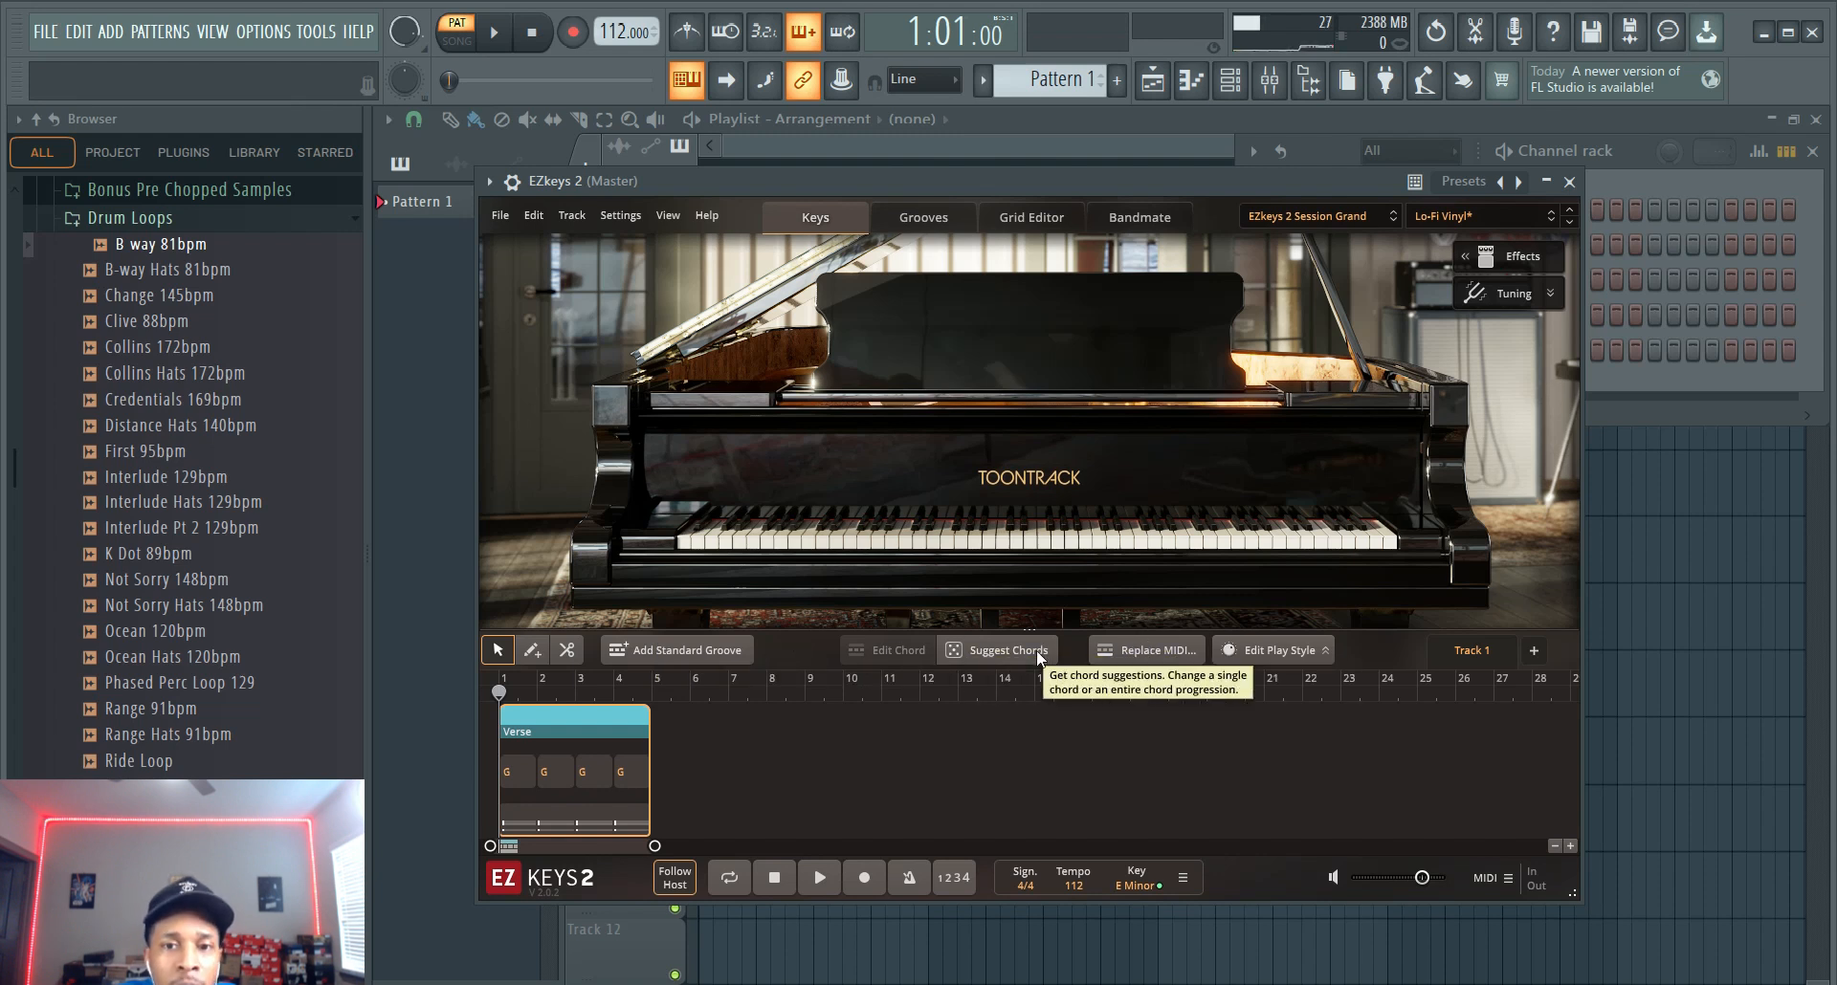
Step: Bring up chord suggestions for the Verse using the Cinematic genre
{"action": "left_click", "coordinate": [996, 651]}
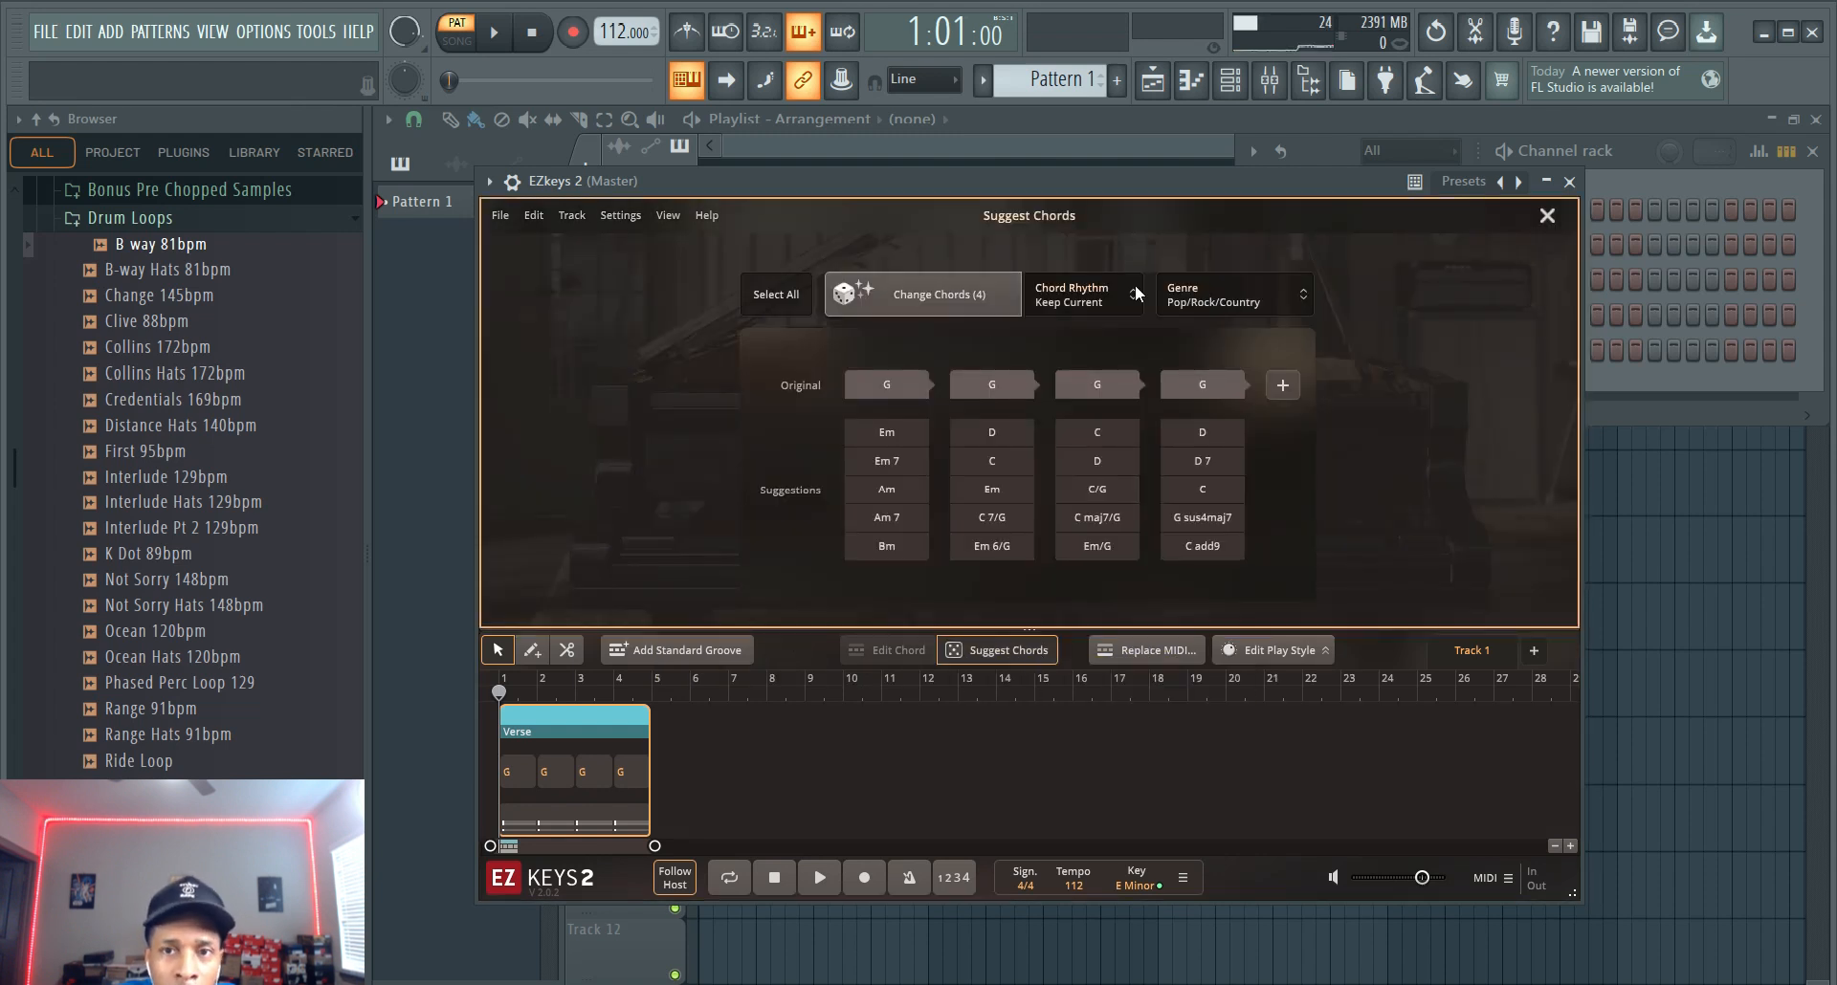
{"action": "left_click", "coordinate": [1233, 294]}
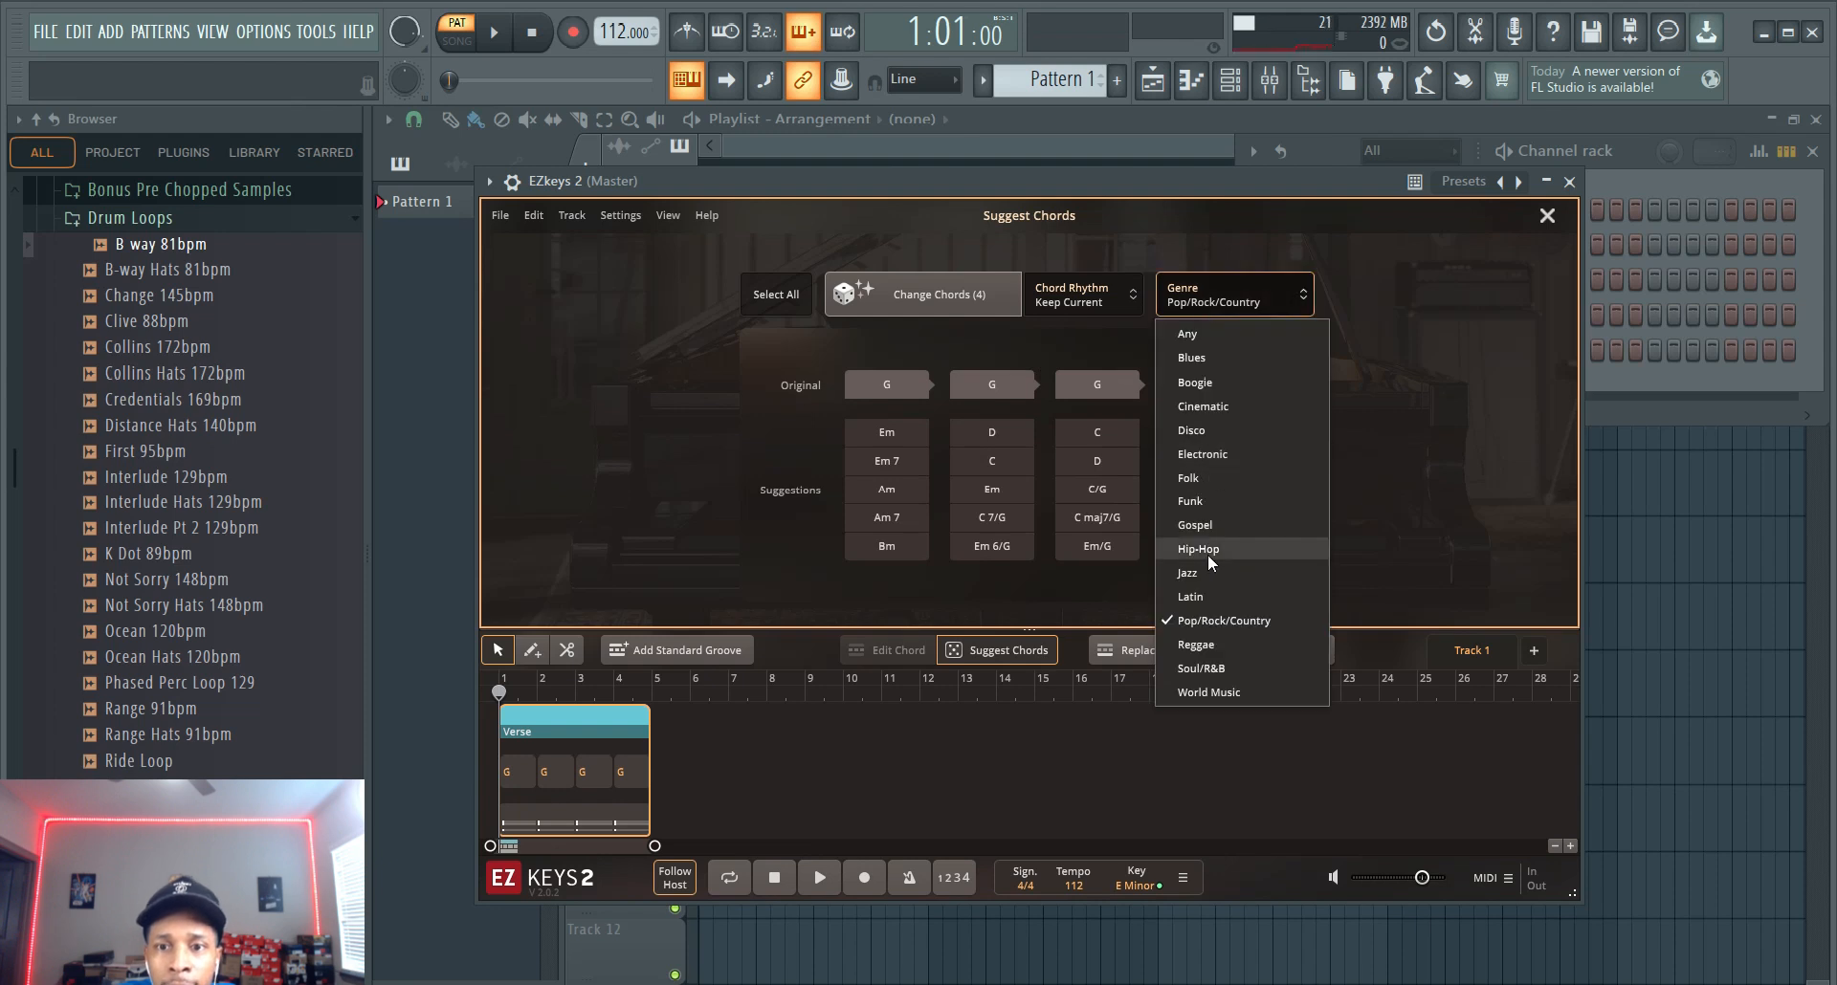
{"action": "left_click", "coordinate": [1201, 406]}
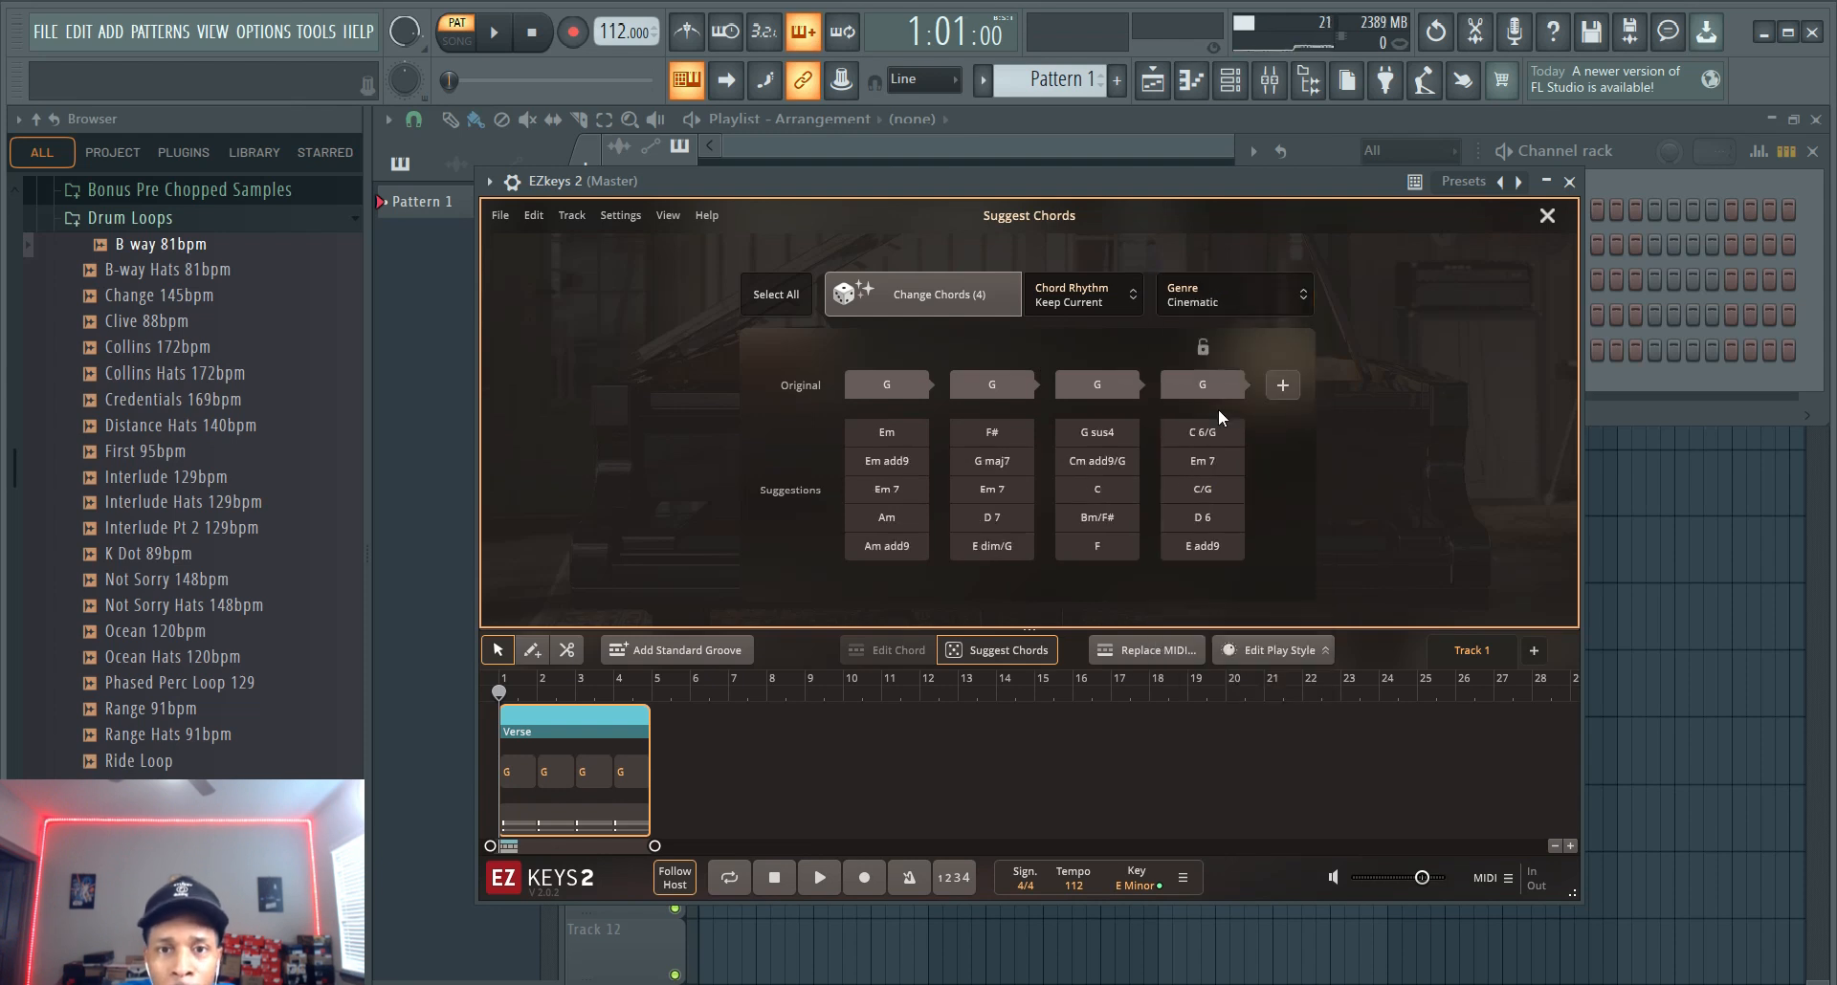
Step: Choose Em, D add9/F#, G maj7 and C add9/G, then play the progression
{"action": "left_click", "coordinate": [887, 433]}
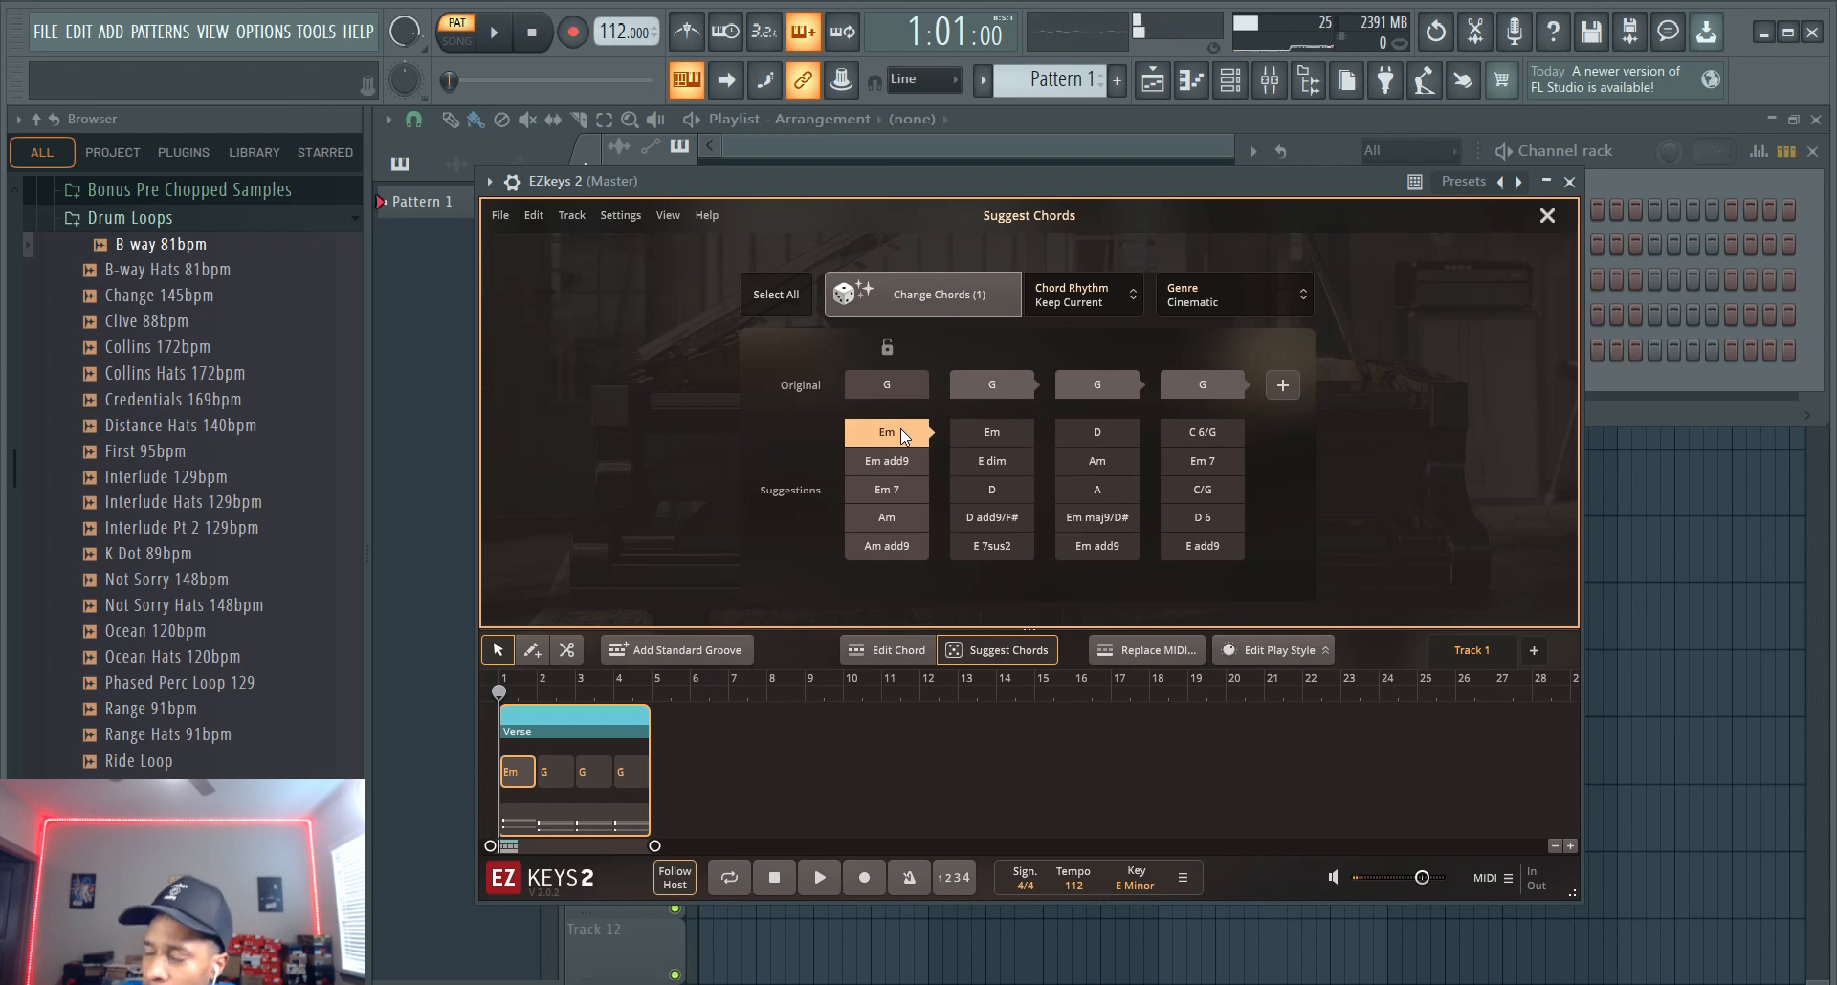
{"action": "left_click", "coordinate": [991, 518]}
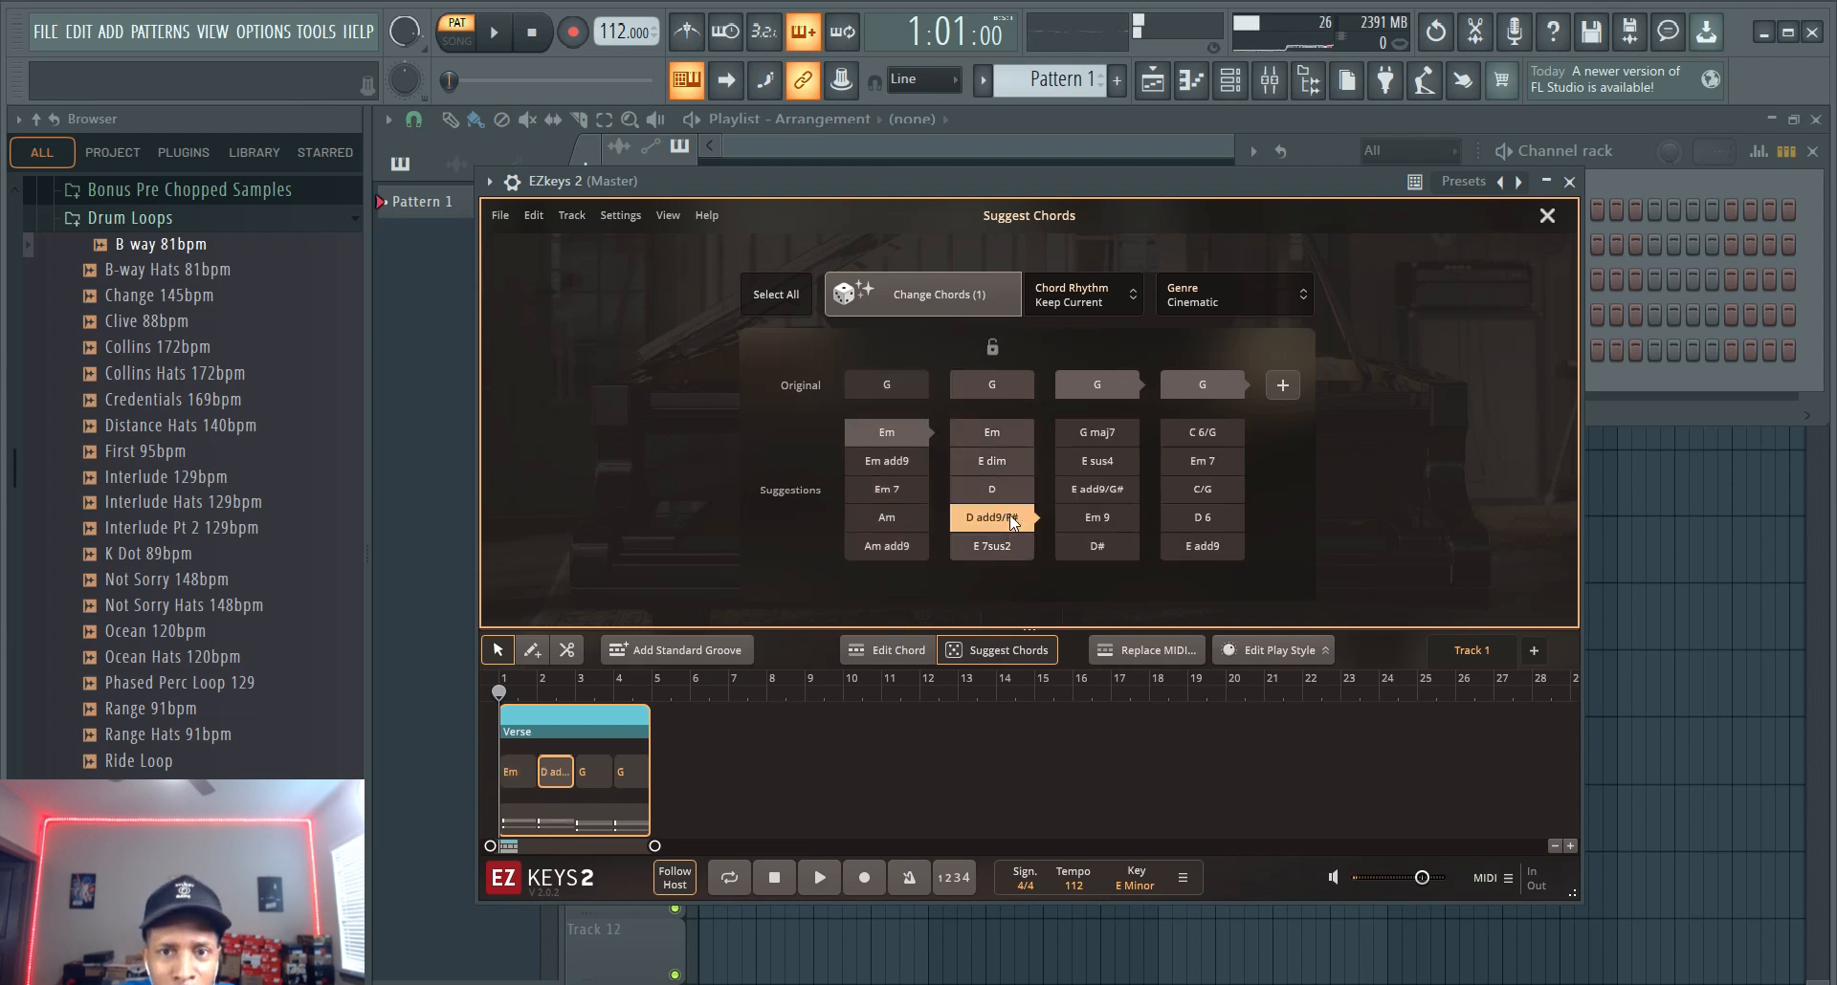
{"action": "left_click", "coordinate": [1096, 432]}
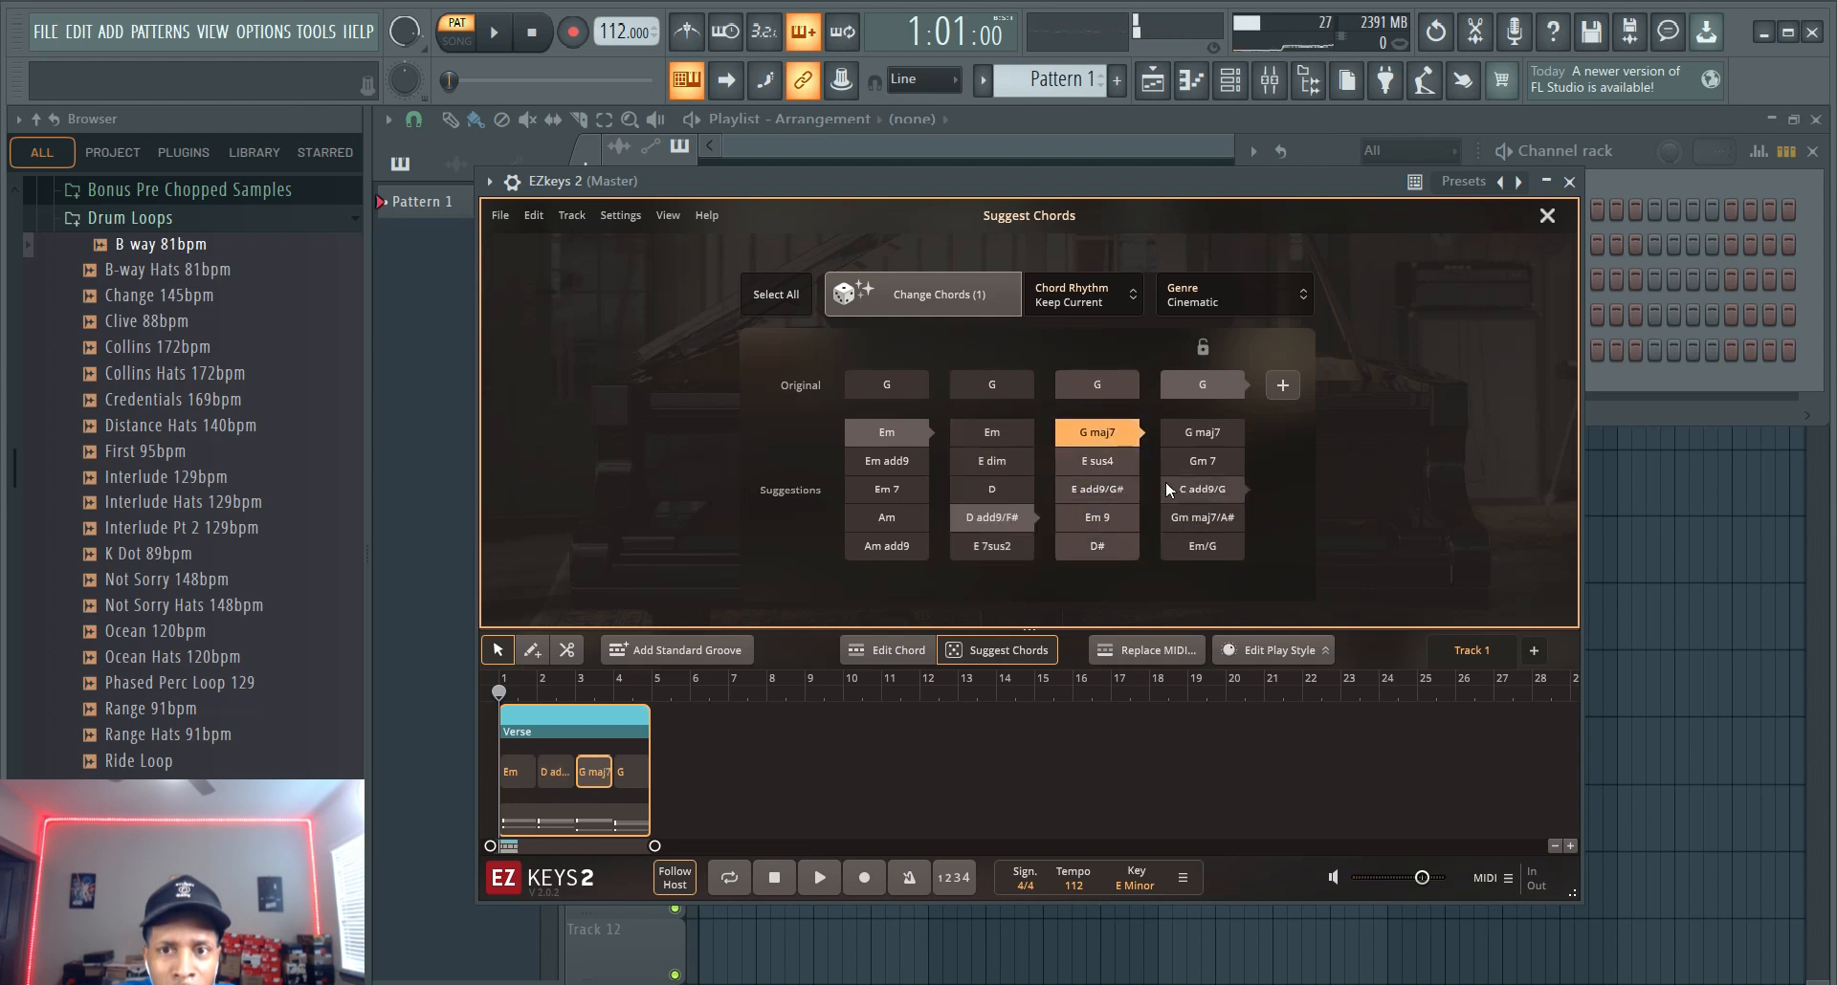
{"action": "left_click", "coordinate": [1200, 489]}
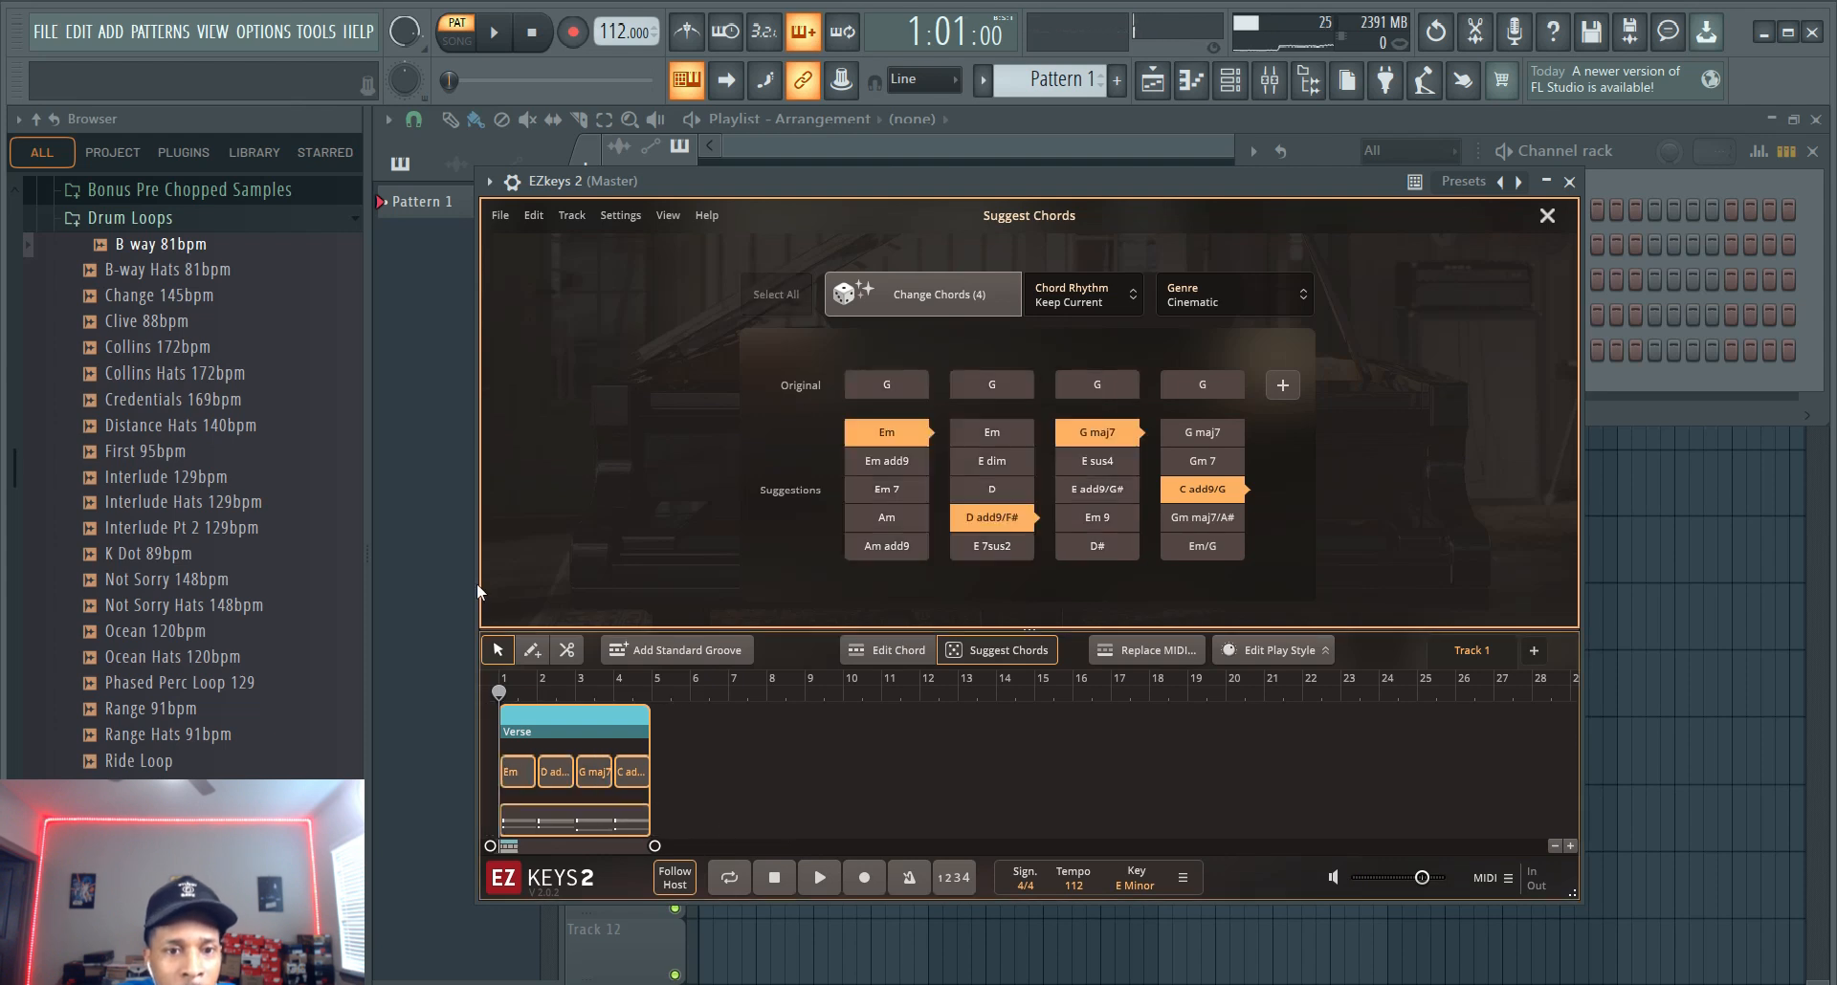
{"action": "left_click", "coordinate": [818, 877]}
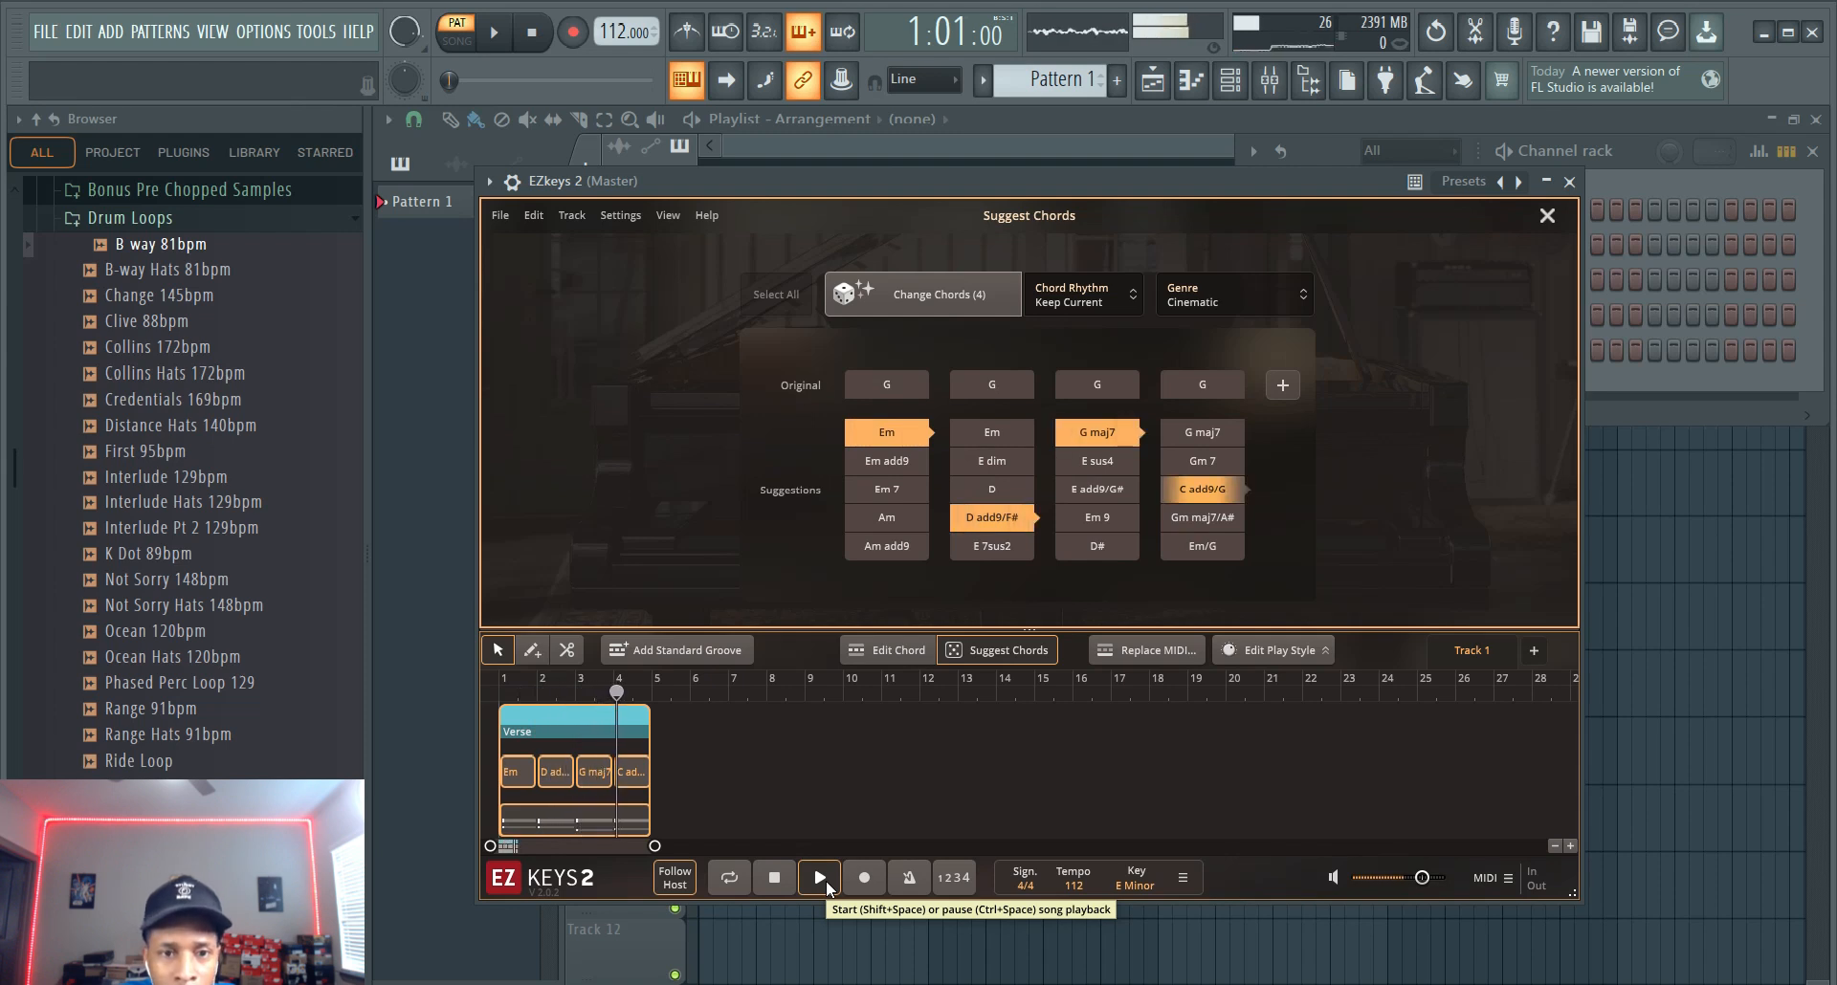
{"action": "left_click", "coordinate": [818, 876]}
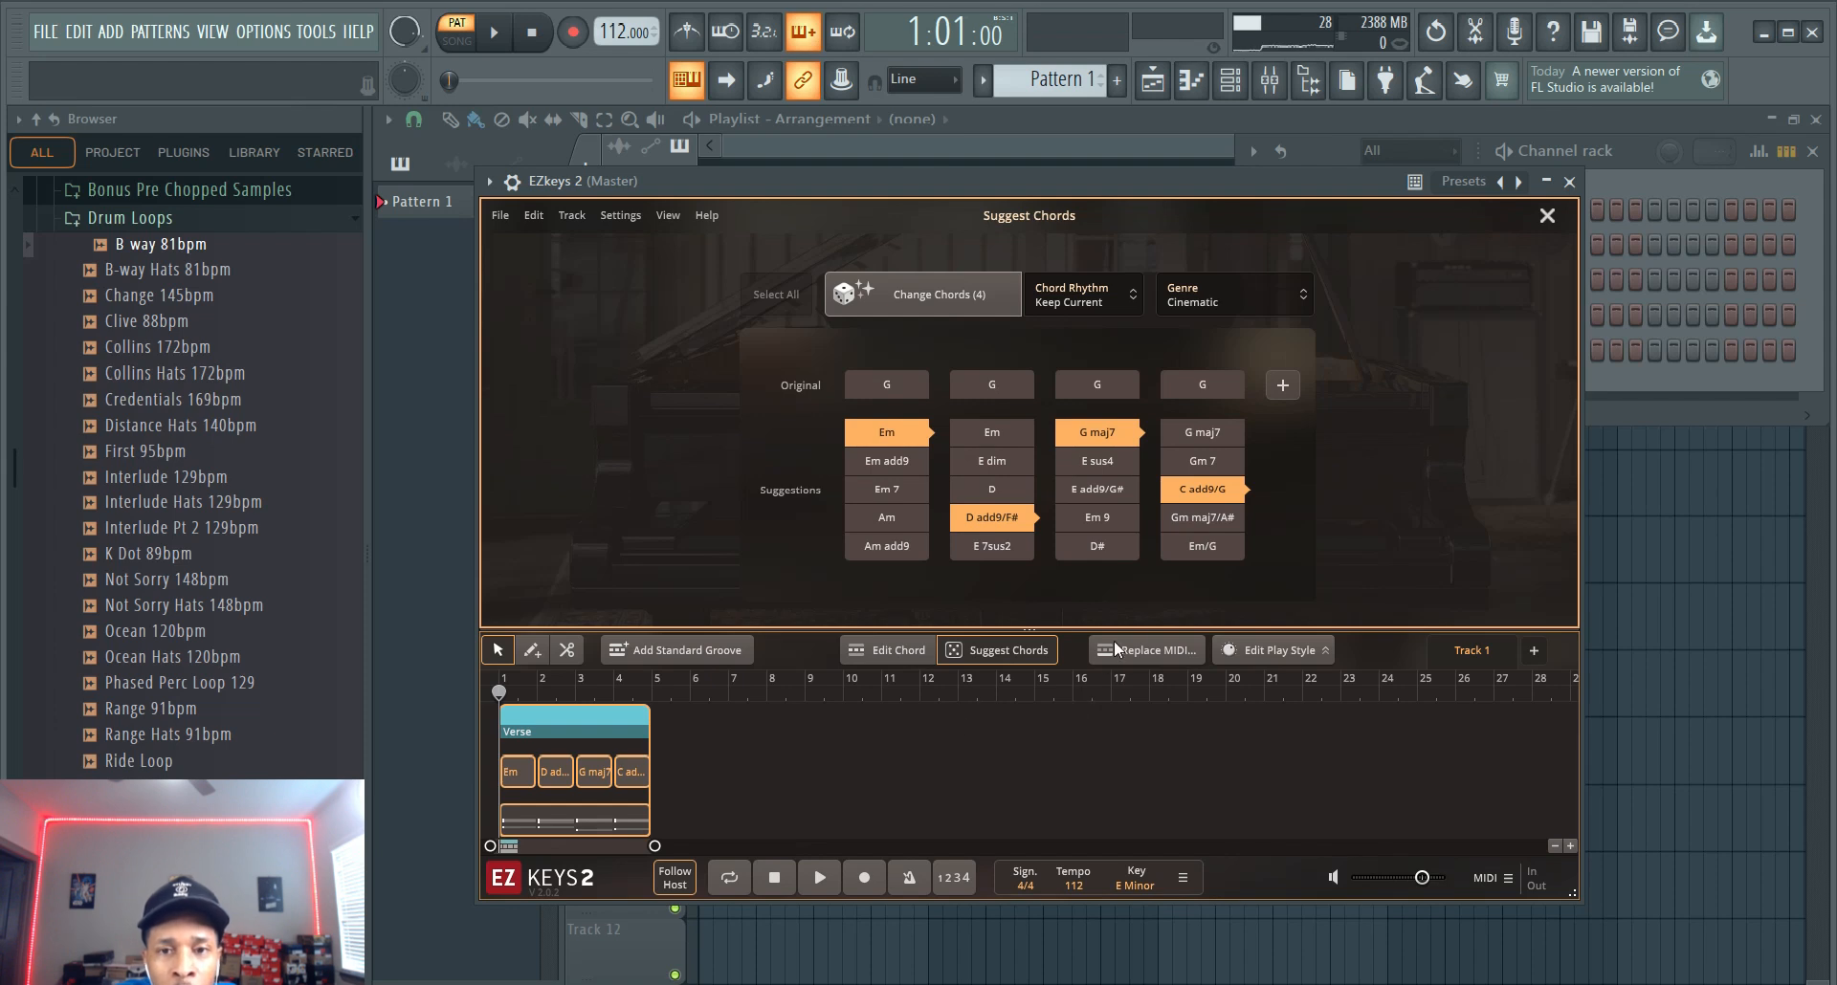
{"action": "left_click", "coordinate": [1146, 651]}
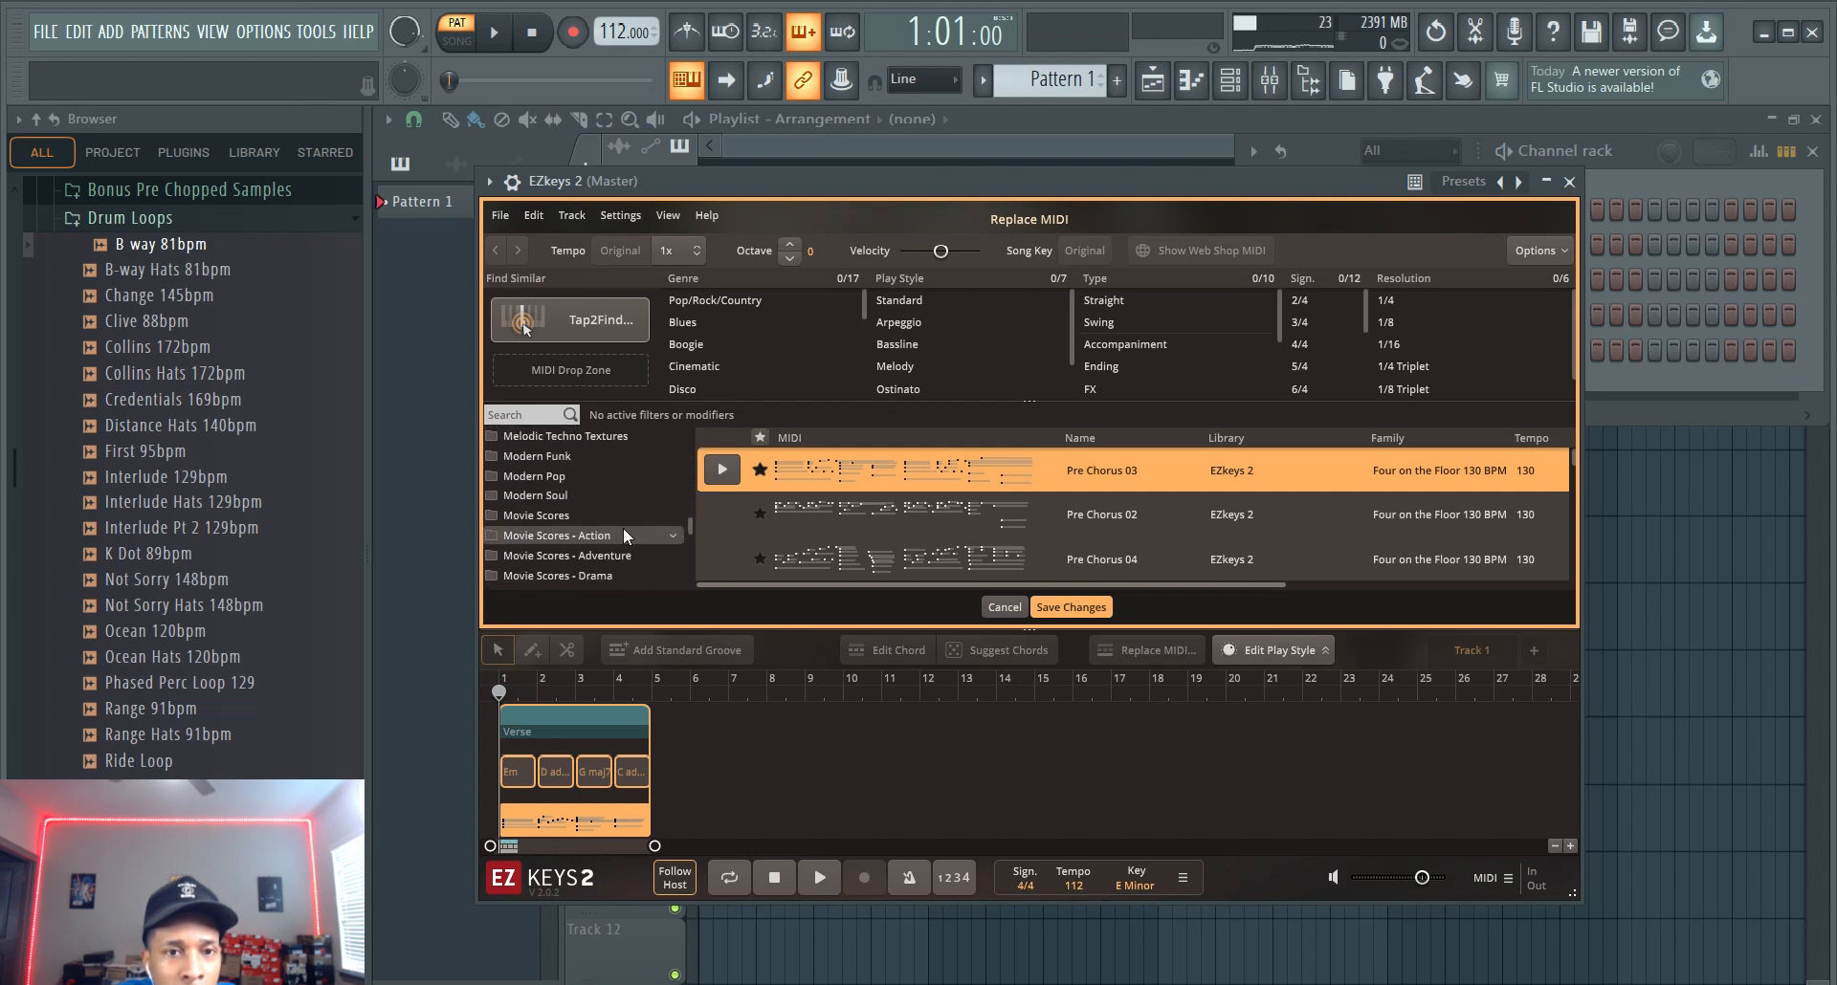
Step: Audition Adventure grooves Bridge 01, Bridge 02, Bridge 04 and Main Theme 01
{"action": "left_click", "coordinate": [560, 556]}
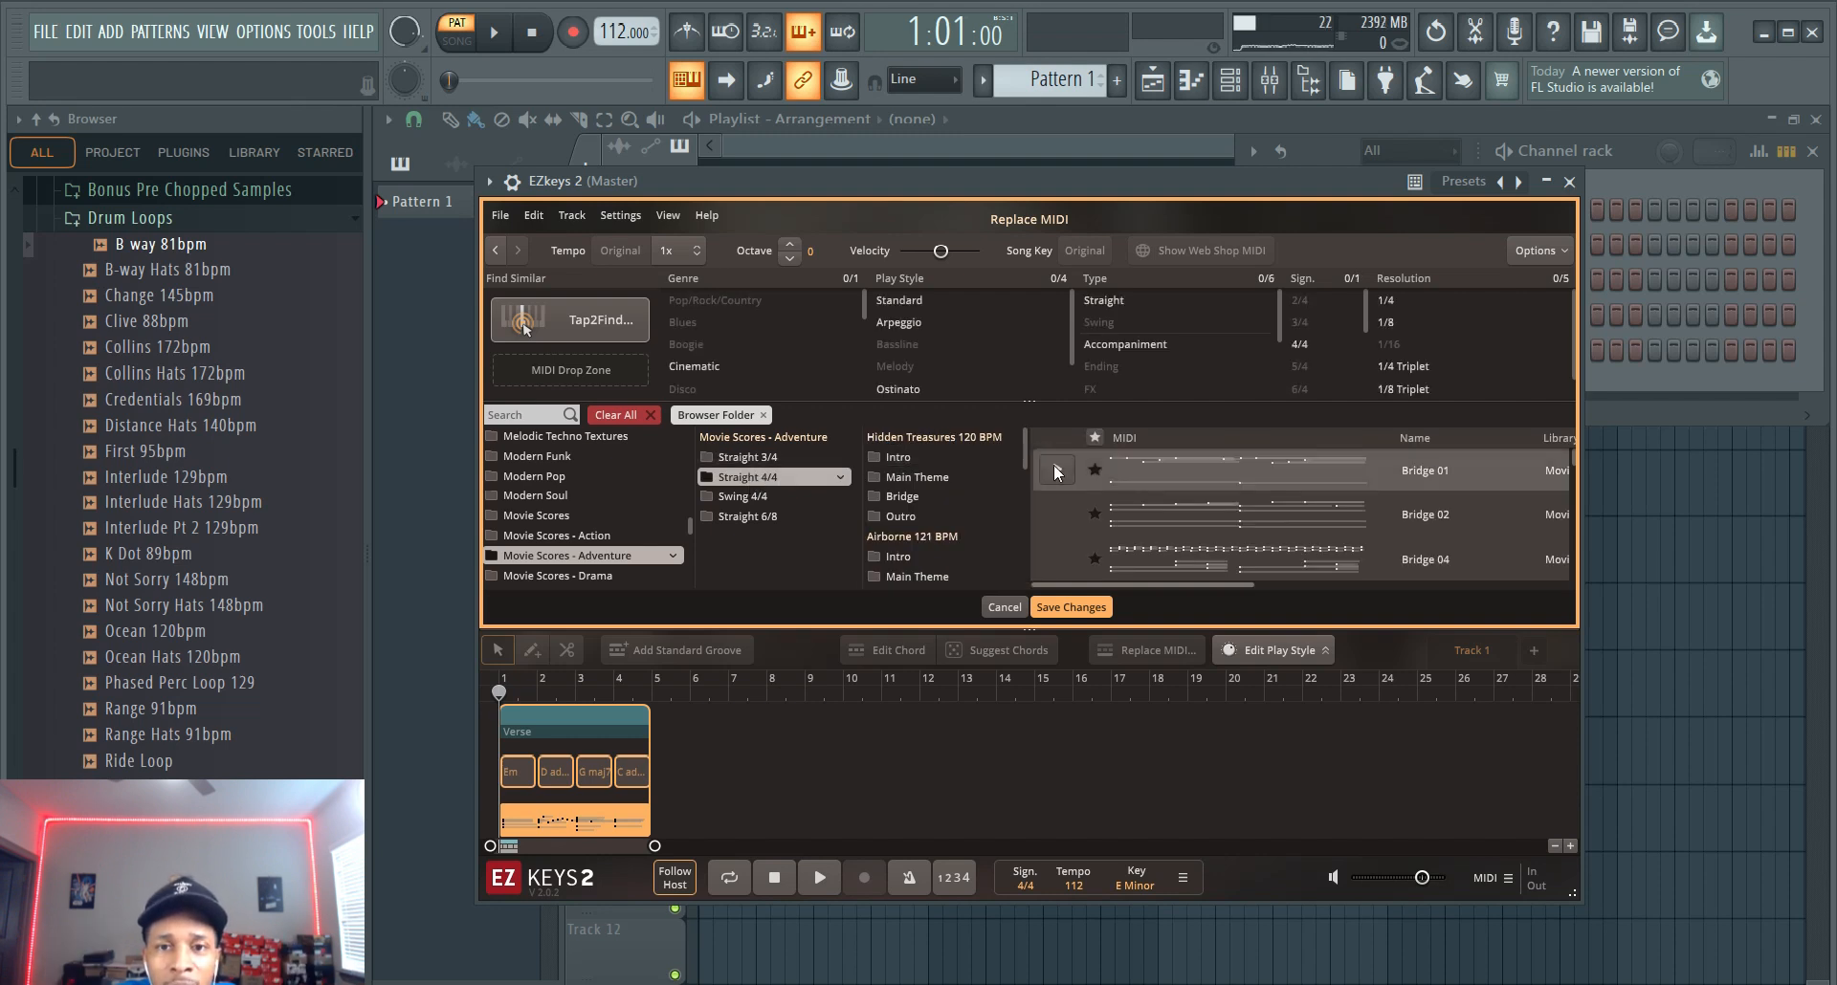
{"action": "left_click", "coordinate": [1288, 469]}
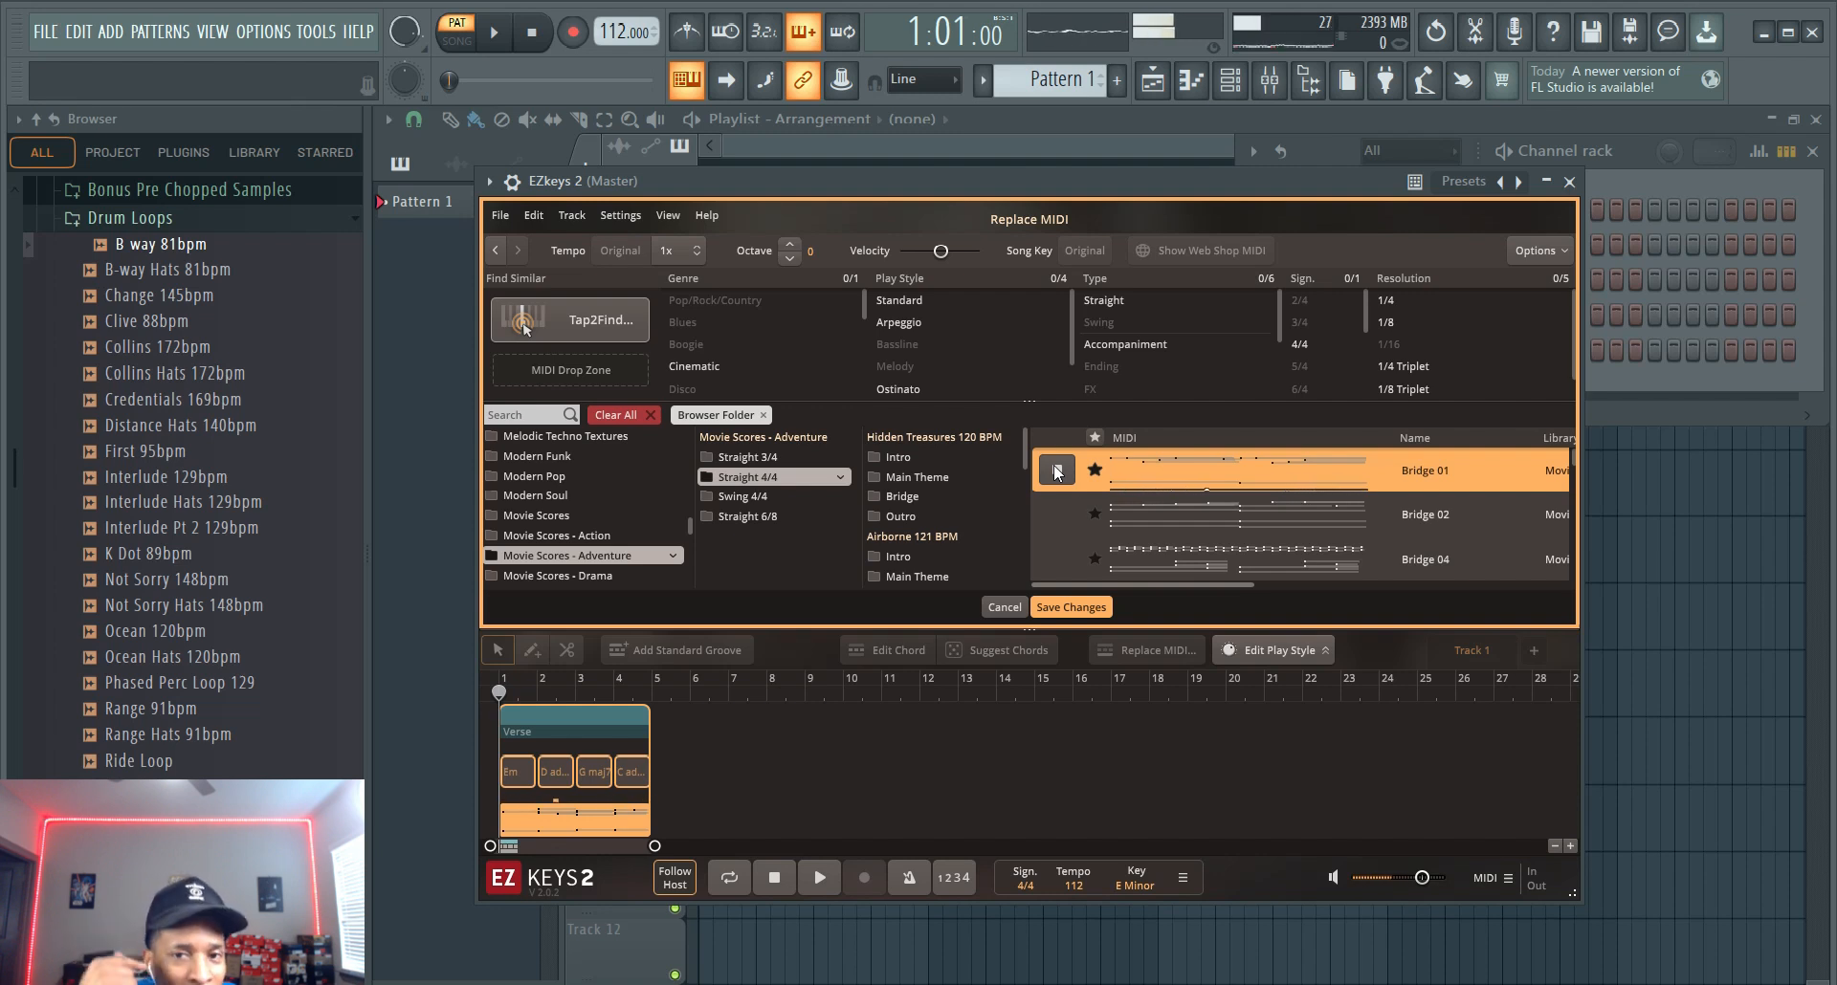
{"action": "mouse_move", "coordinate": [1054, 512]}
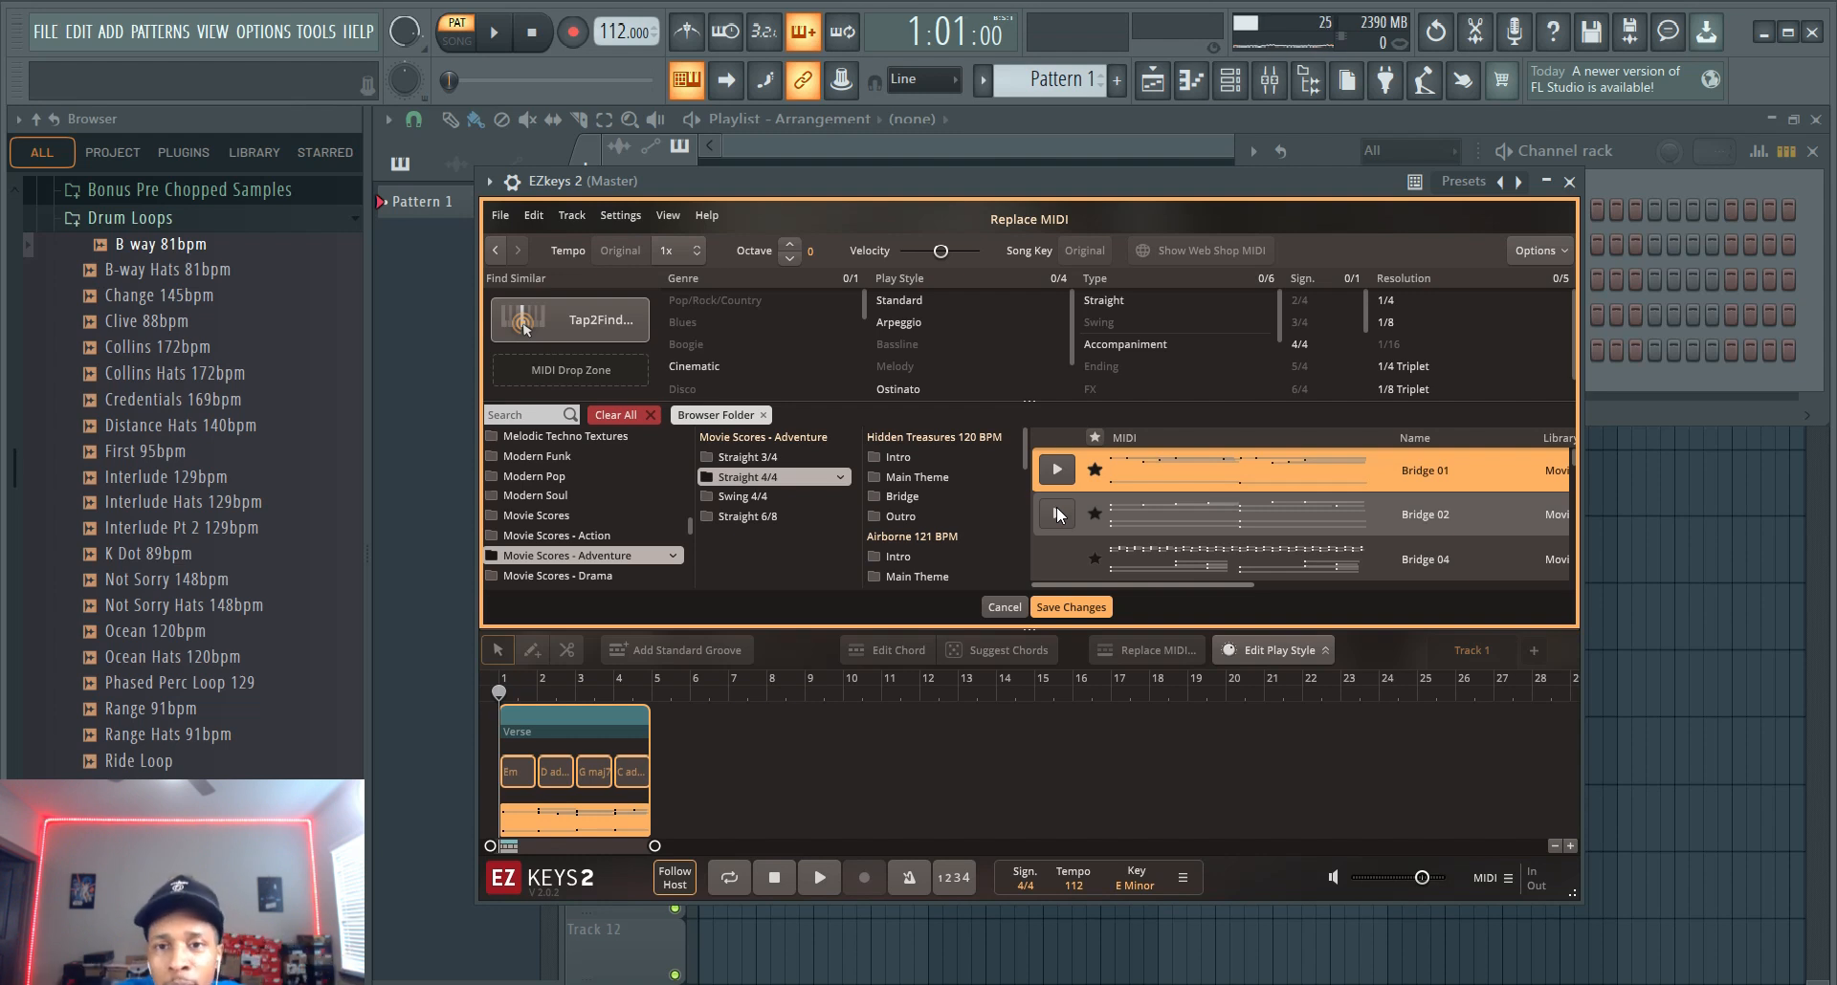
{"action": "left_click", "coordinate": [1055, 515]}
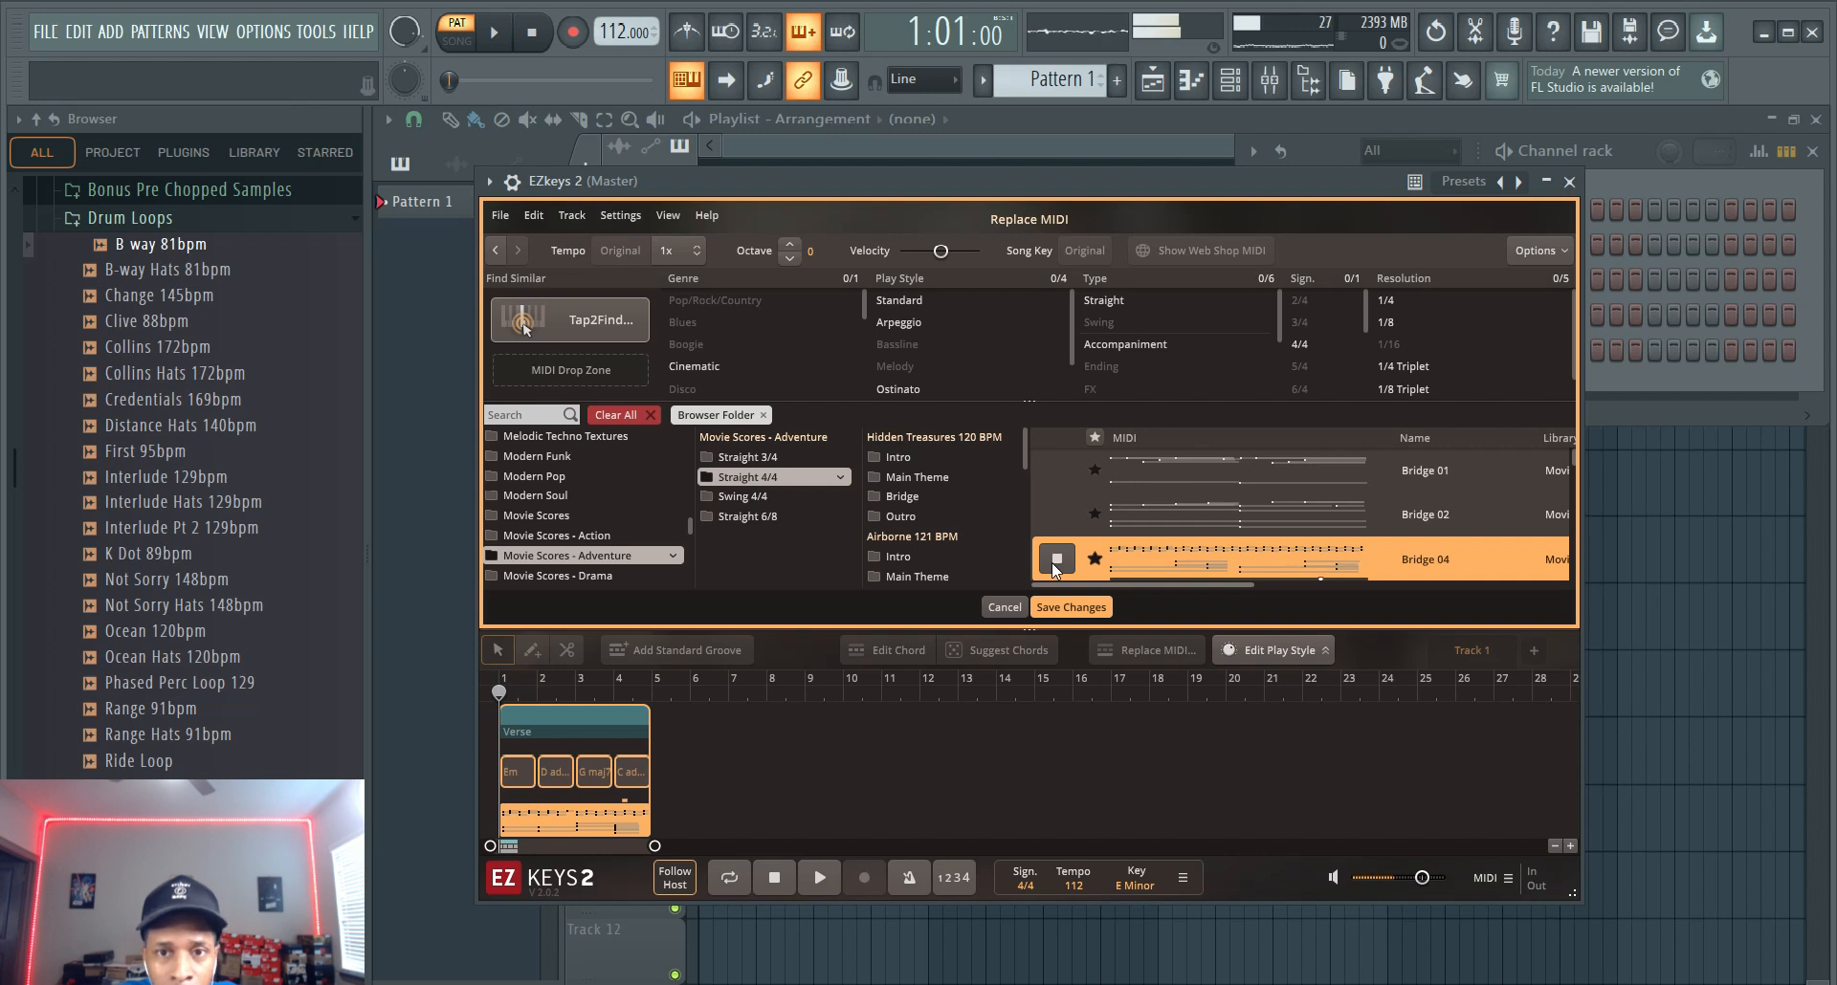
{"action": "left_click", "coordinate": [1055, 558]}
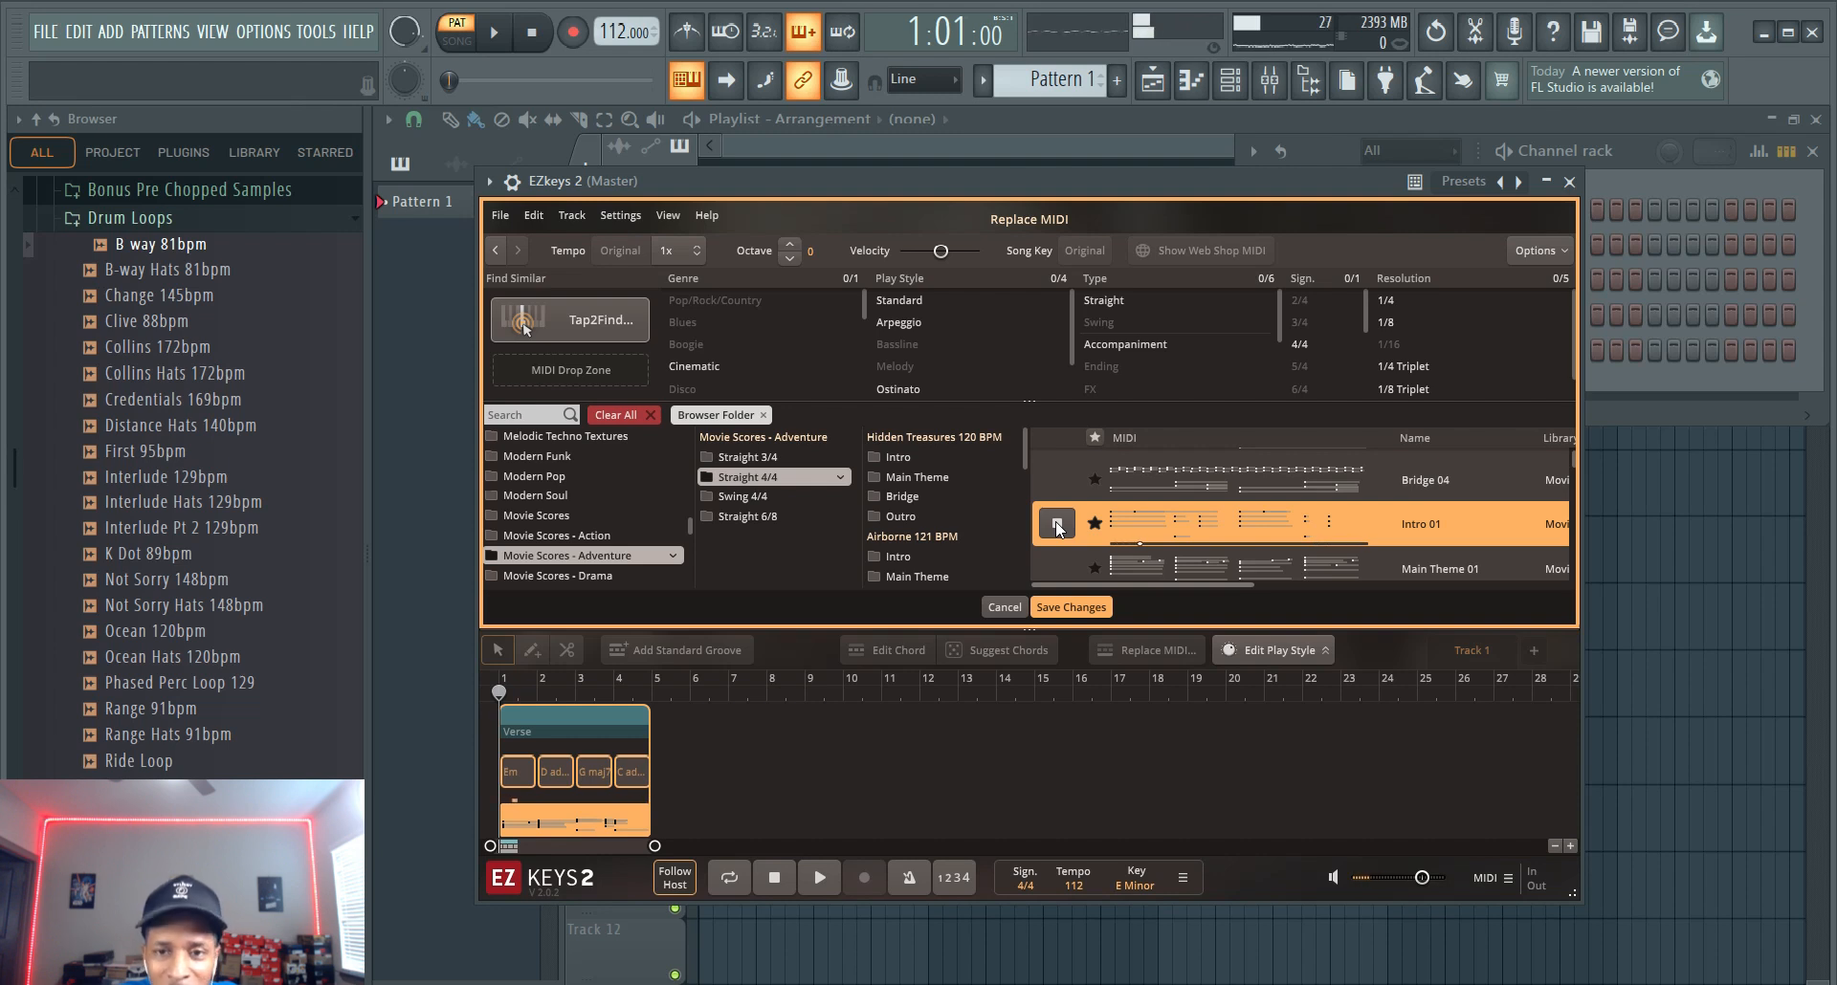
{"action": "left_click", "coordinate": [1055, 523]}
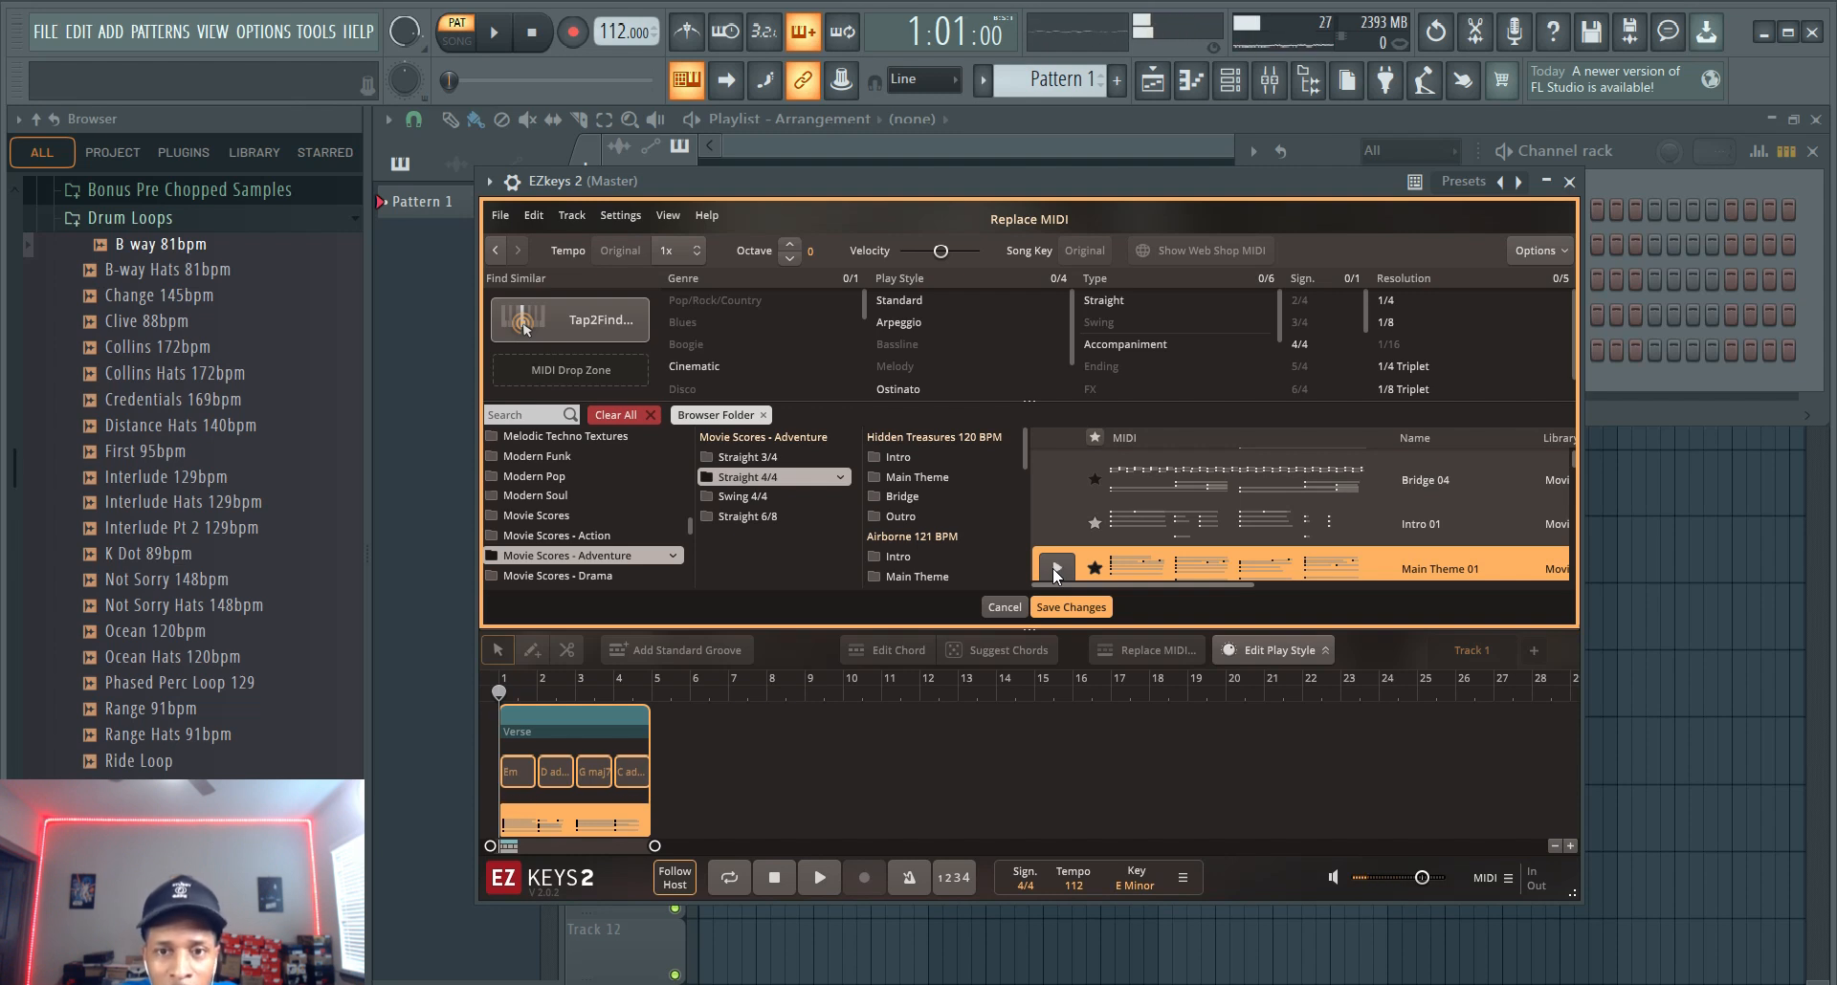
Step: Preview Main Theme 02, Outro 01 and Outro 02, settling on Outro 02
{"action": "scroll", "scroll_direction": "down", "scroll_amount": 3}
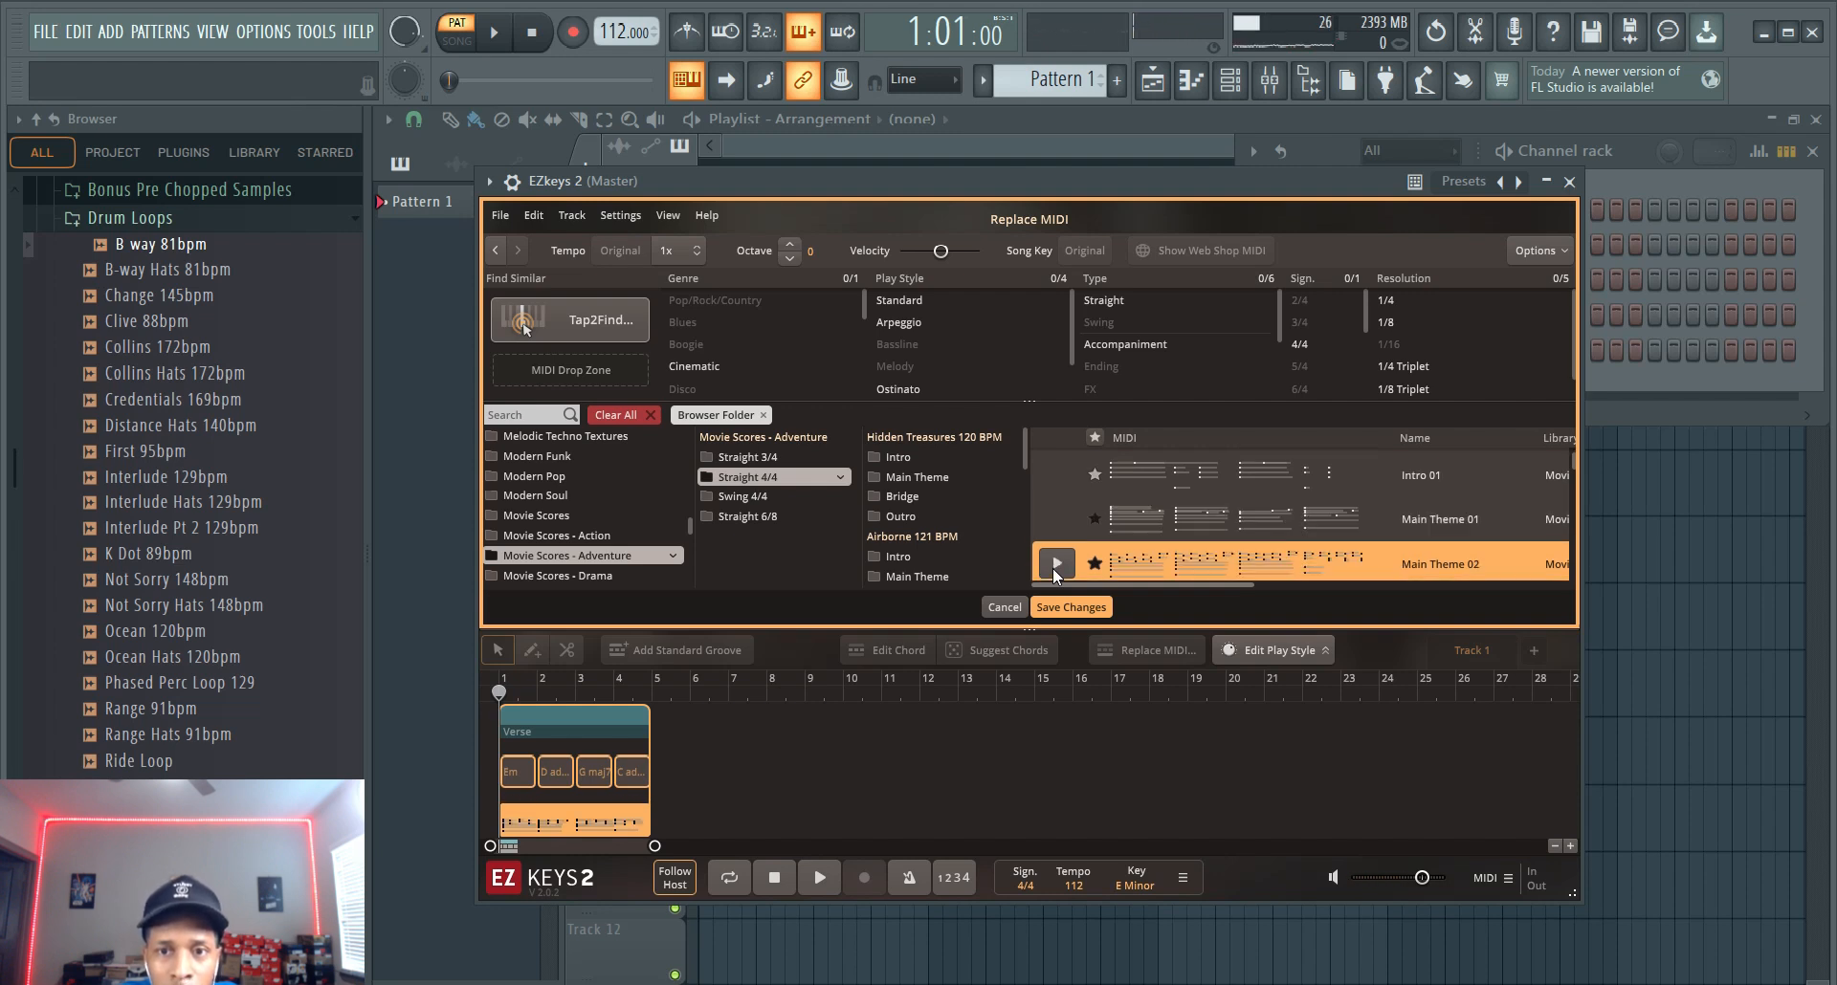
{"action": "left_click", "coordinate": [1053, 563]}
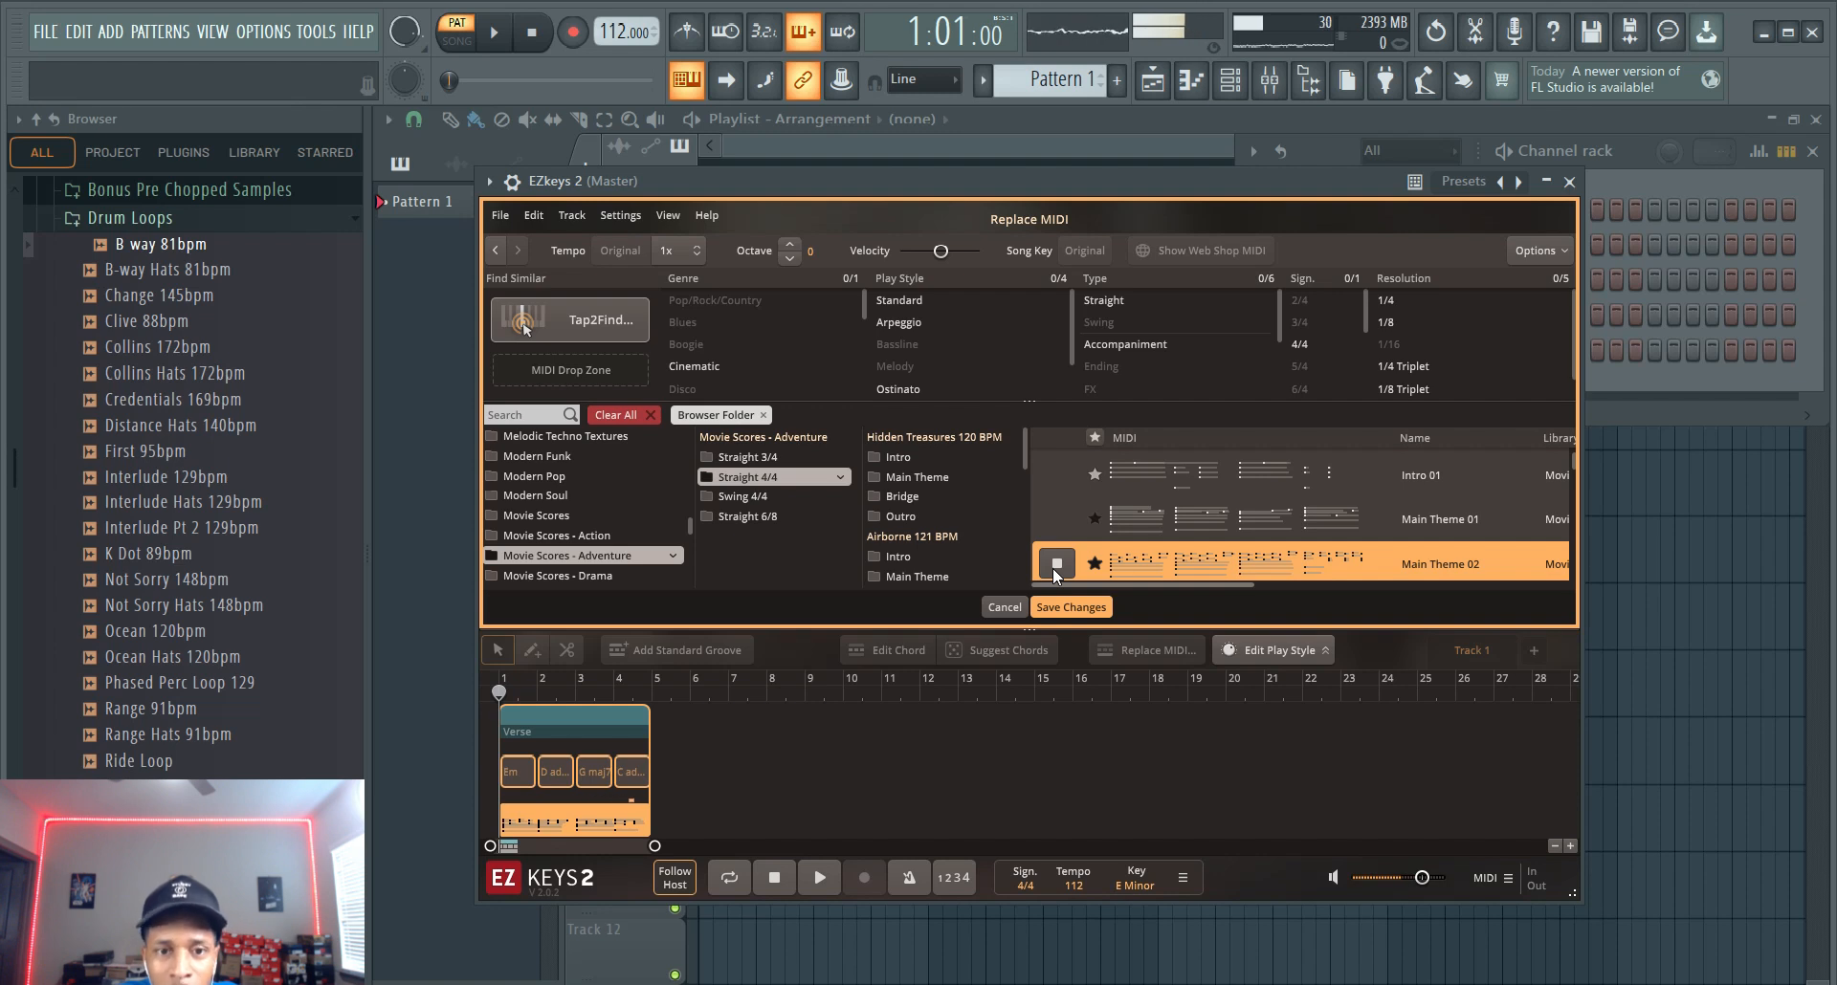
{"action": "left_click", "coordinate": [1054, 564]}
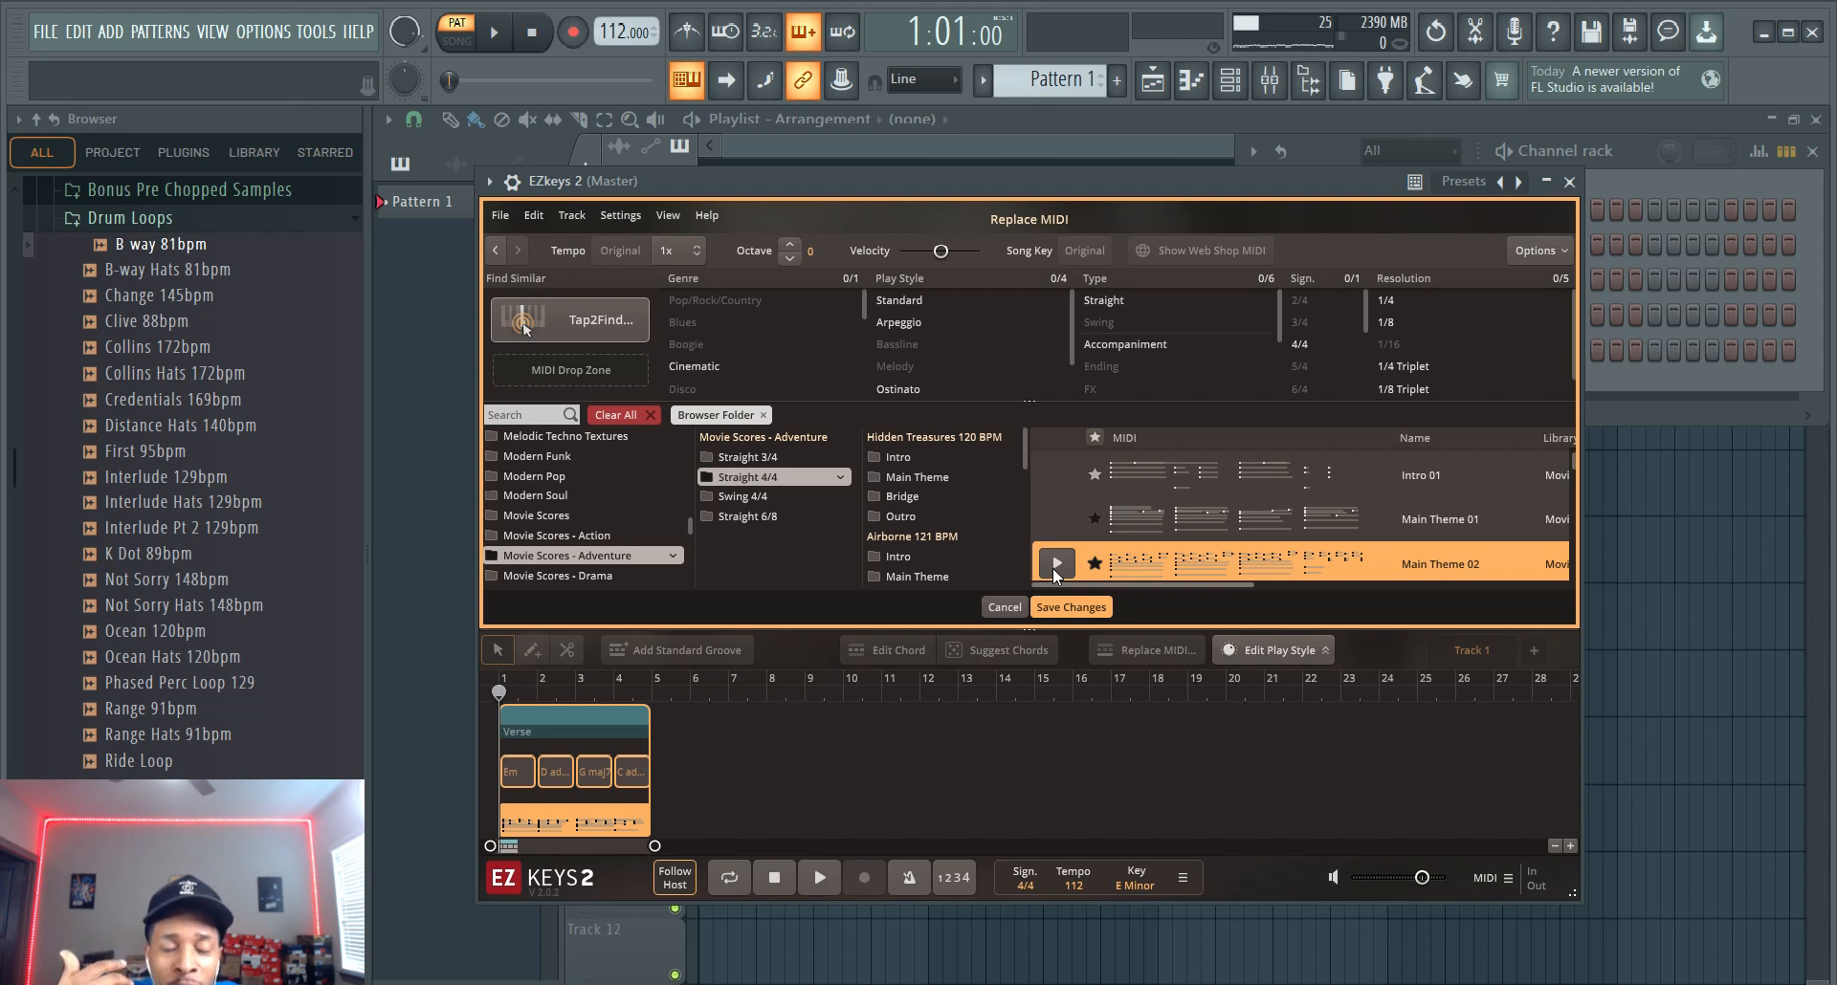
{"action": "left_click", "coordinate": [1055, 563]}
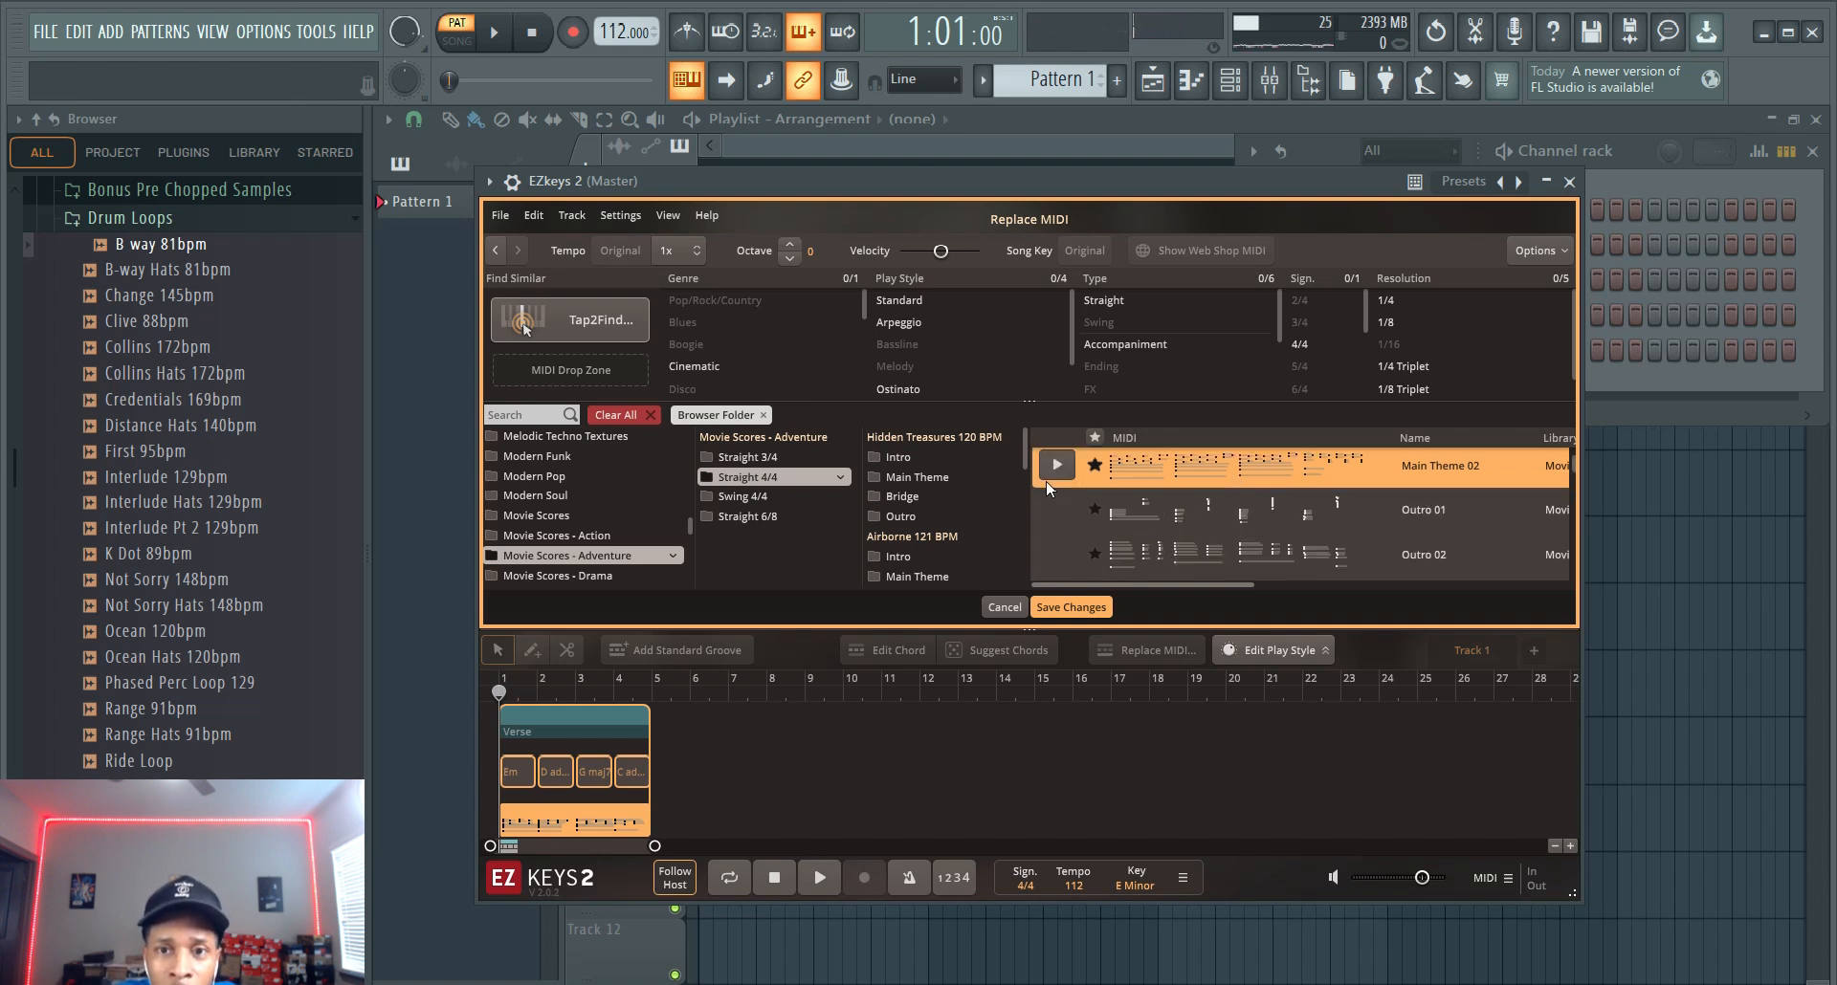
{"action": "left_click", "coordinate": [1055, 509]}
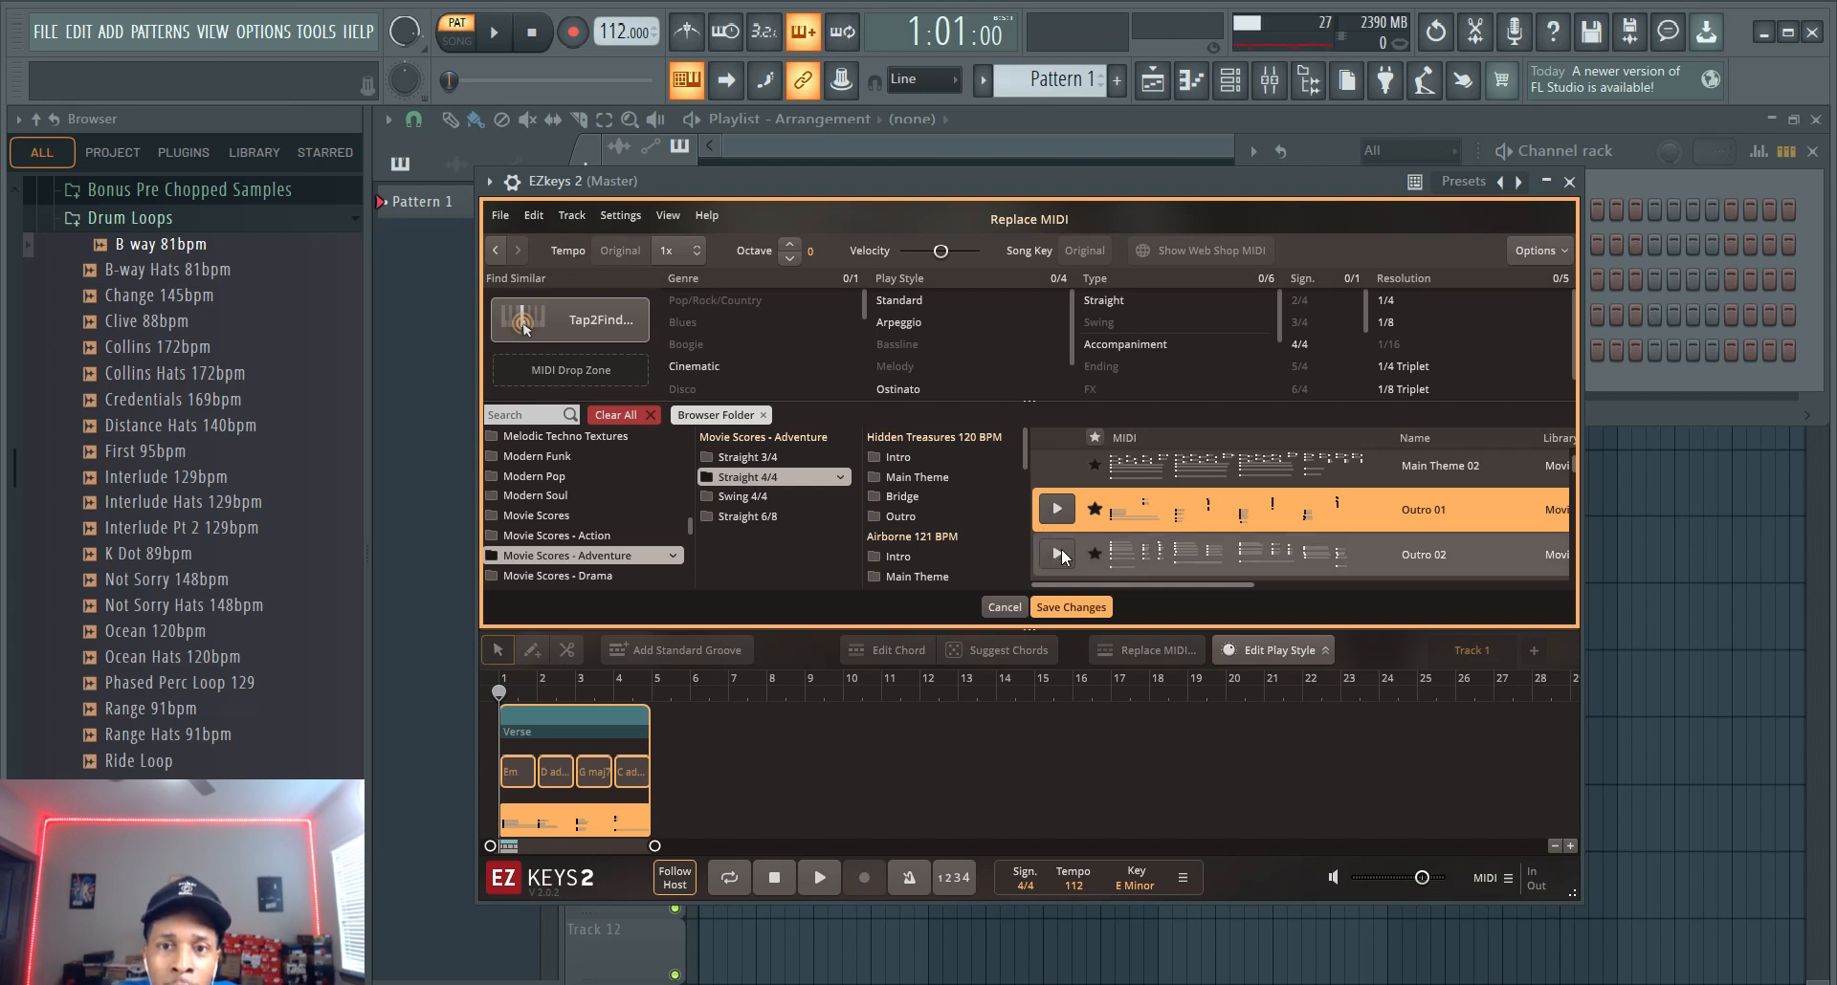
{"action": "left_click", "coordinate": [1056, 554]}
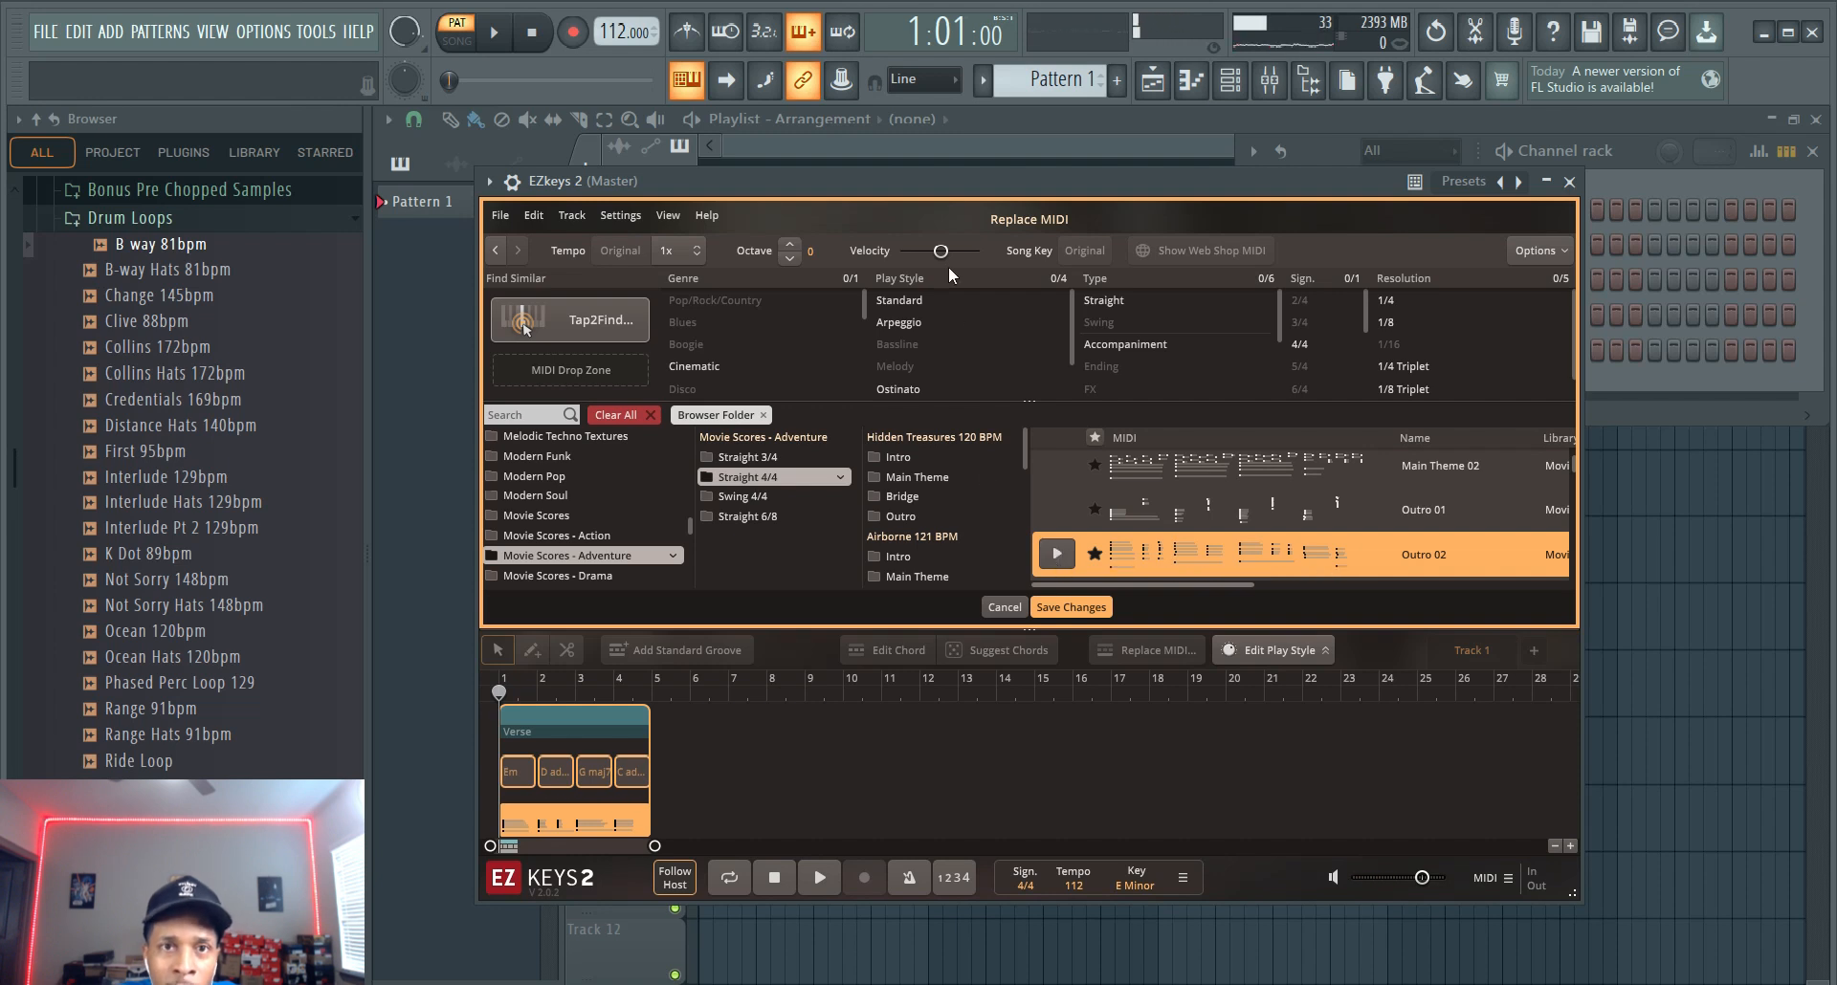
{"action": "left_click_drag", "start_coordinate": [626, 31], "coordinate": [627, 23]}
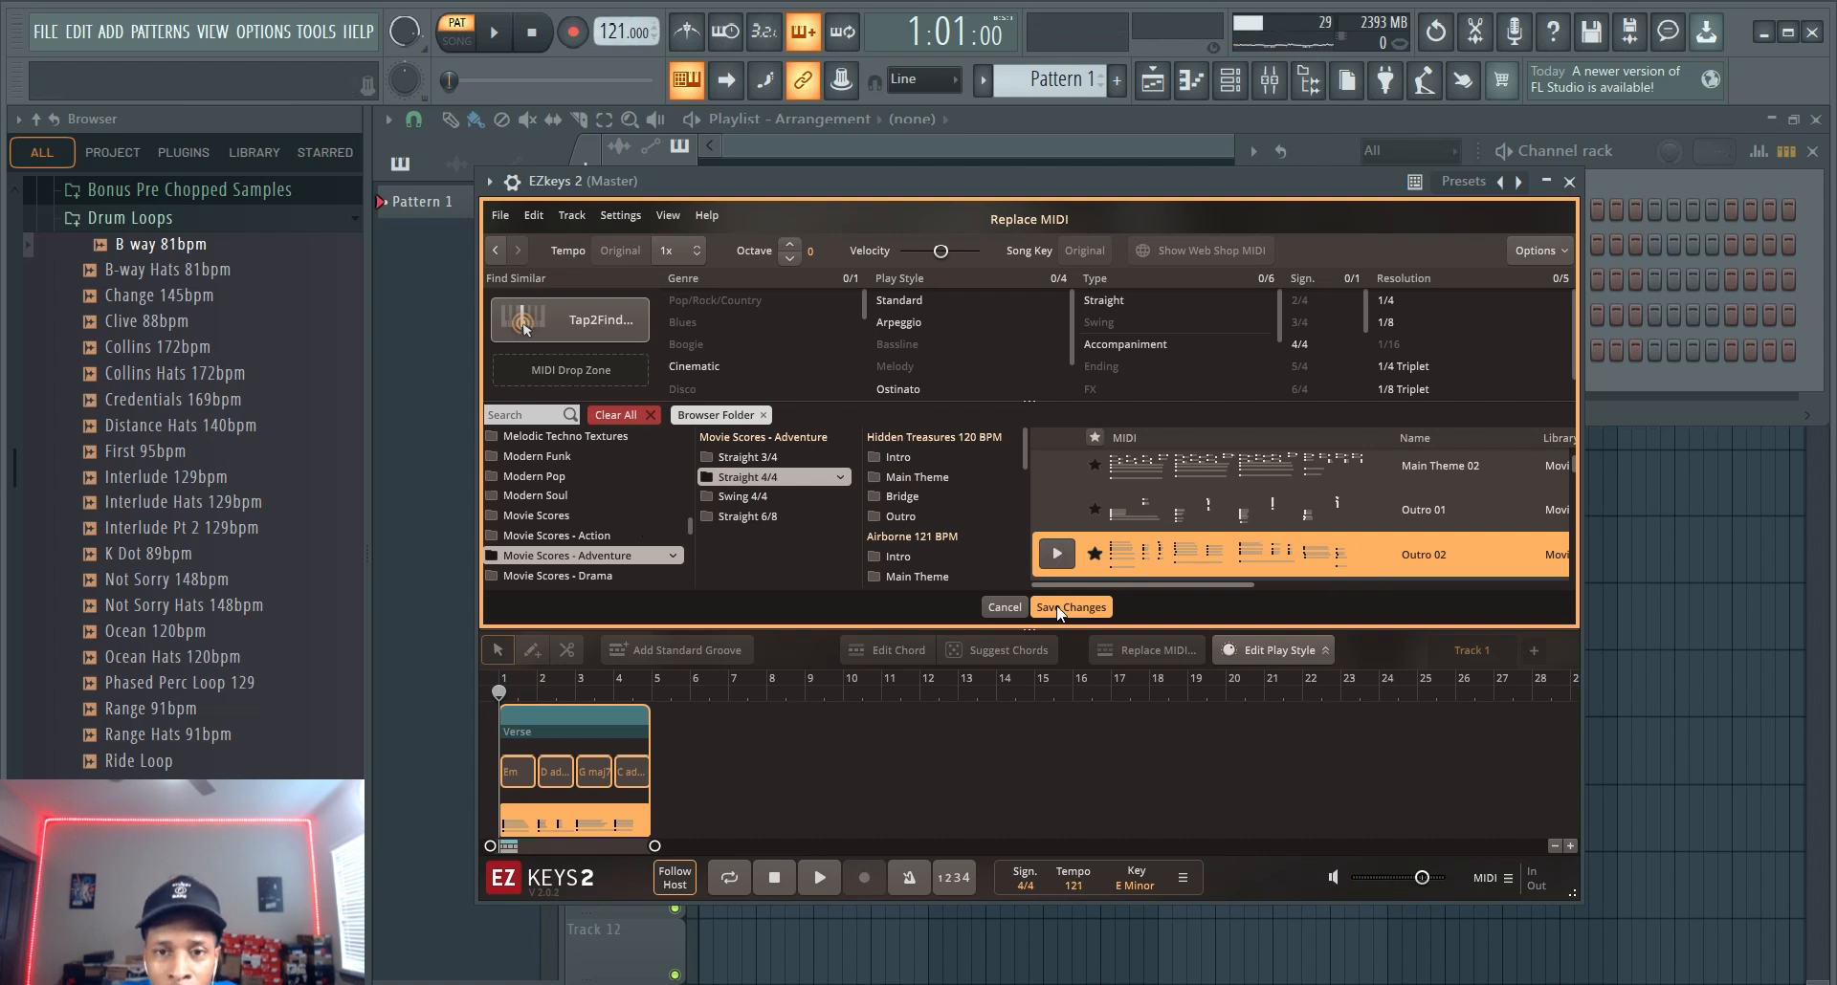
Step: Keep Outro 02 for the Verse and place Pattern 1 twice on Track 1
{"action": "left_click", "coordinate": [1068, 607]}
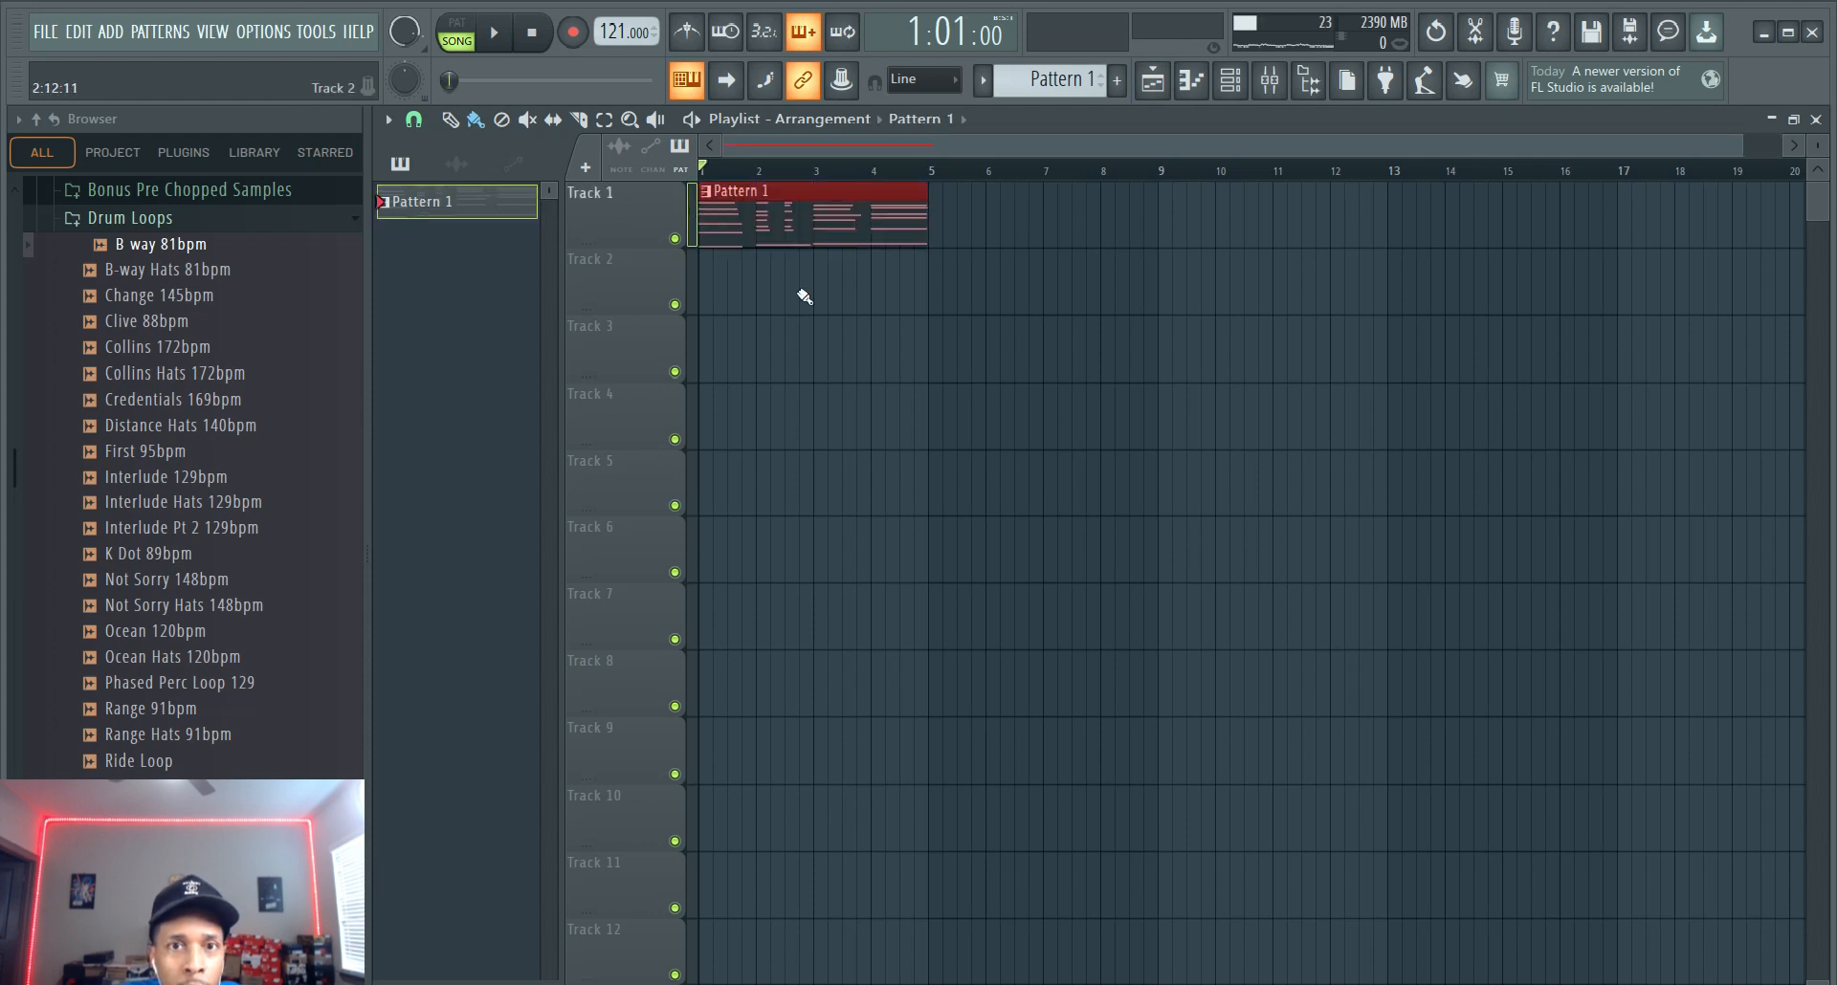
{"action": "left_click", "coordinate": [492, 32]}
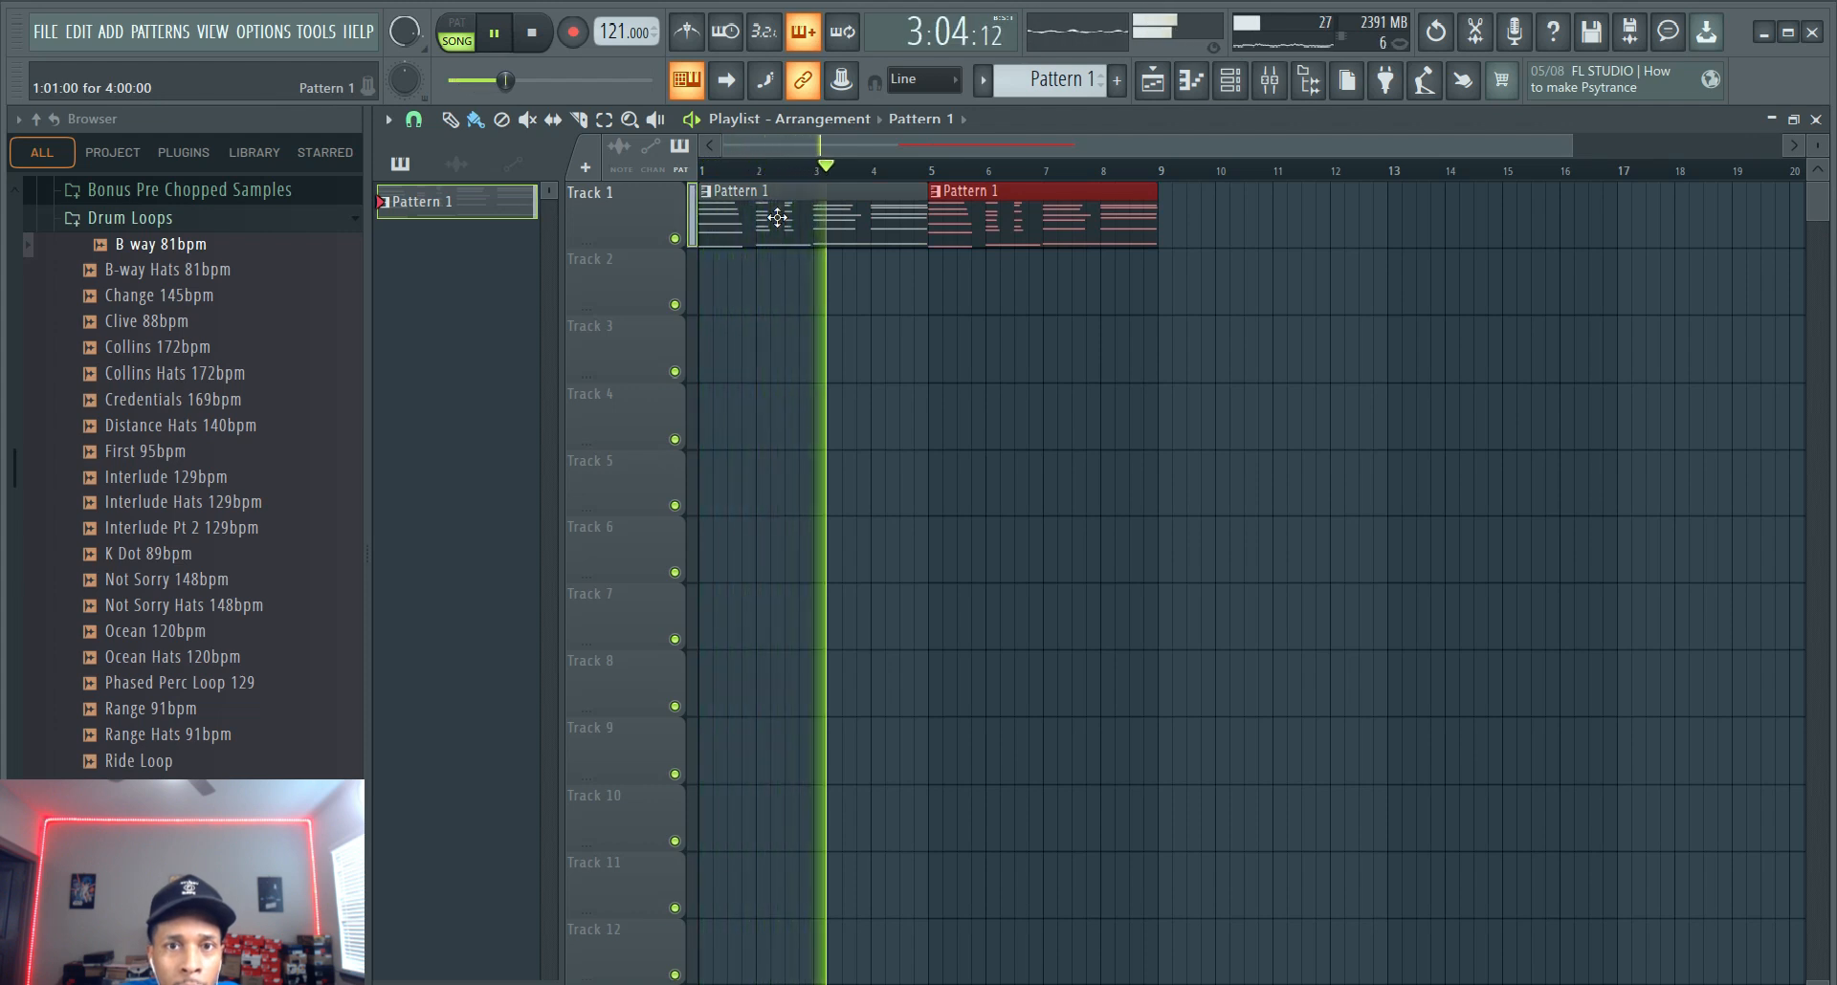
{"action": "left_click", "coordinate": [492, 31]}
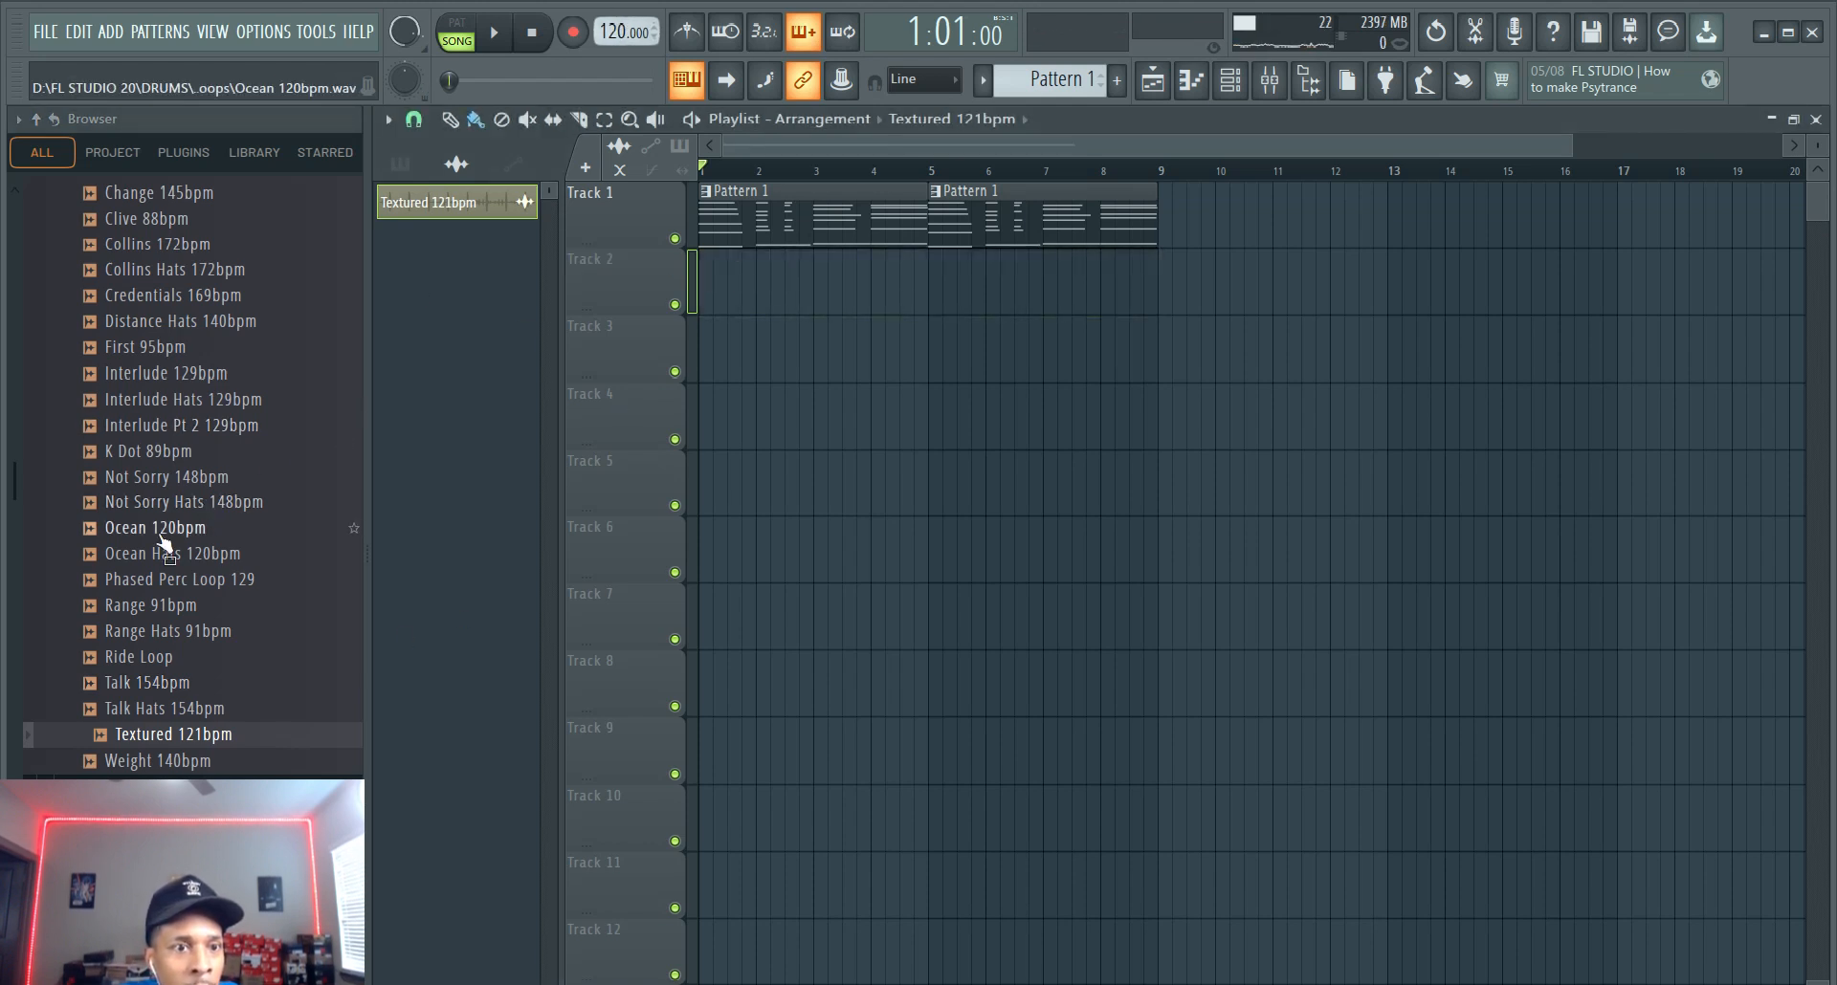
Step: Lay the Ocean 120bpm loop on Track 2 and reopen EZkeys 2 from the Channel Rack
{"action": "left_click_drag", "start_coordinate": [154, 527], "coordinate": [761, 320]}
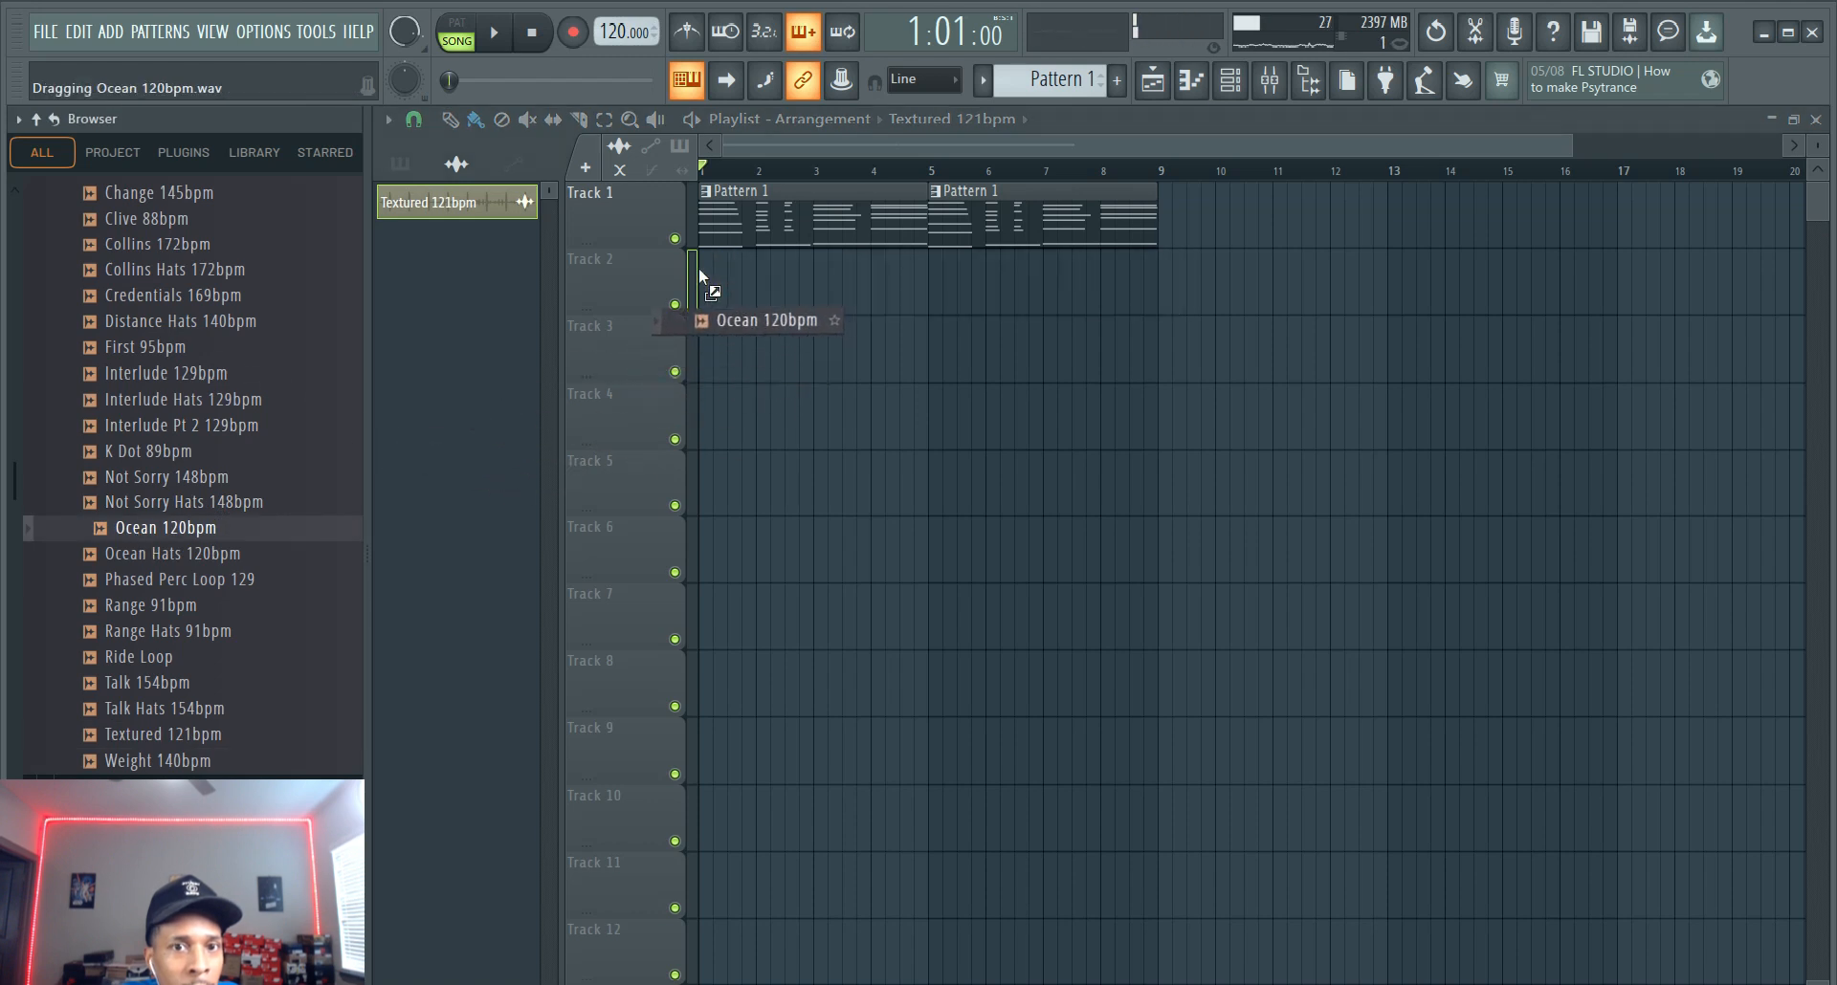
{"action": "left_click_drag", "start_coordinate": [165, 527], "coordinate": [750, 287]}
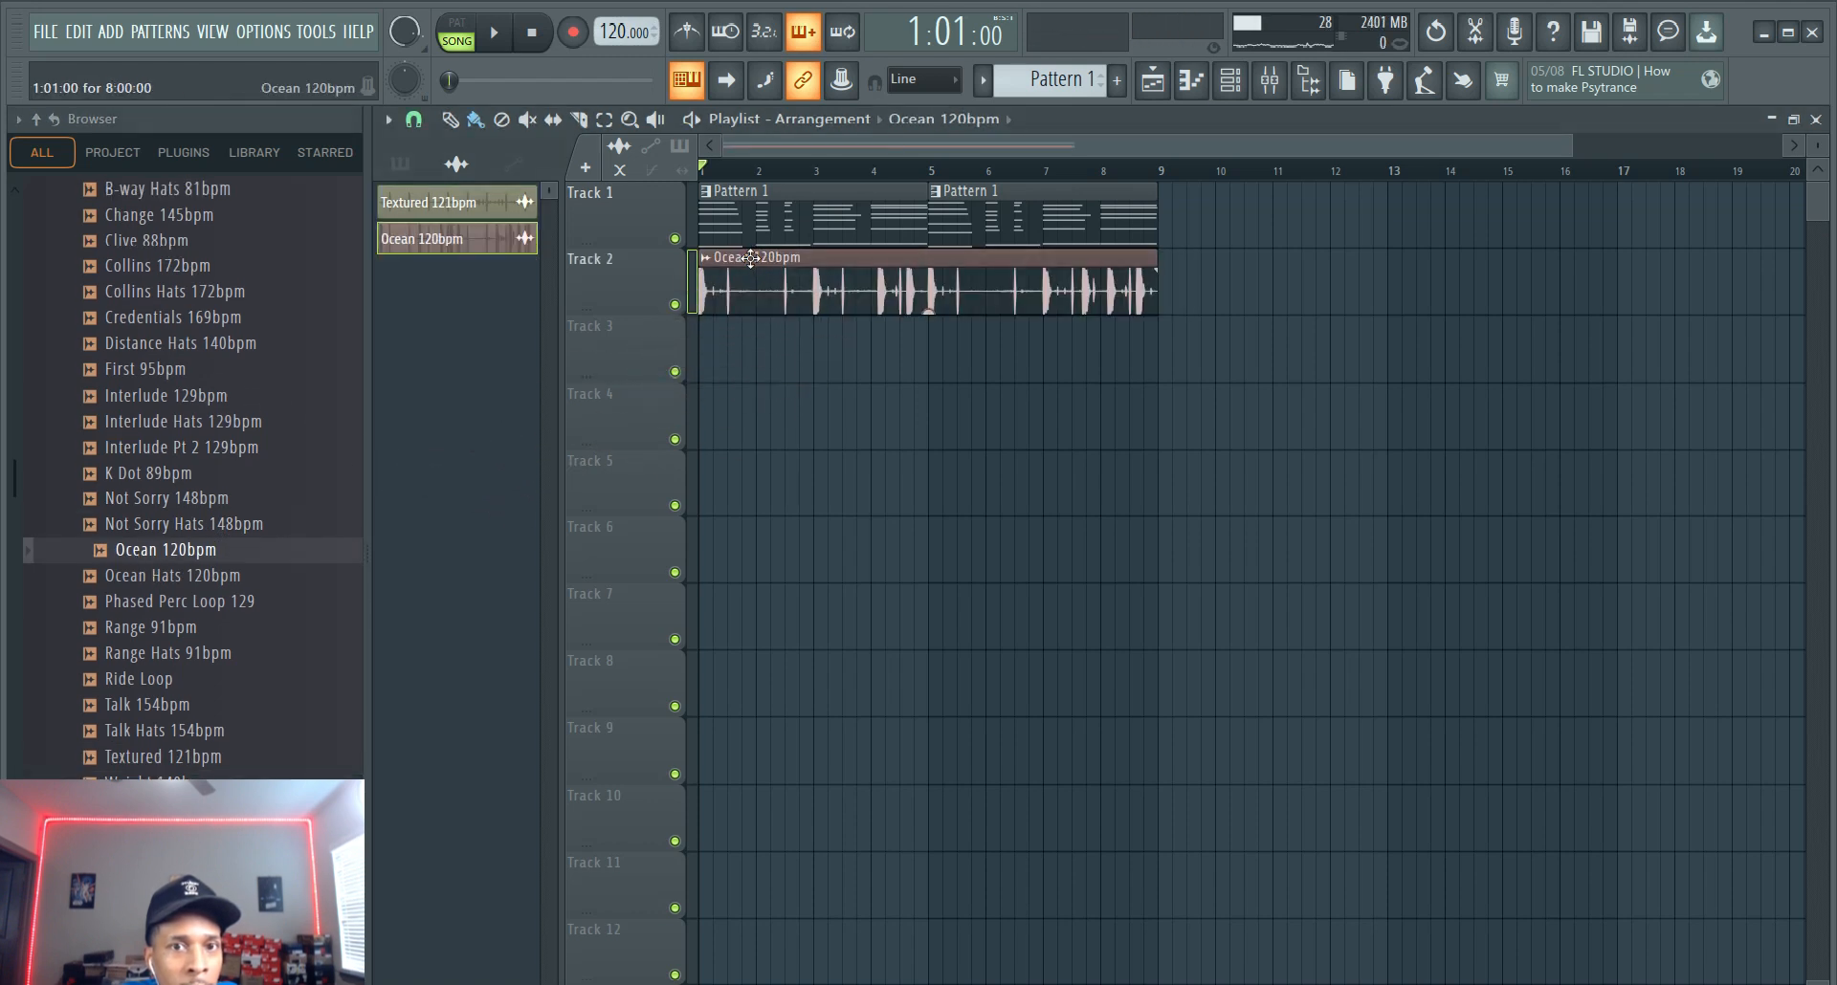
{"action": "left_click", "coordinate": [492, 32]}
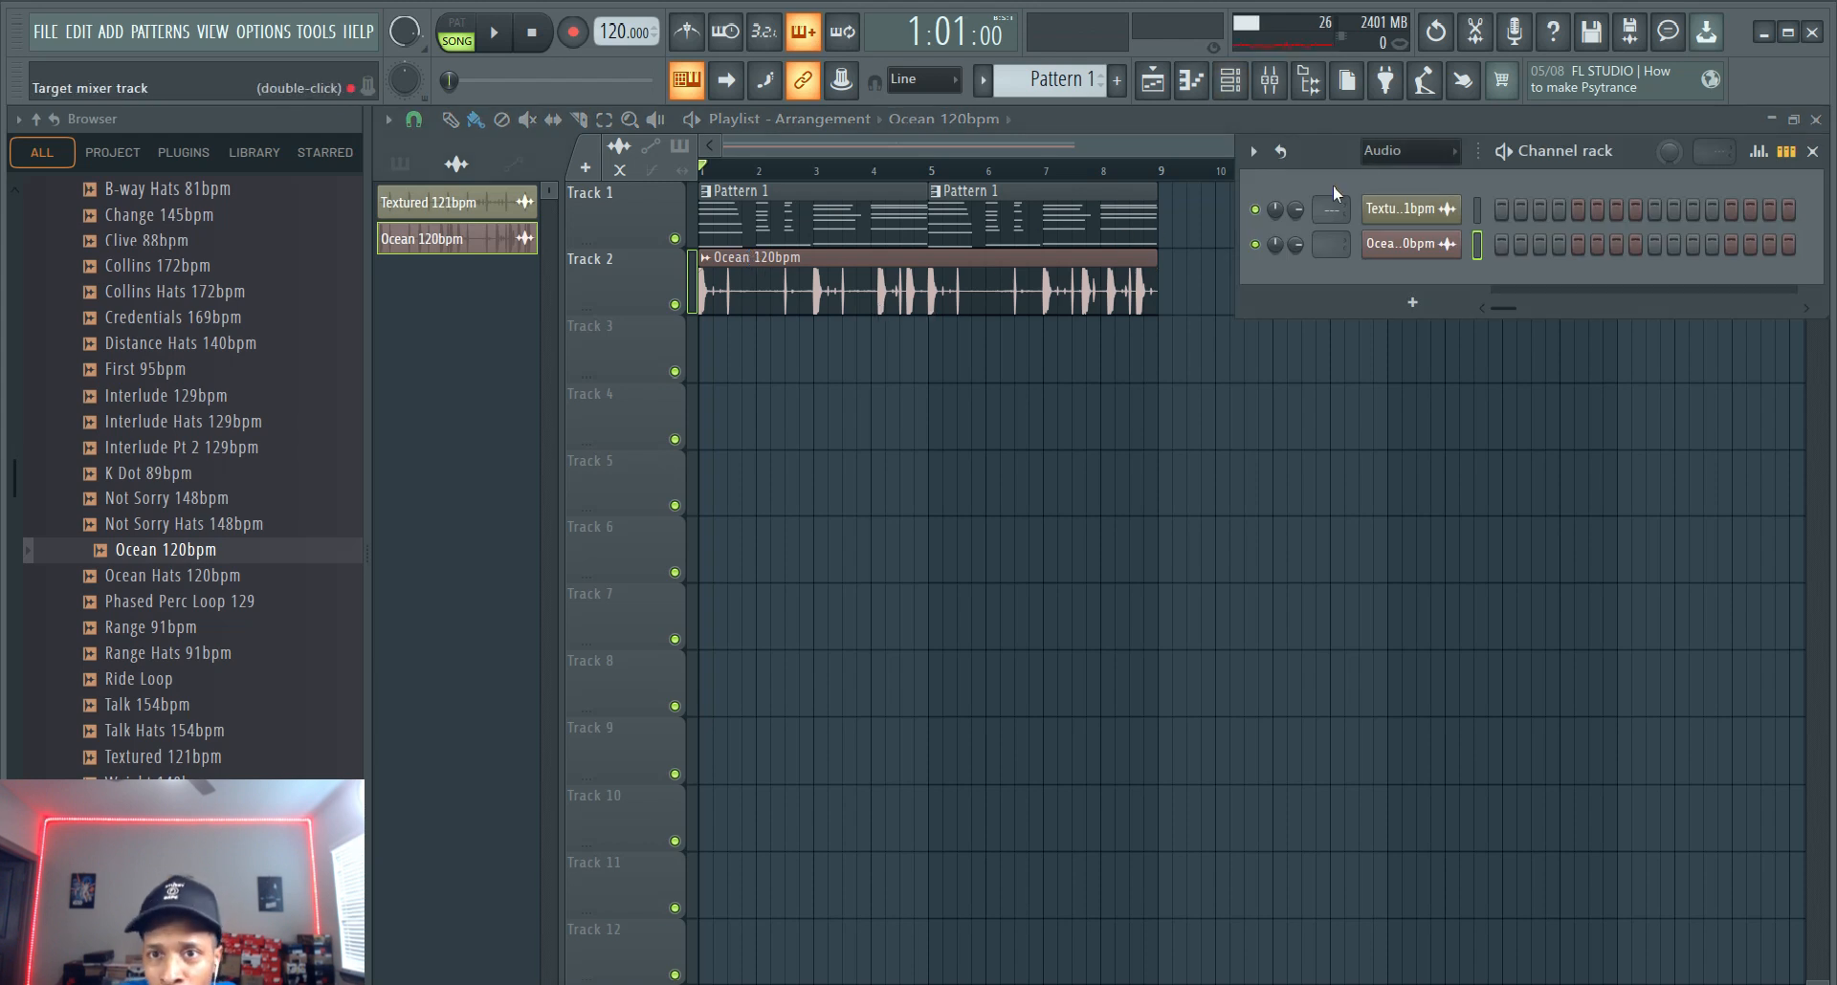
{"action": "left_click", "coordinate": [1406, 151]}
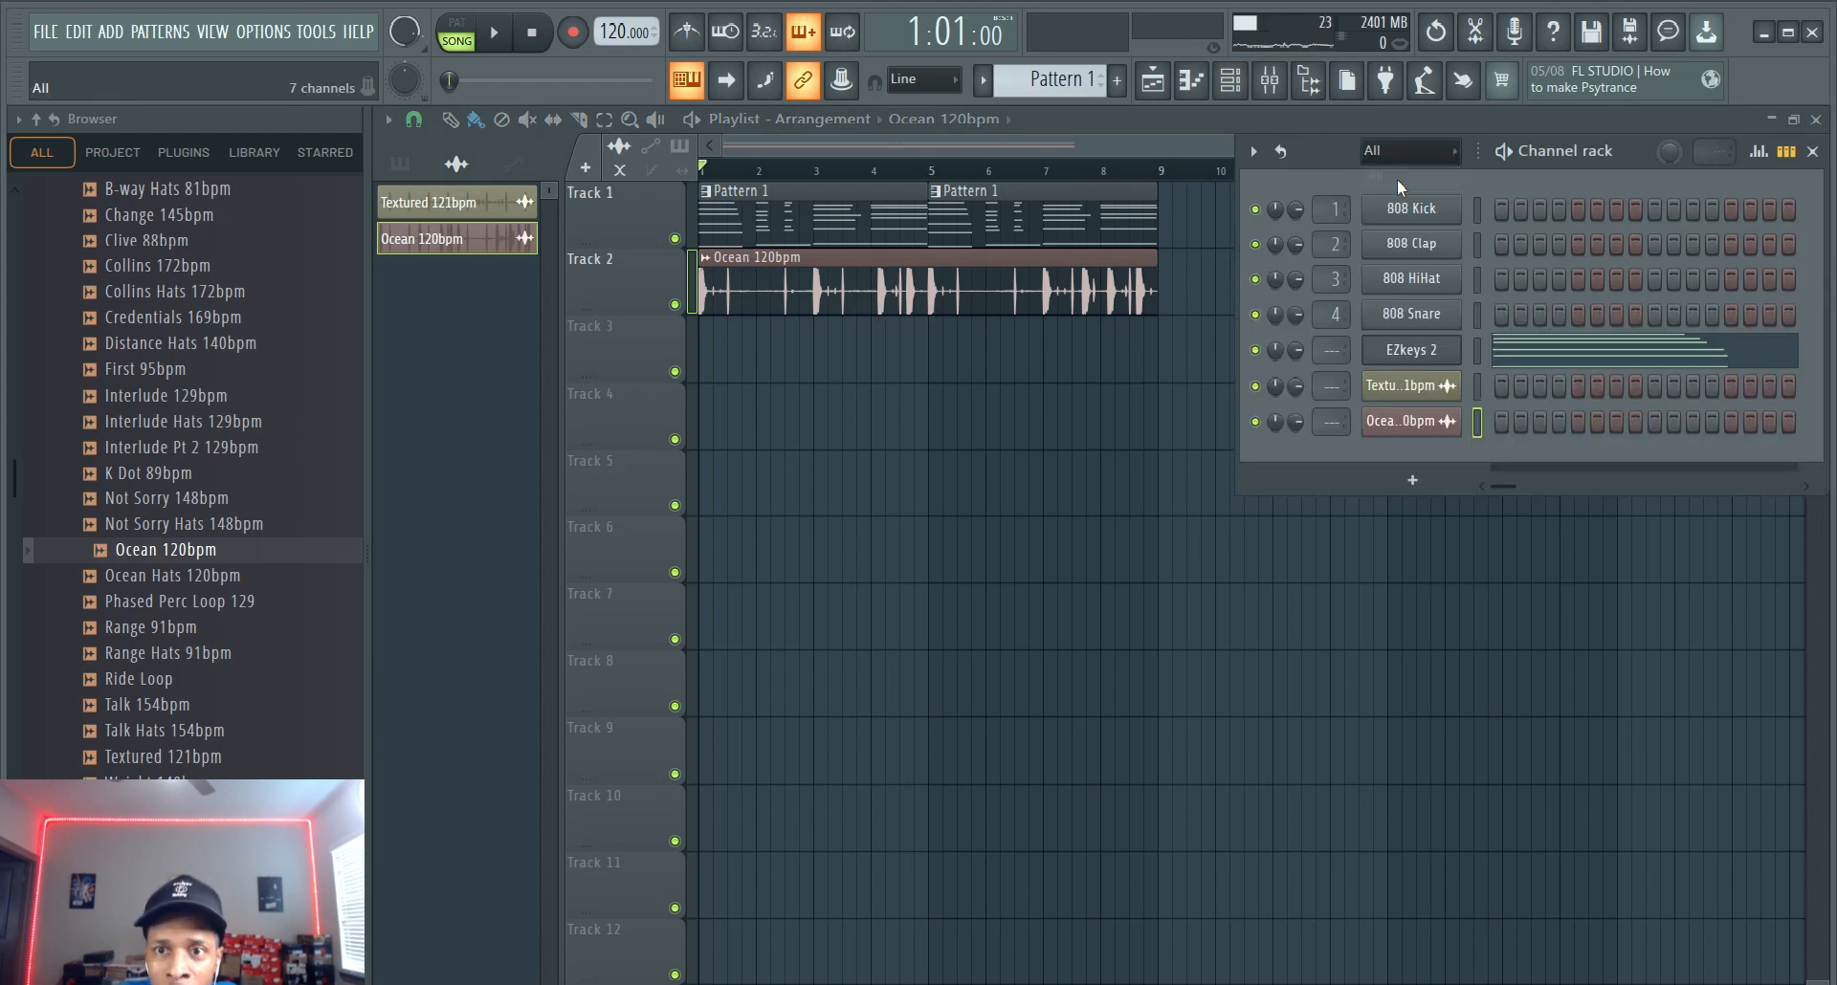
{"action": "double_click", "coordinate": [1409, 350]}
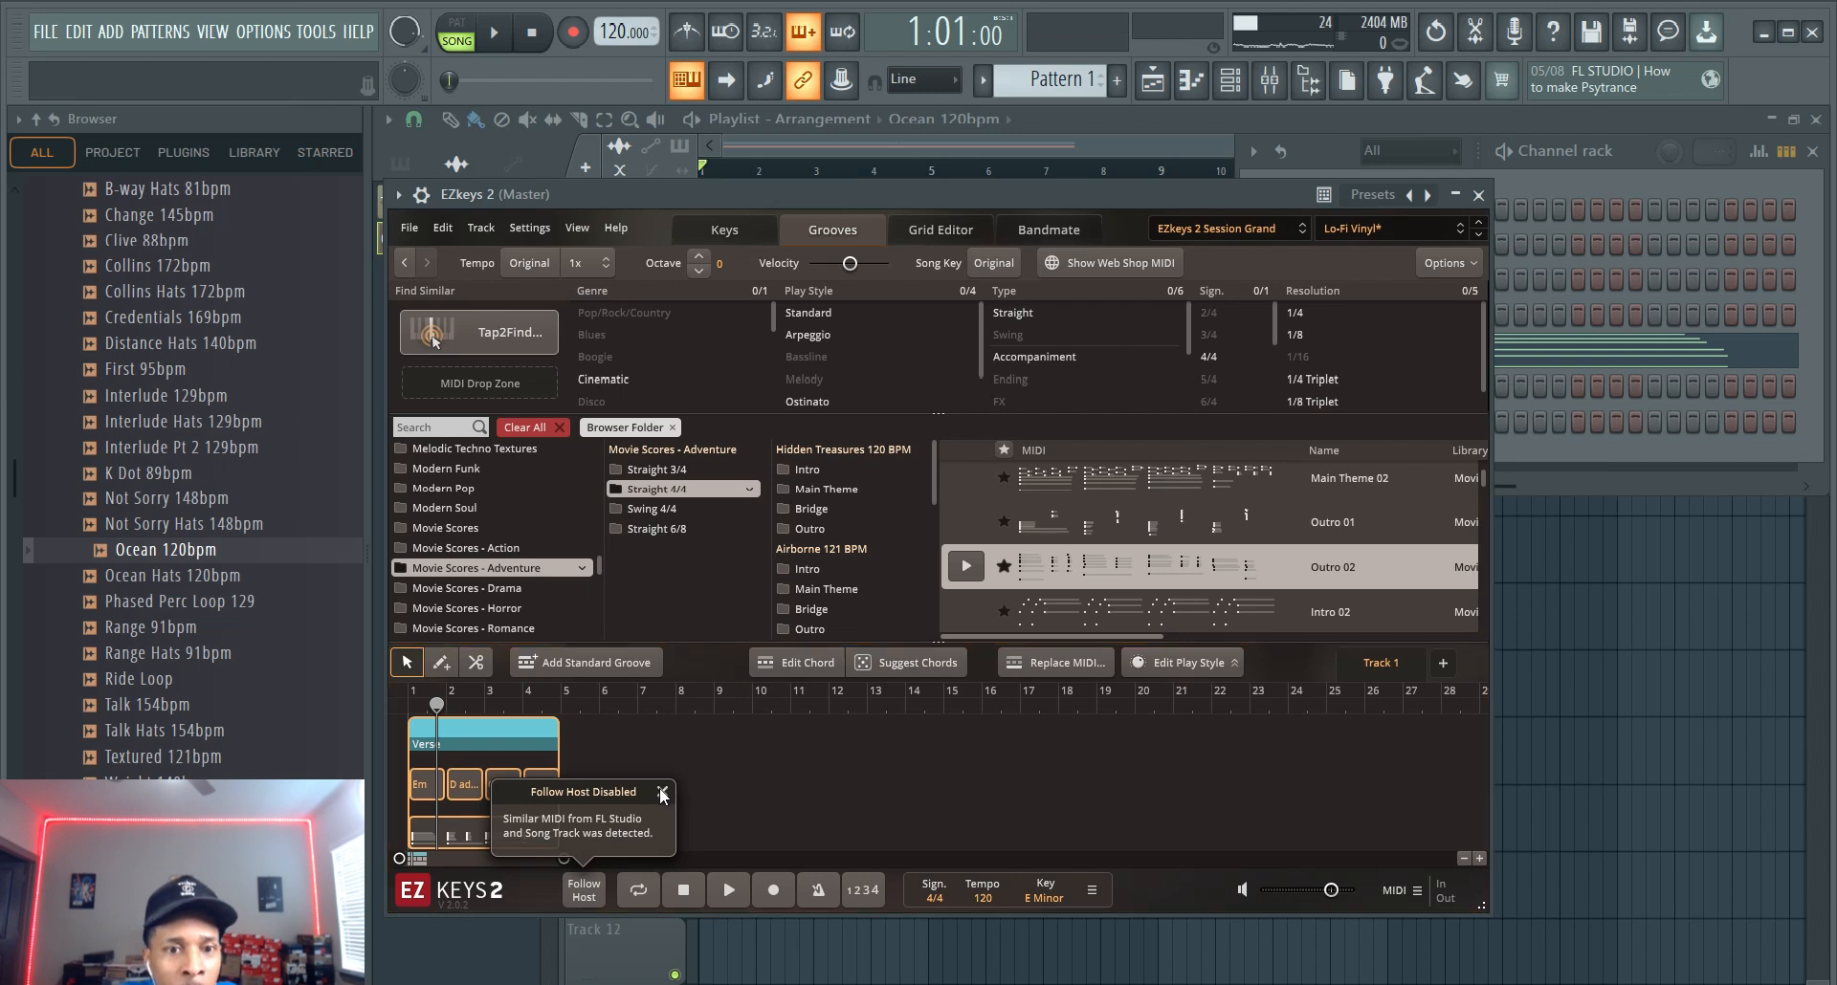
Step: Dismiss the Follow Host Disabled notice
{"action": "left_click", "coordinate": [661, 792]}
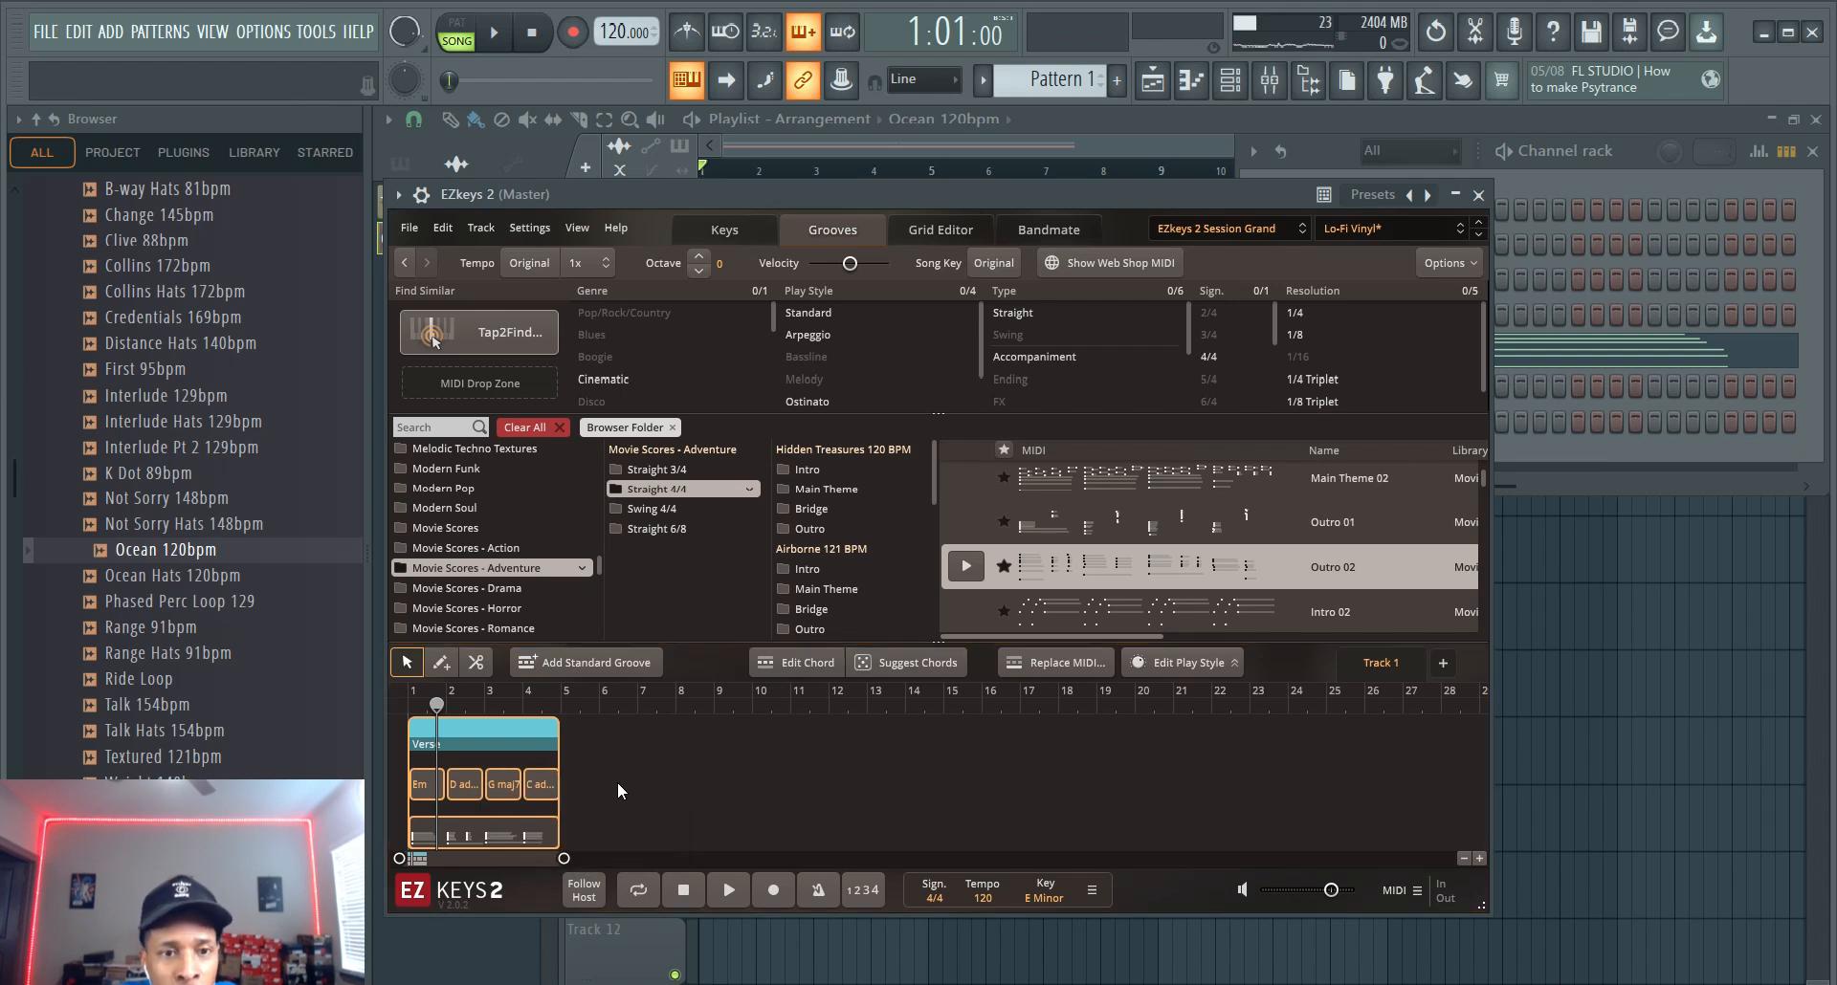
{"action": "mouse_move", "coordinate": [642, 776]}
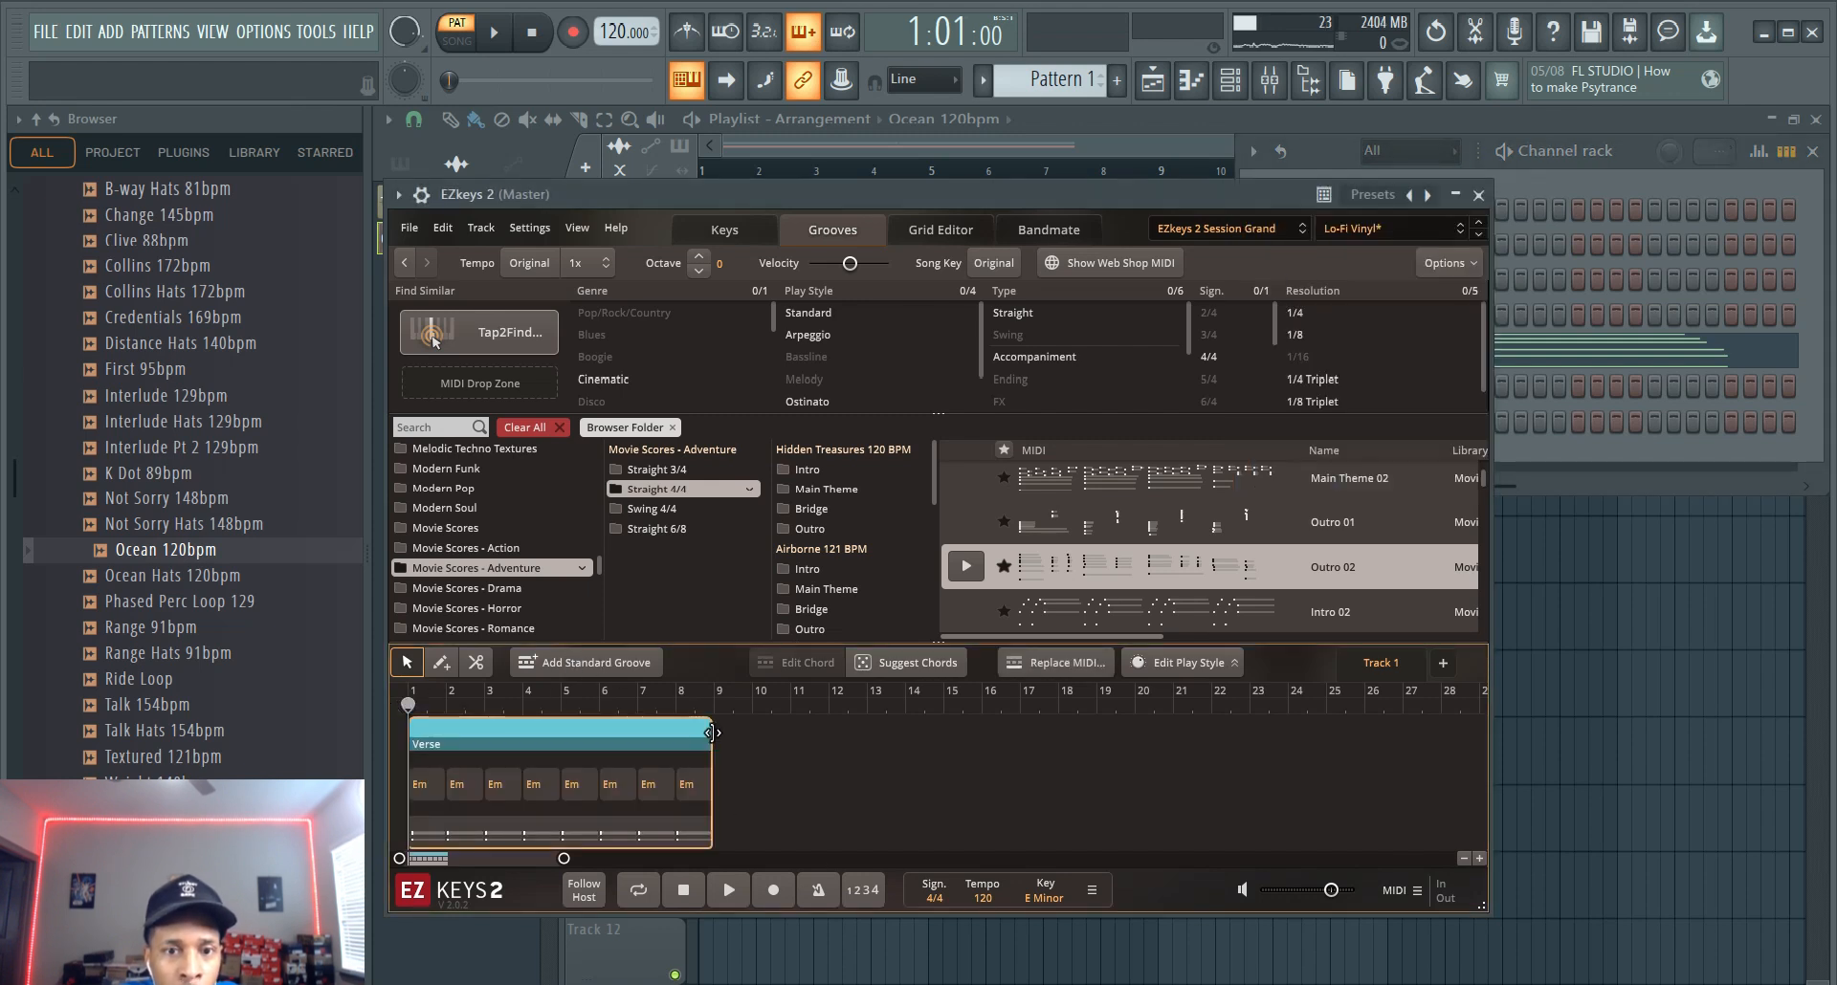
Step: Set the key to C# Minor and shorten the Verse to four bars
{"action": "left_click", "coordinate": [1039, 897]}
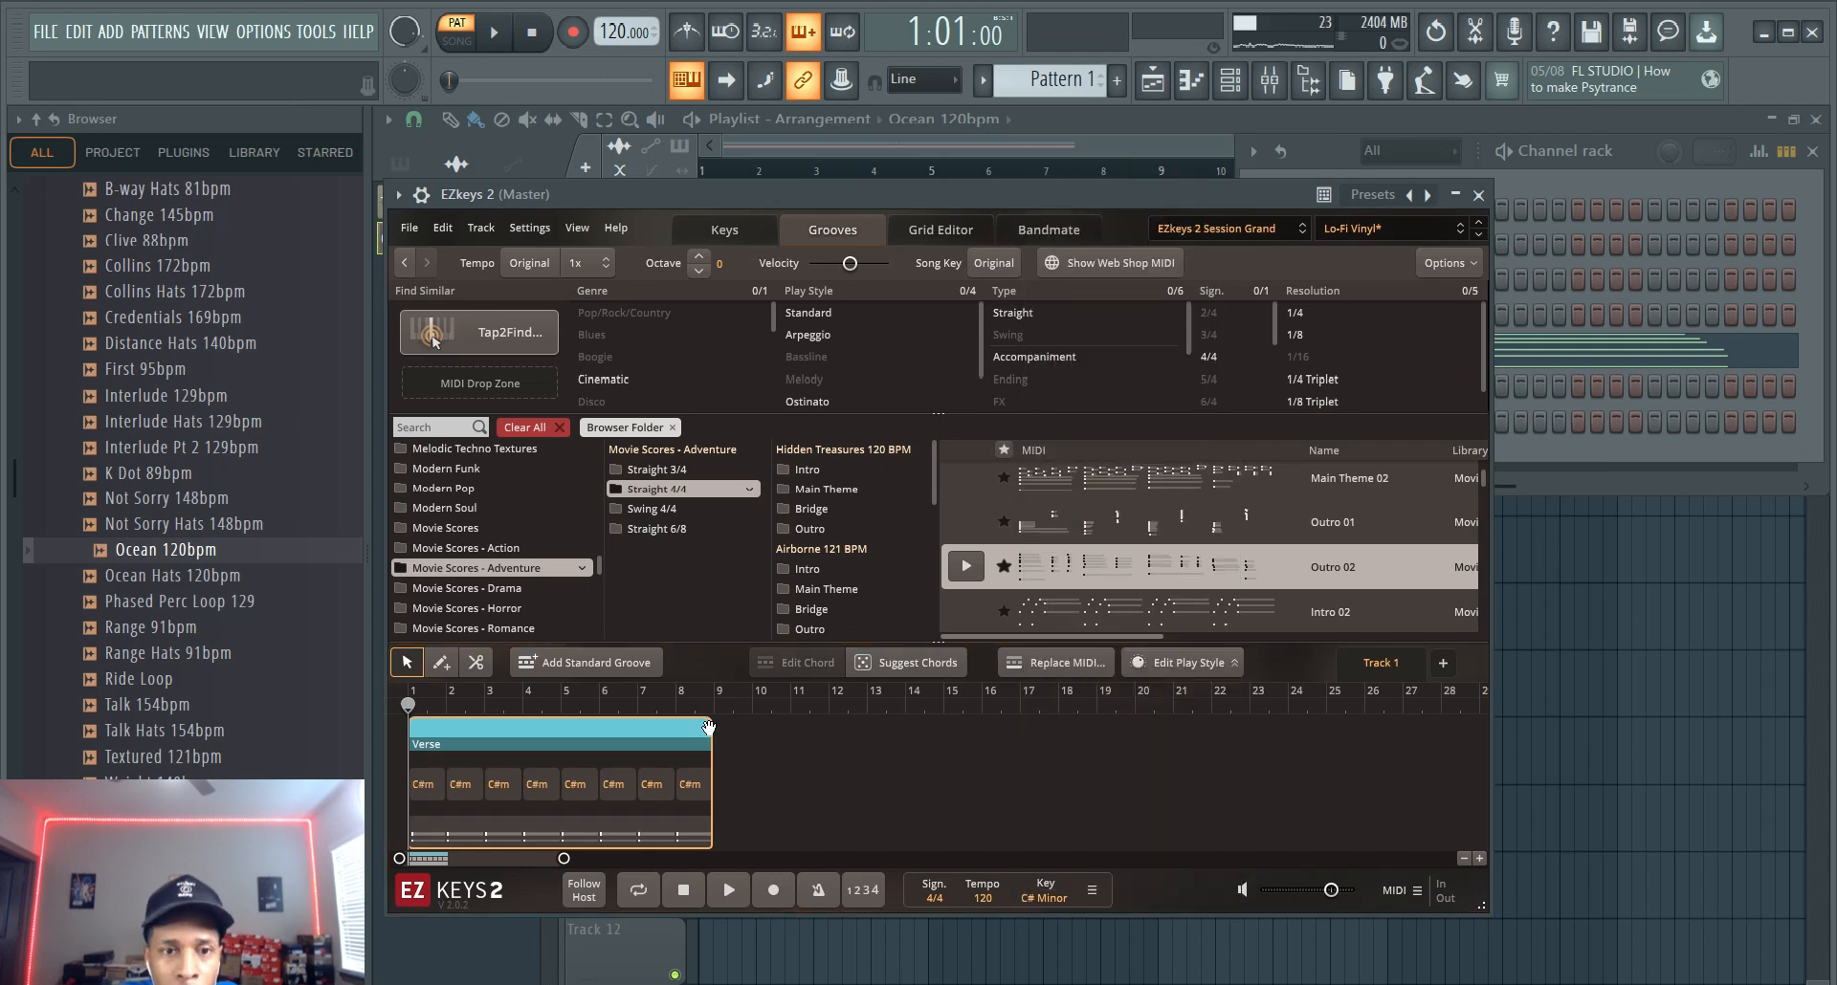
{"action": "left_click_drag", "start_coordinate": [709, 726], "coordinate": [562, 726]}
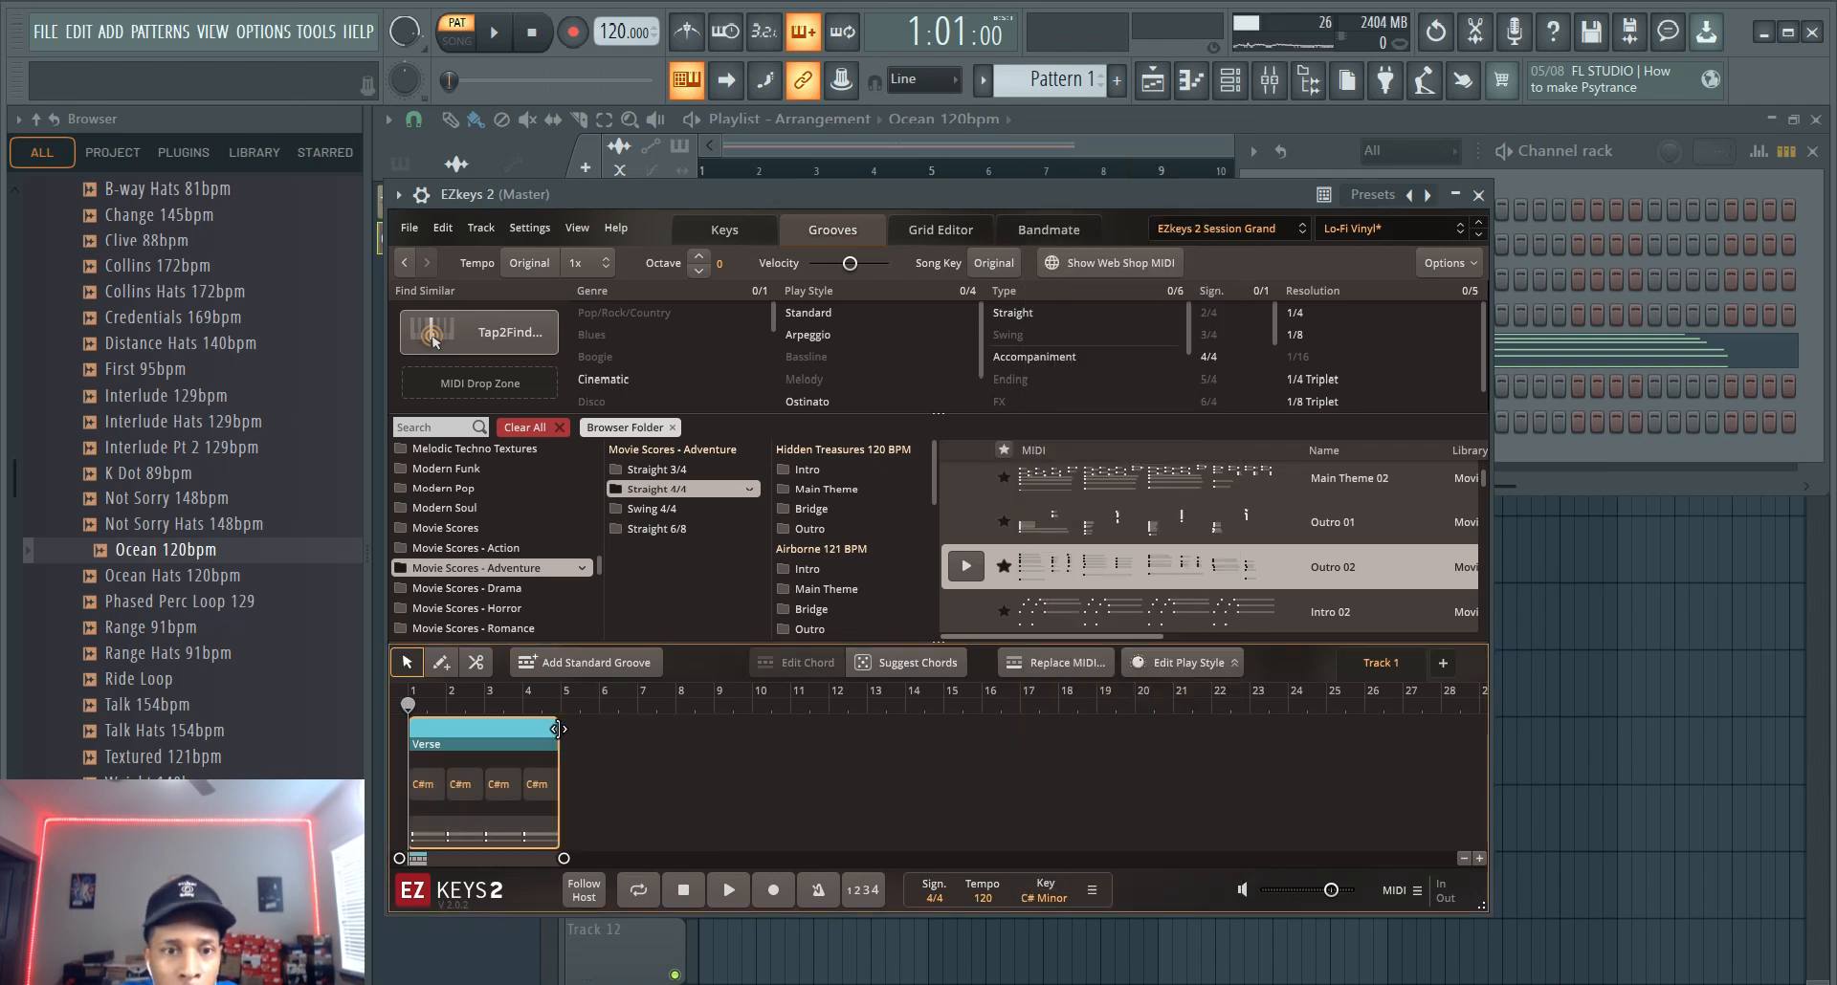
{"action": "mouse_move", "coordinate": [918, 662]}
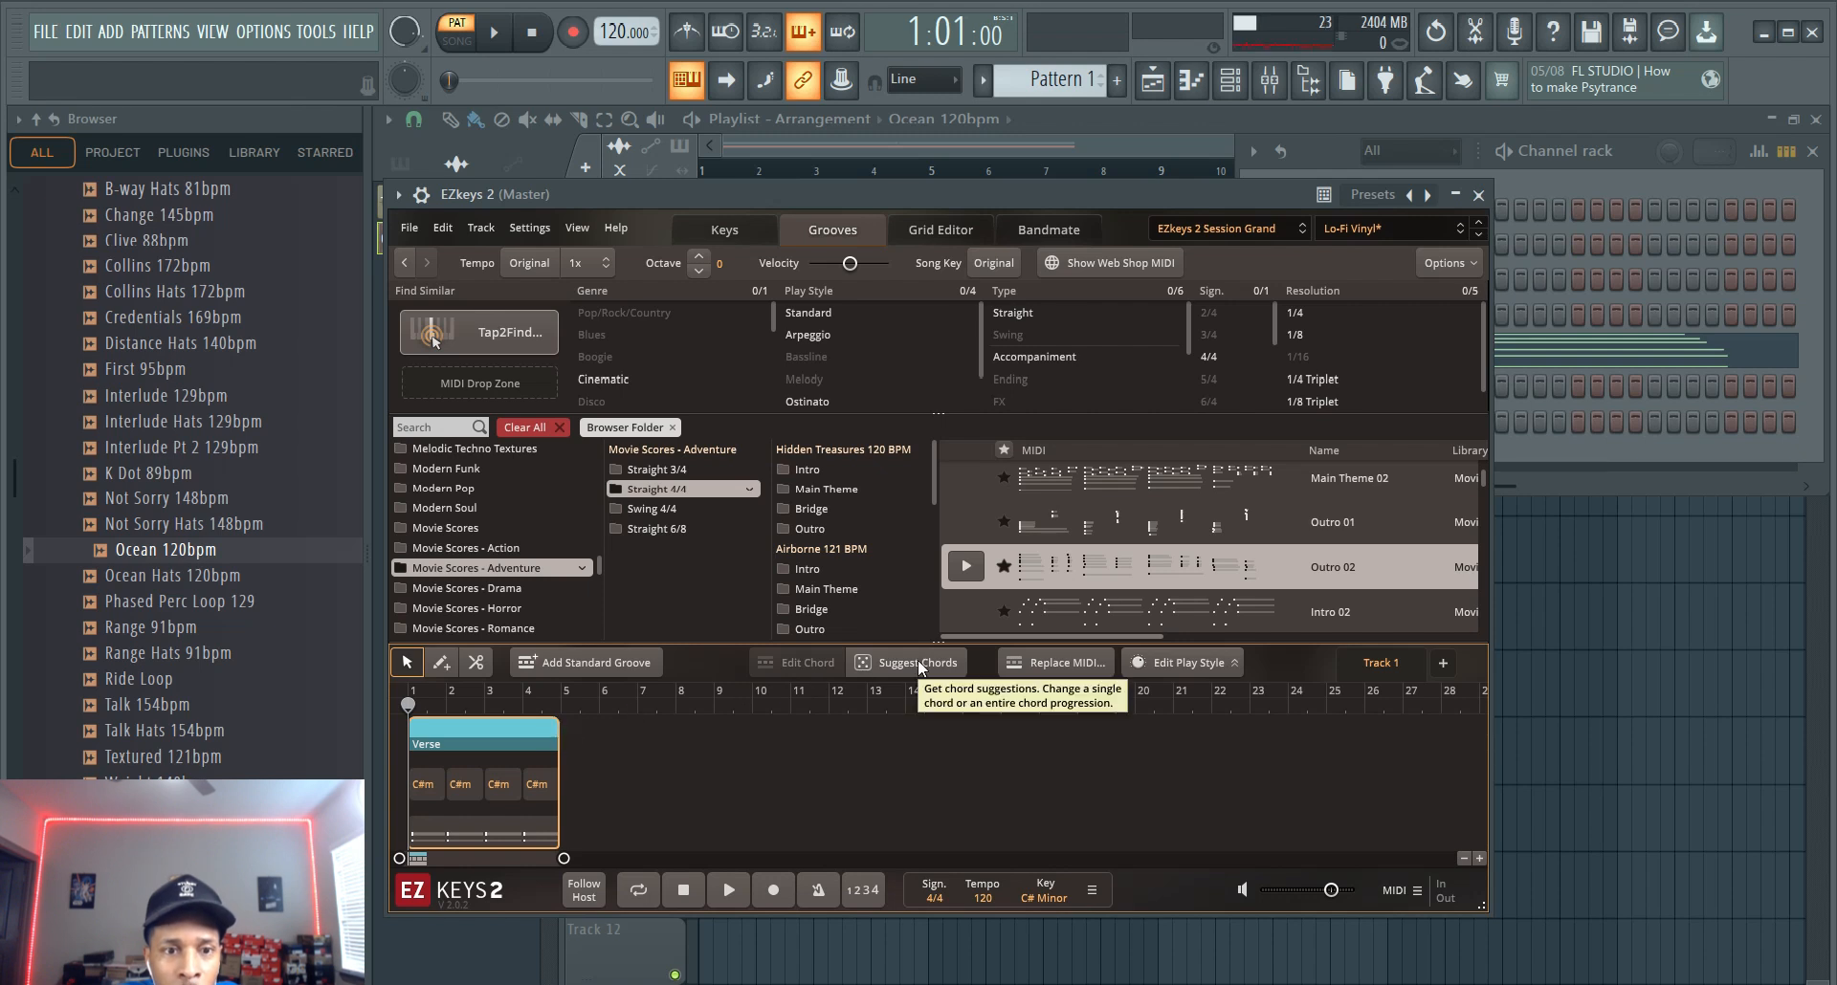
{"action": "left_click", "coordinate": [917, 662]}
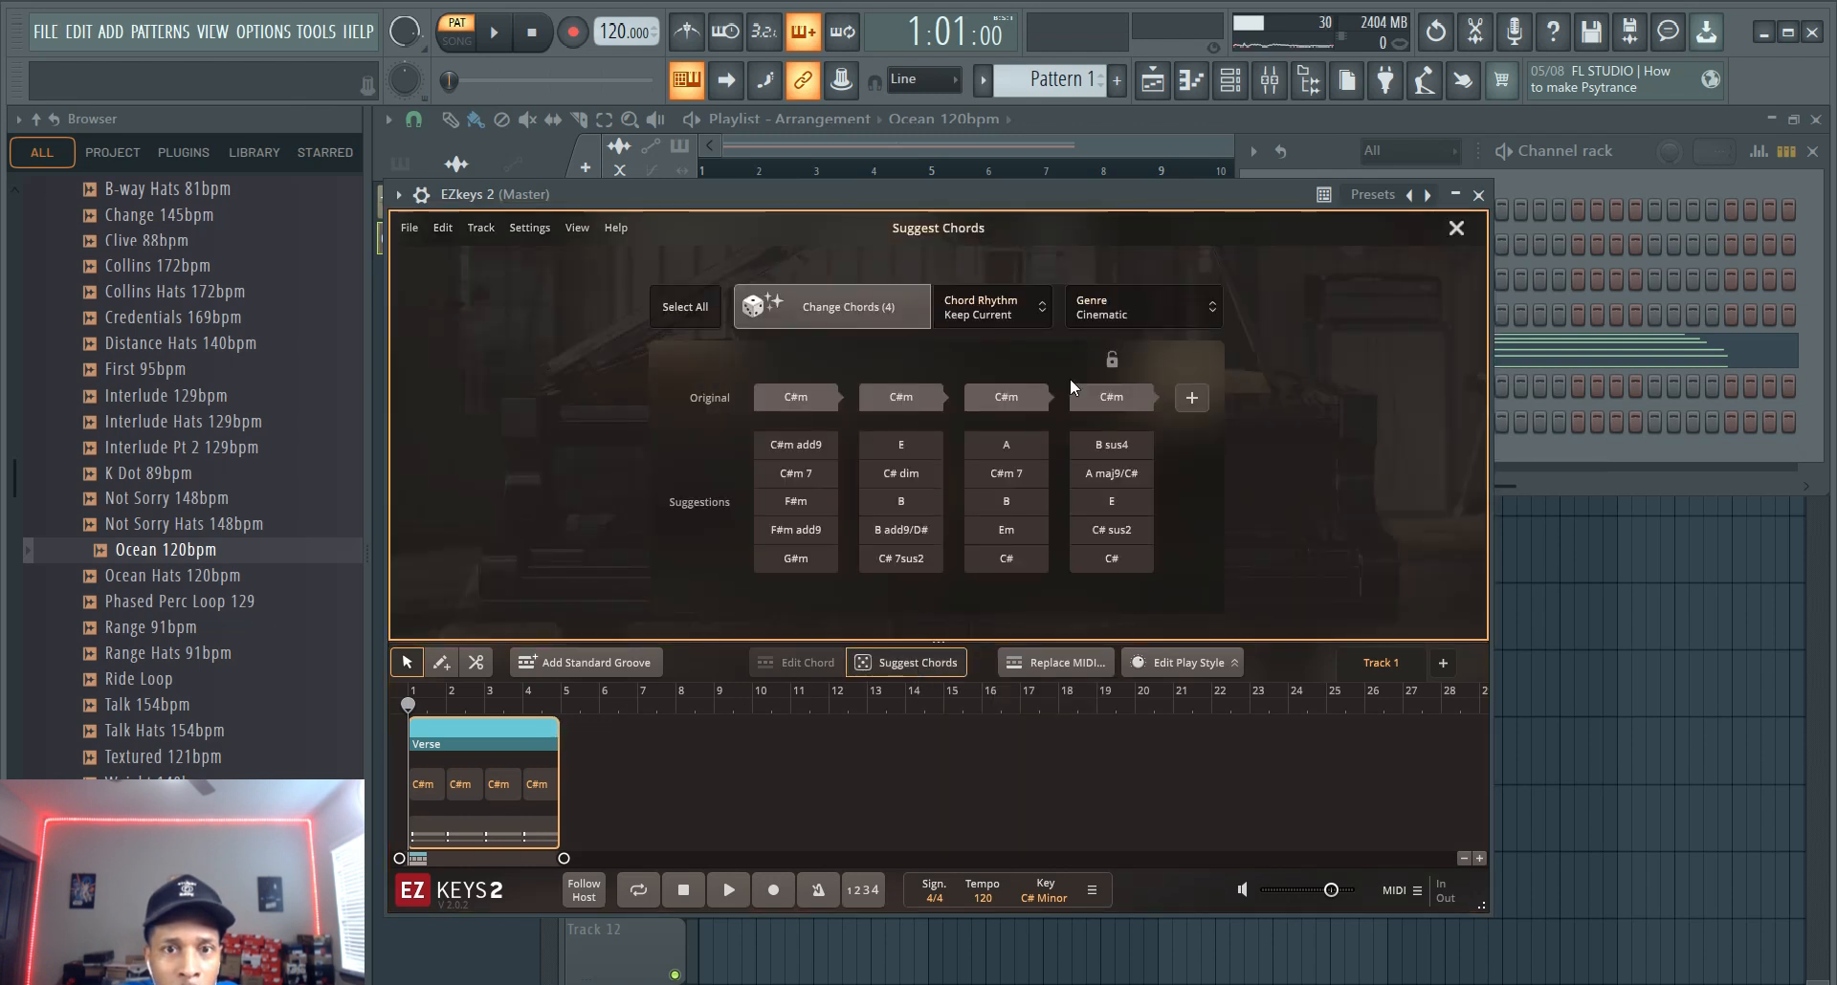
Step: Pick chords C#m 7, B 6/D#, E 6 and C# sus4, then play them back
{"action": "left_click", "coordinate": [795, 474]}
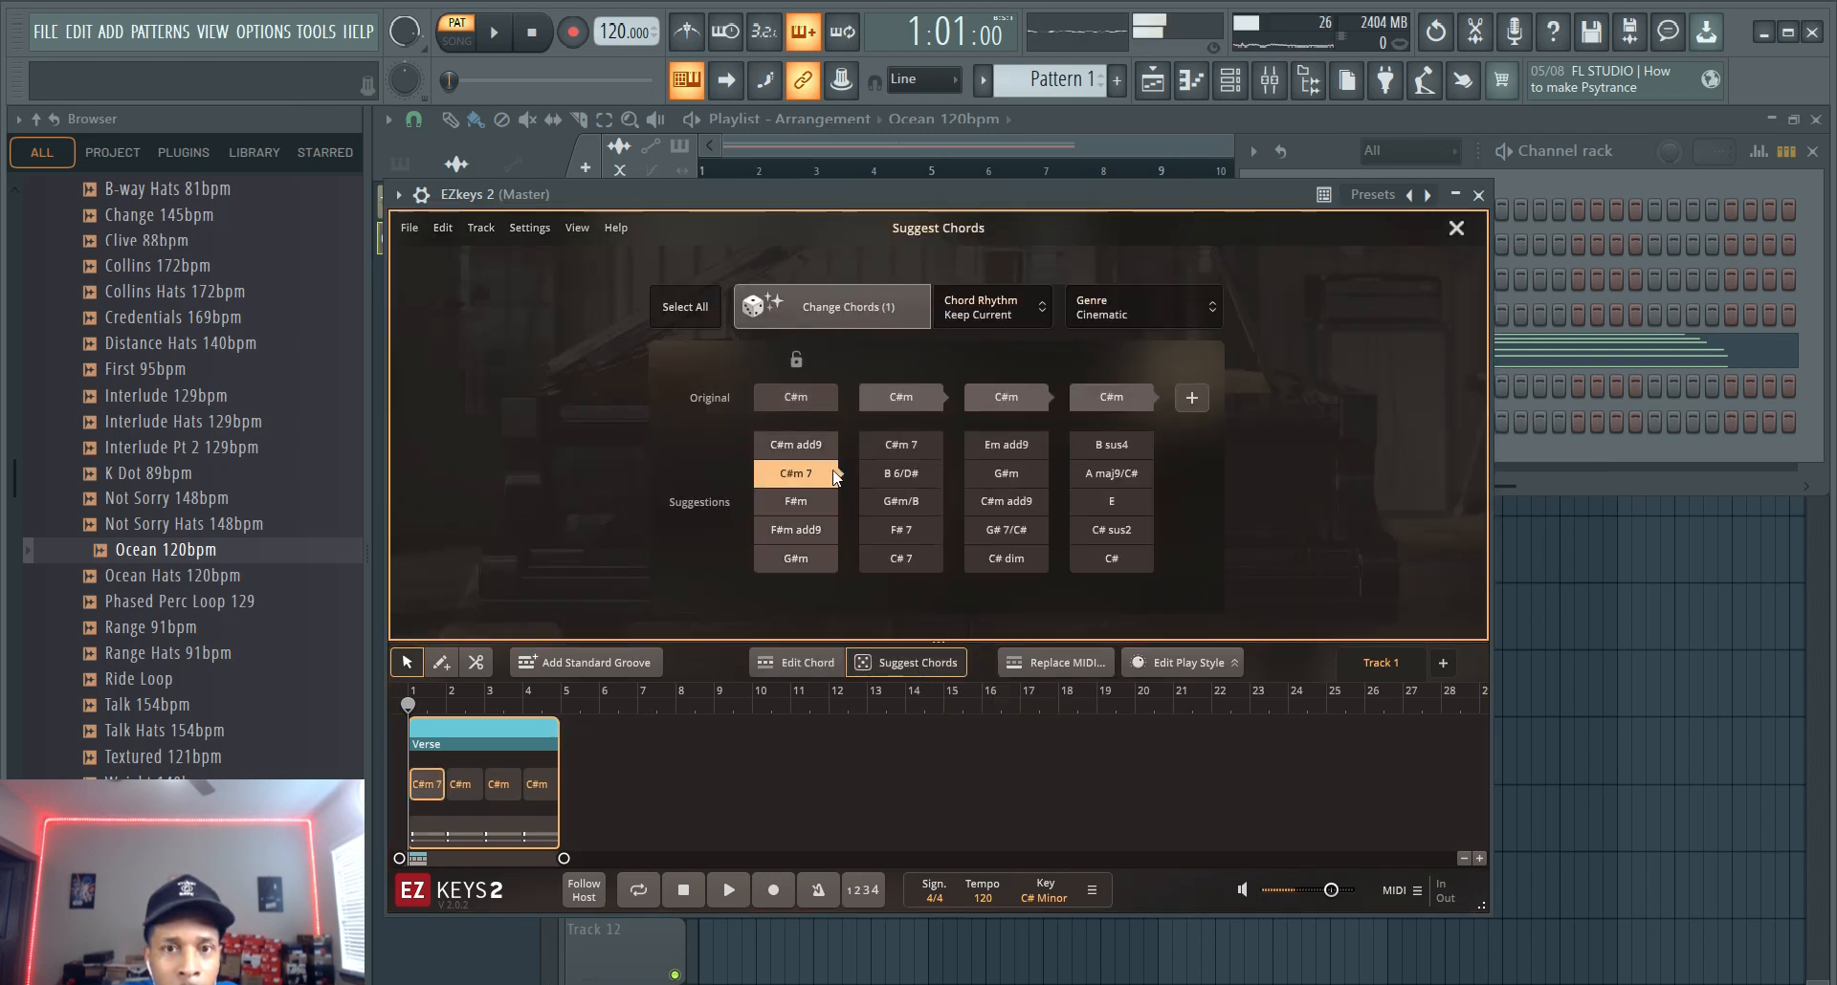
{"action": "left_click", "coordinate": [899, 473]}
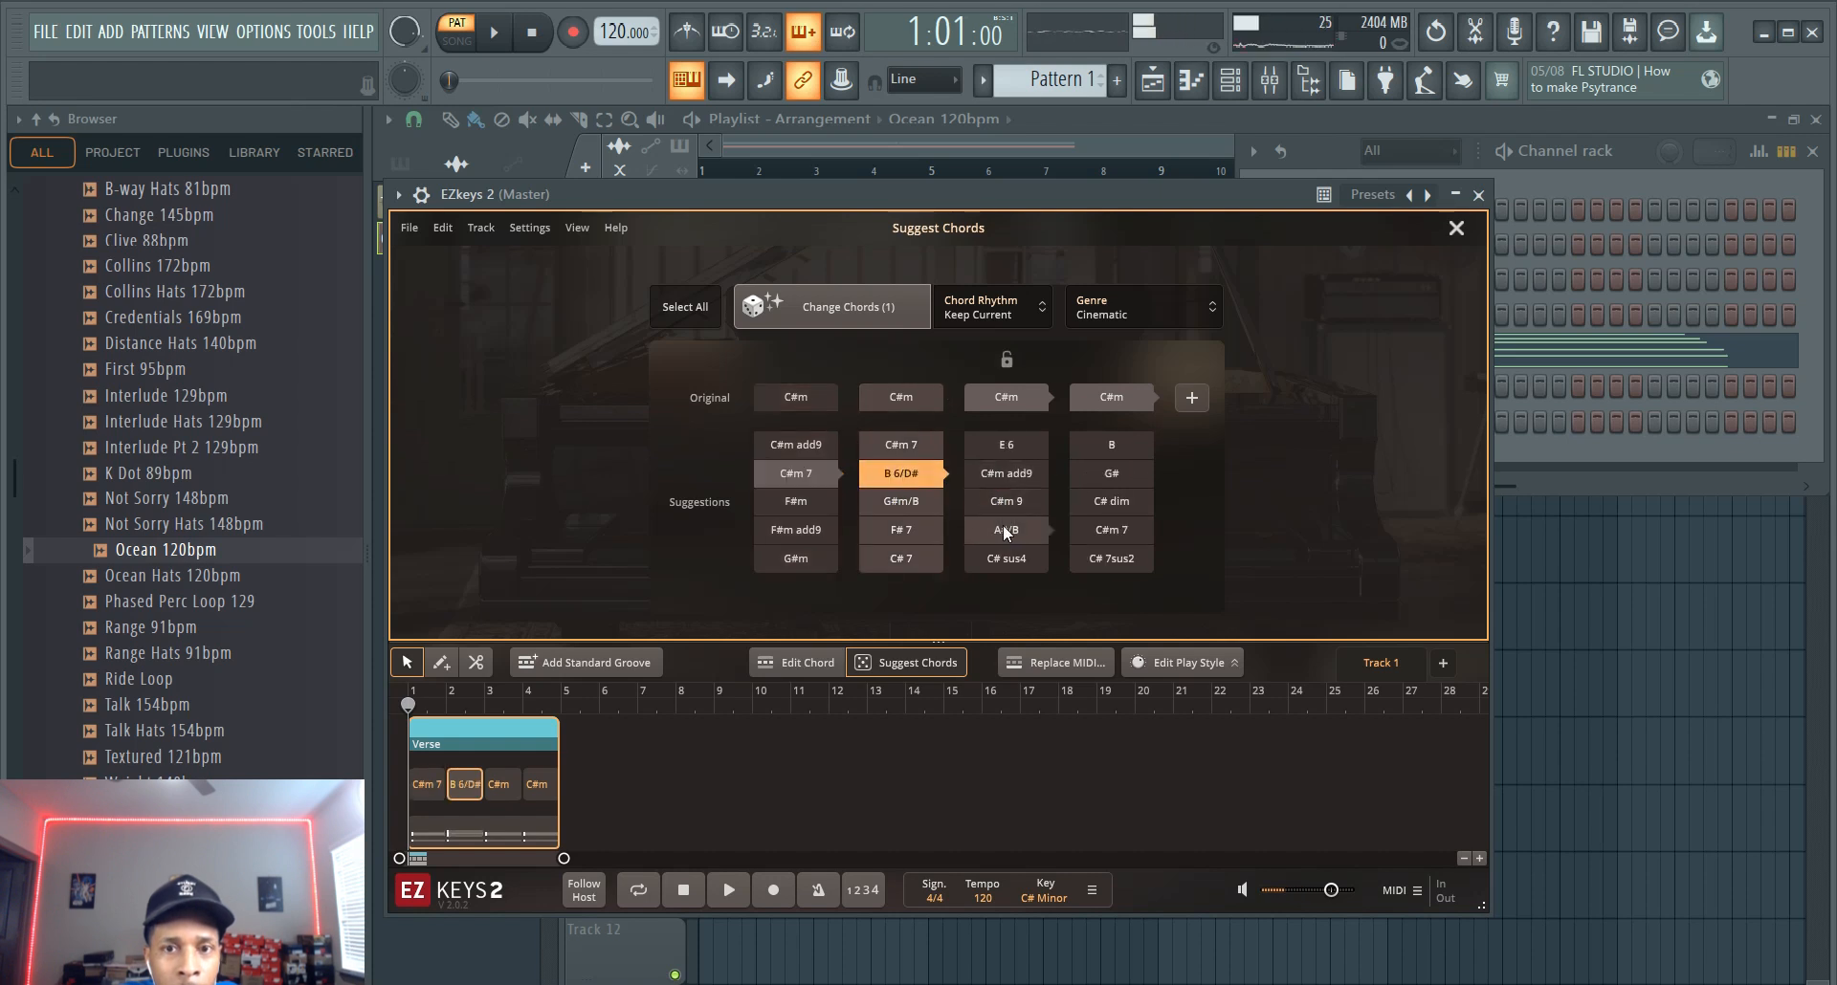
{"action": "left_click", "coordinate": [1003, 530]}
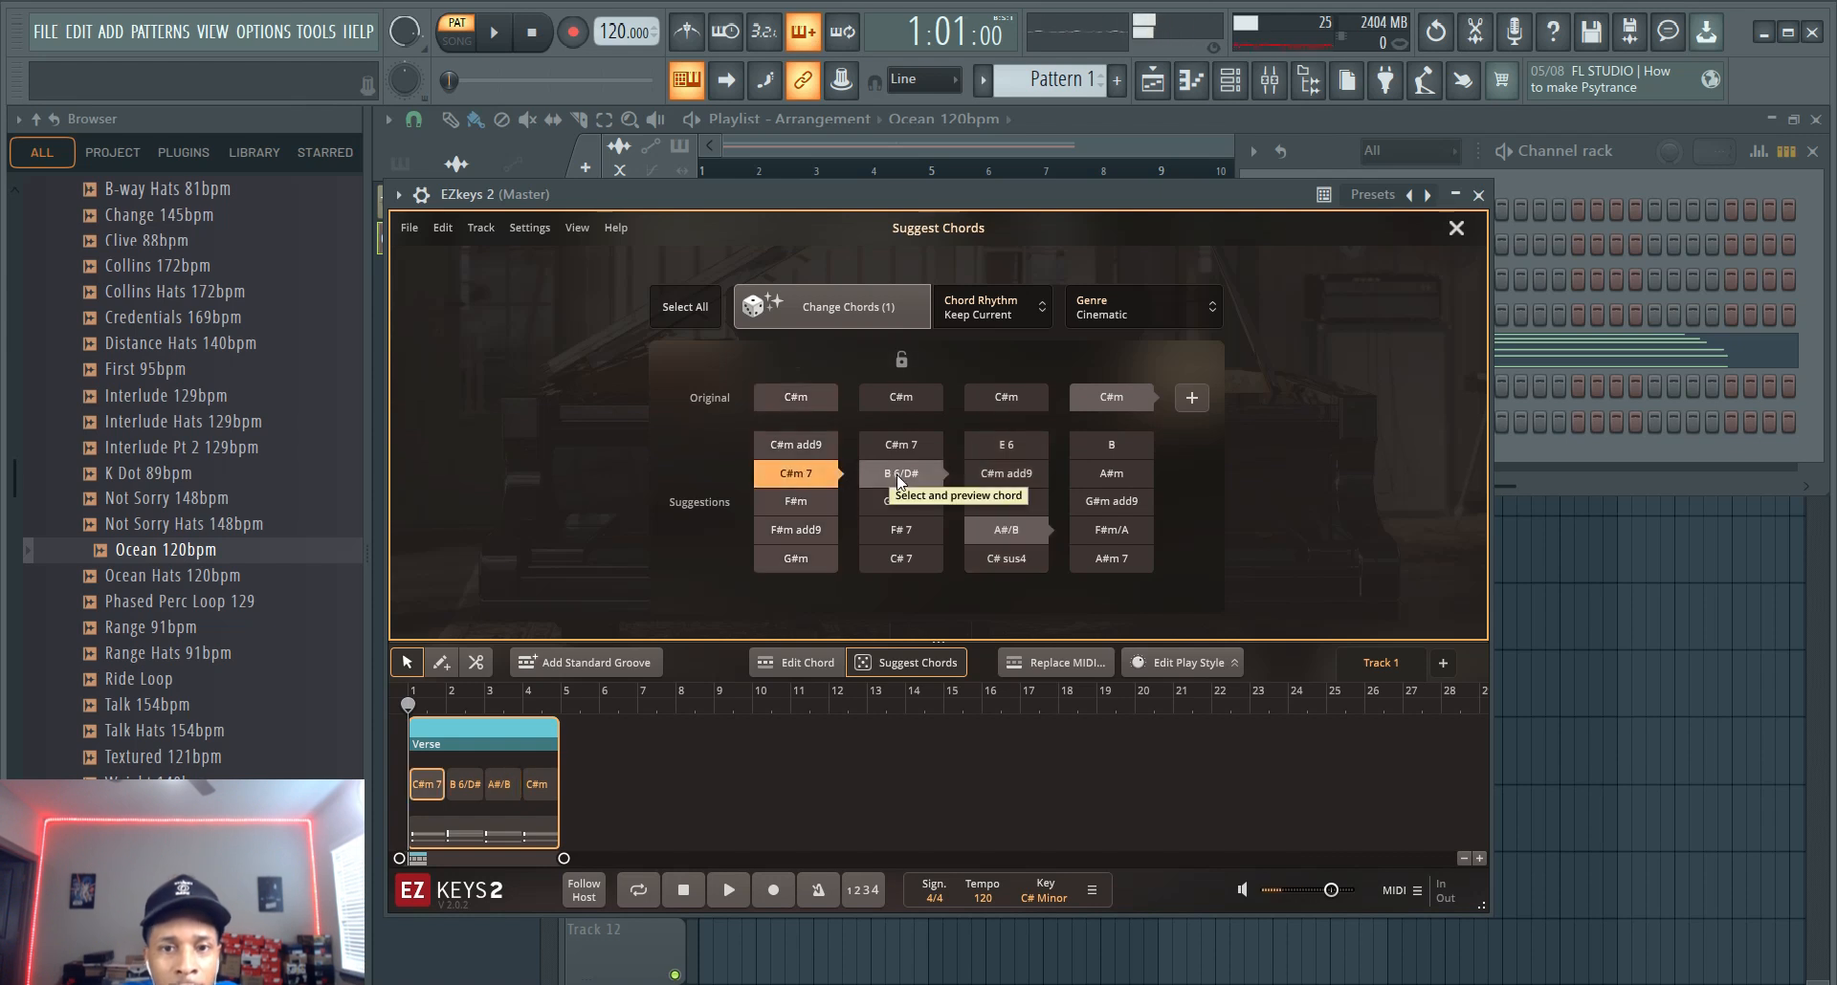
{"action": "left_click", "coordinate": [899, 474]}
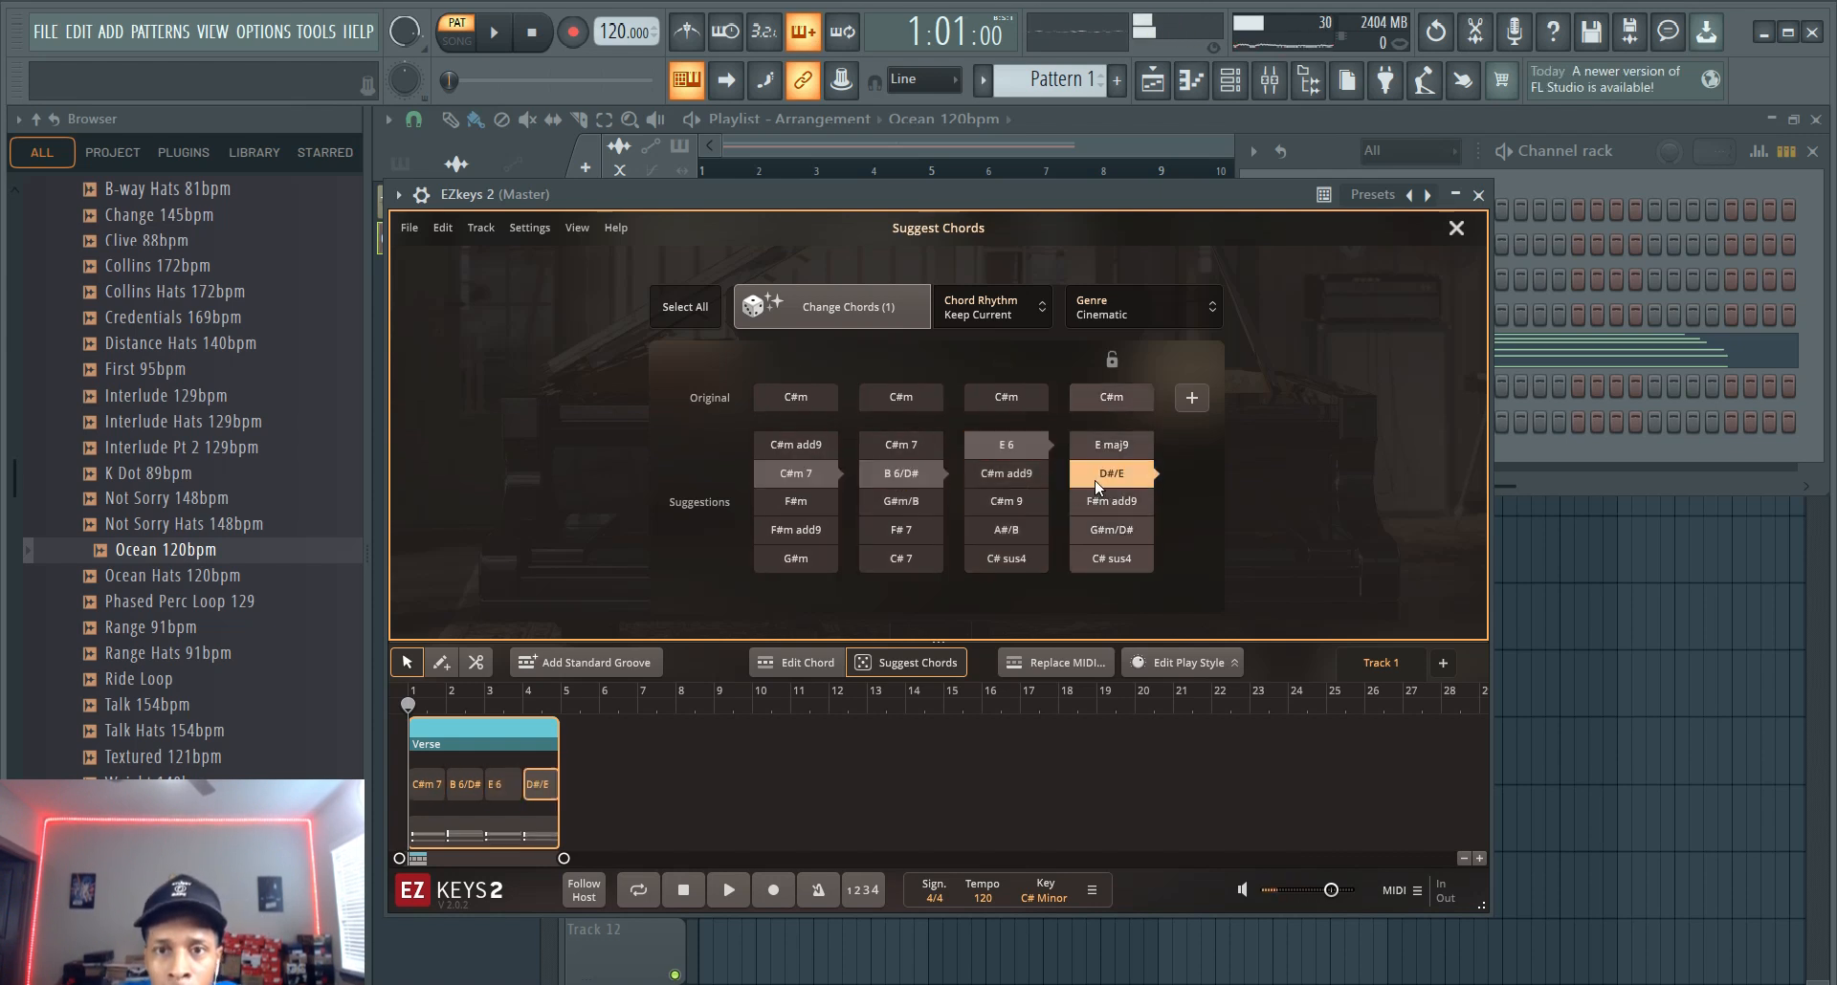
{"action": "left_click", "coordinate": [1110, 559]}
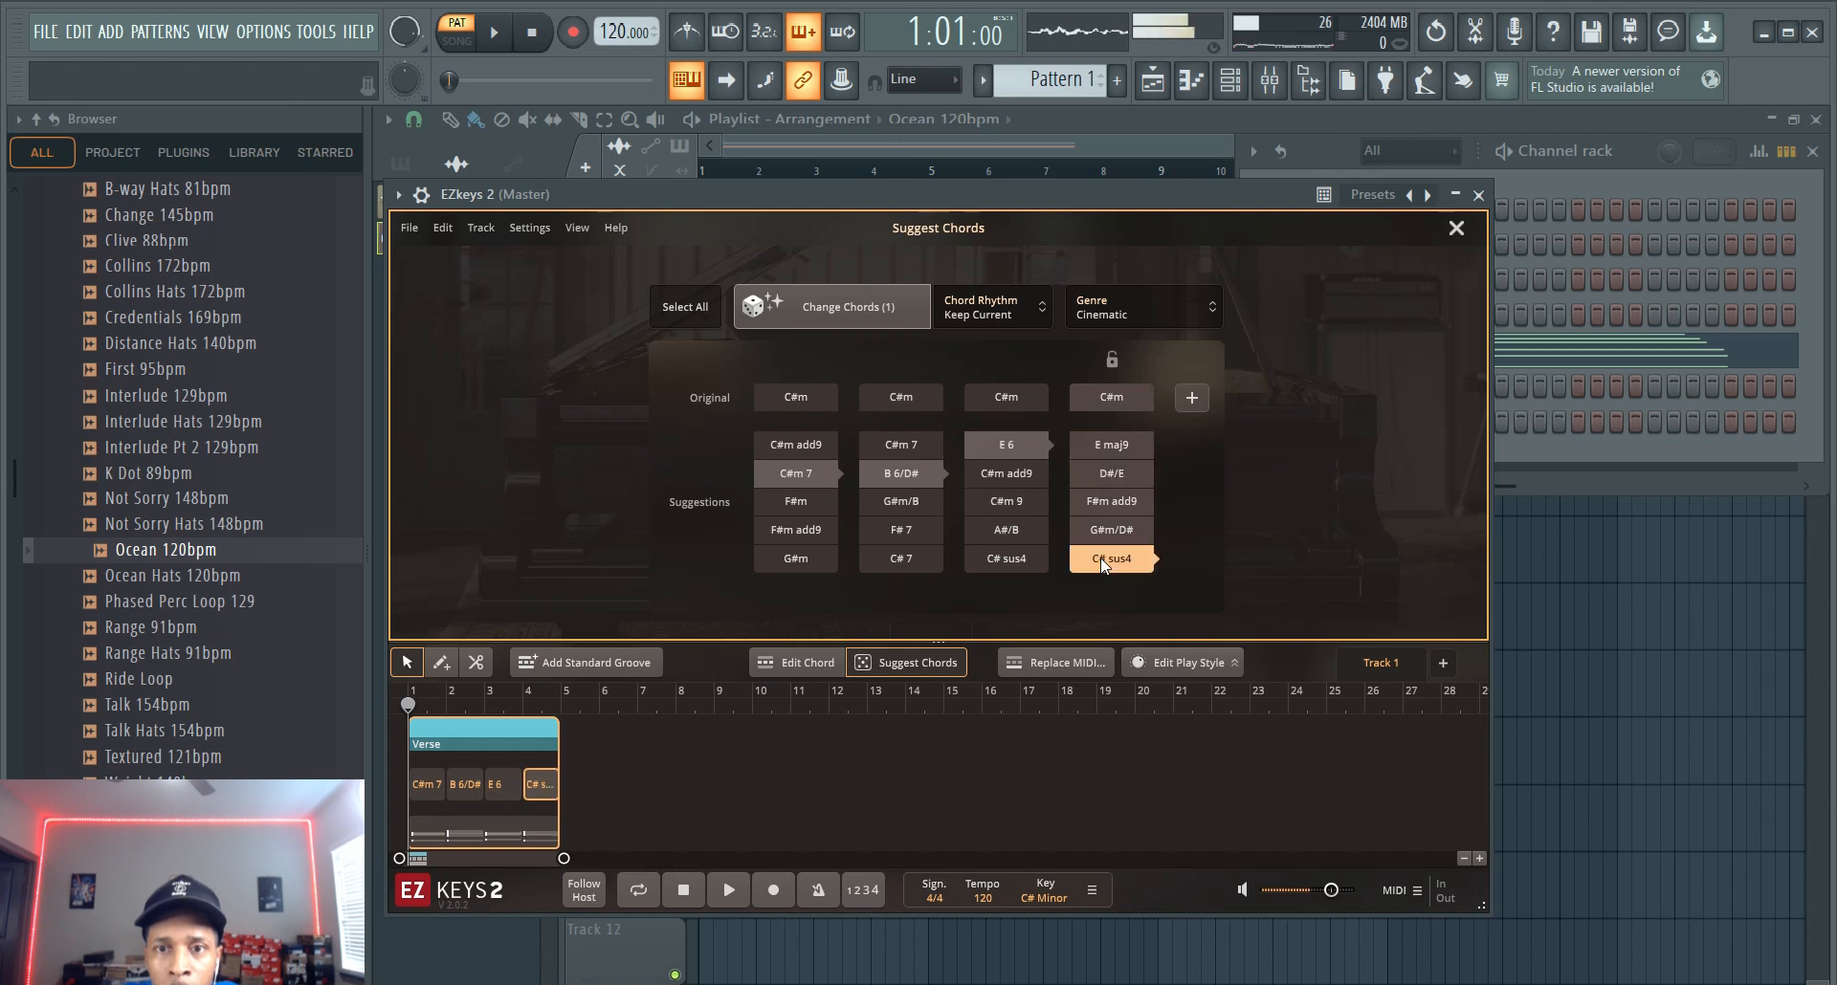
{"action": "mouse_move", "coordinate": [1063, 558]}
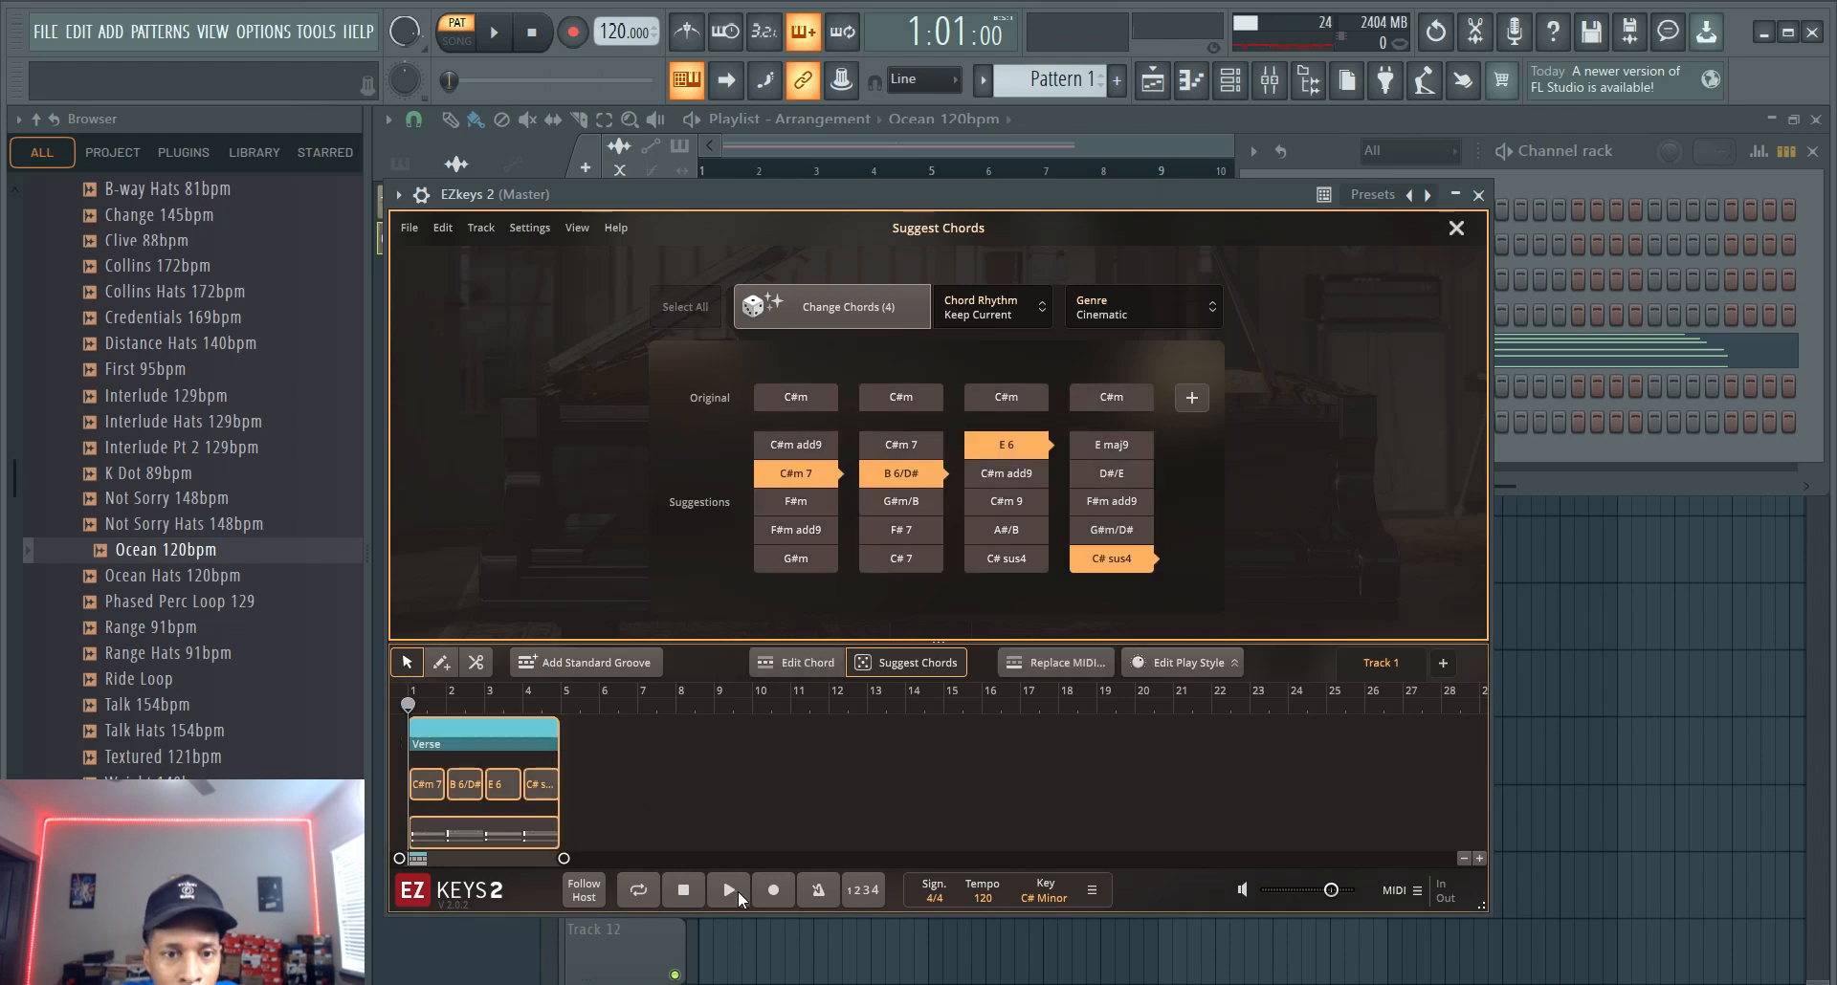
{"action": "left_click", "coordinate": [726, 891]}
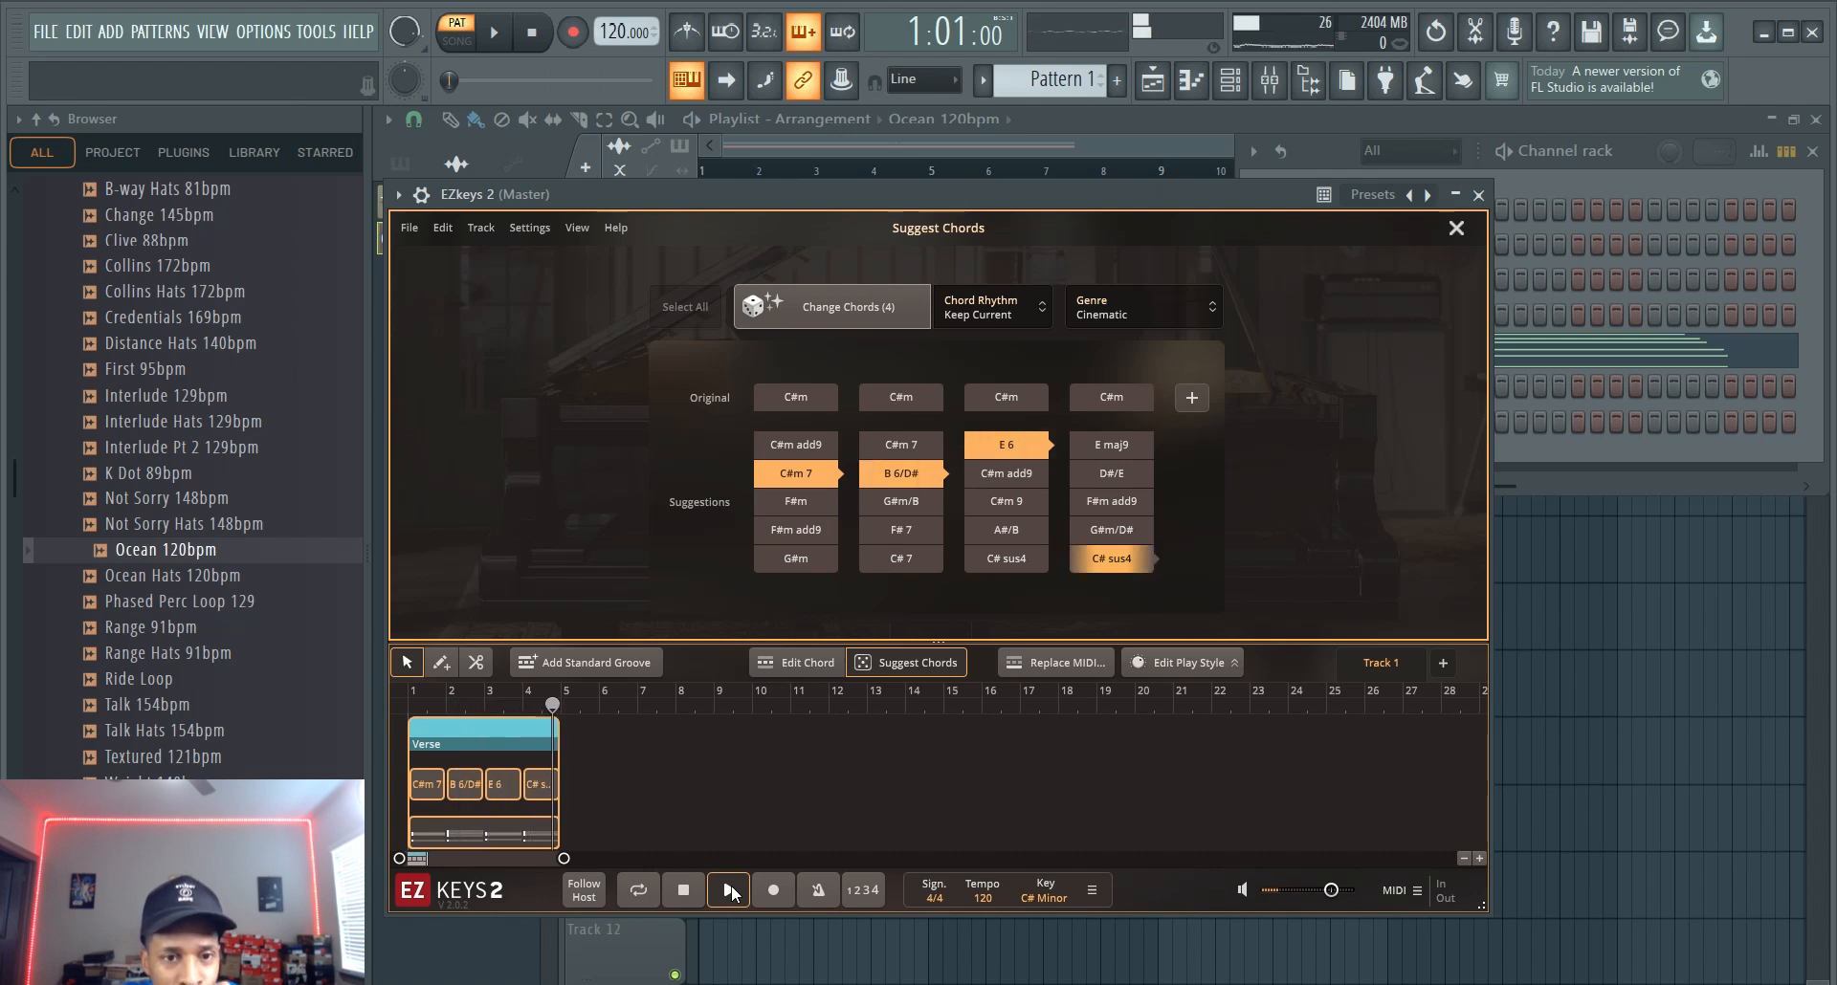
{"action": "left_click", "coordinate": [683, 890]}
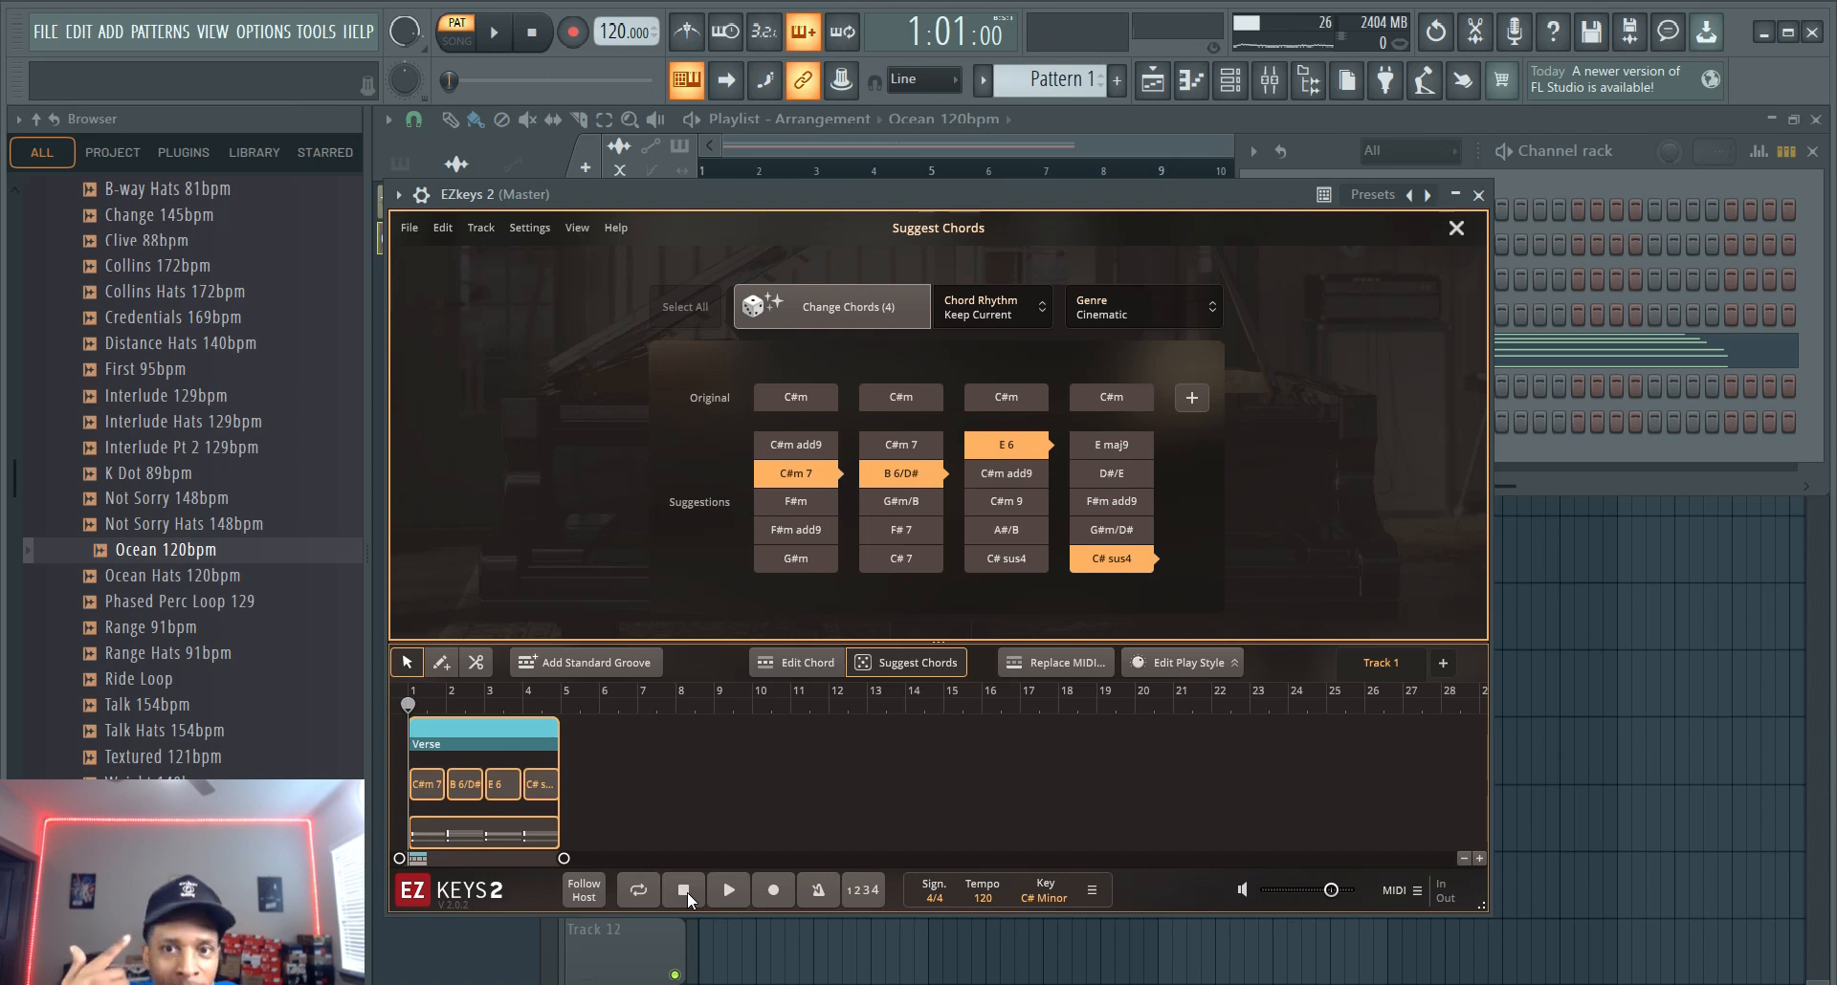
{"action": "left_click", "coordinate": [1064, 662]}
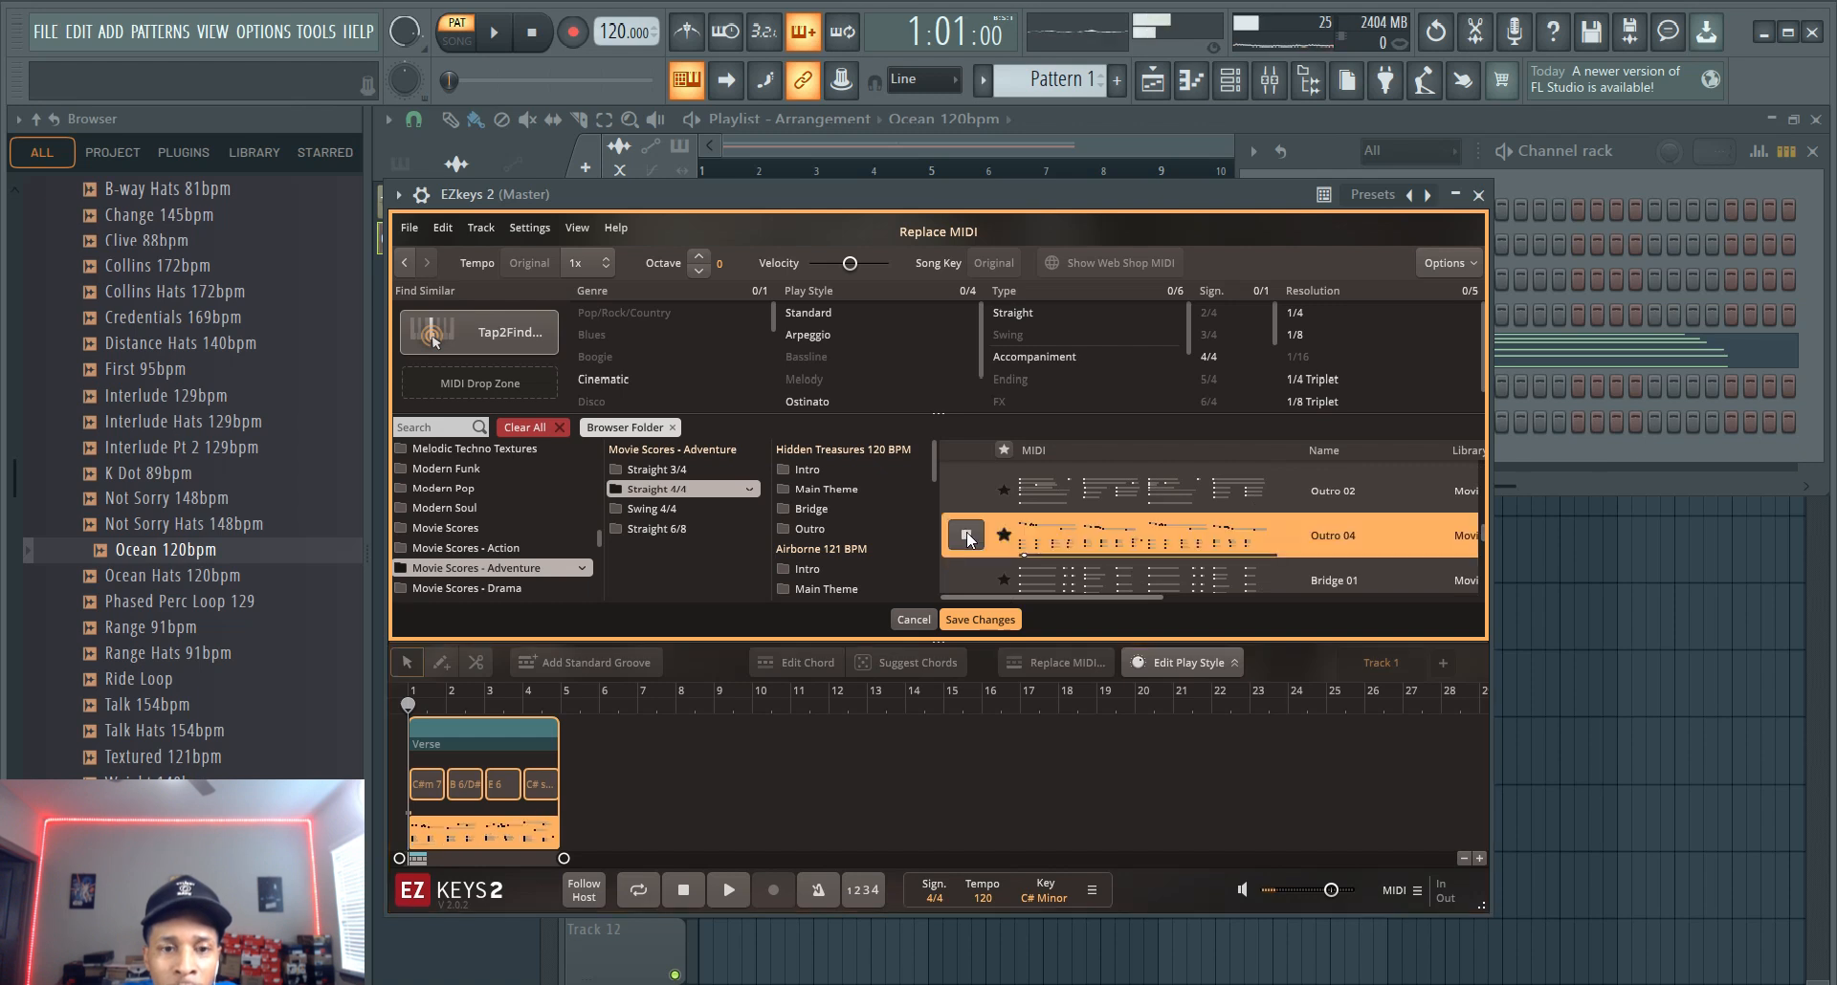
{"action": "mouse_move", "coordinate": [971, 621]}
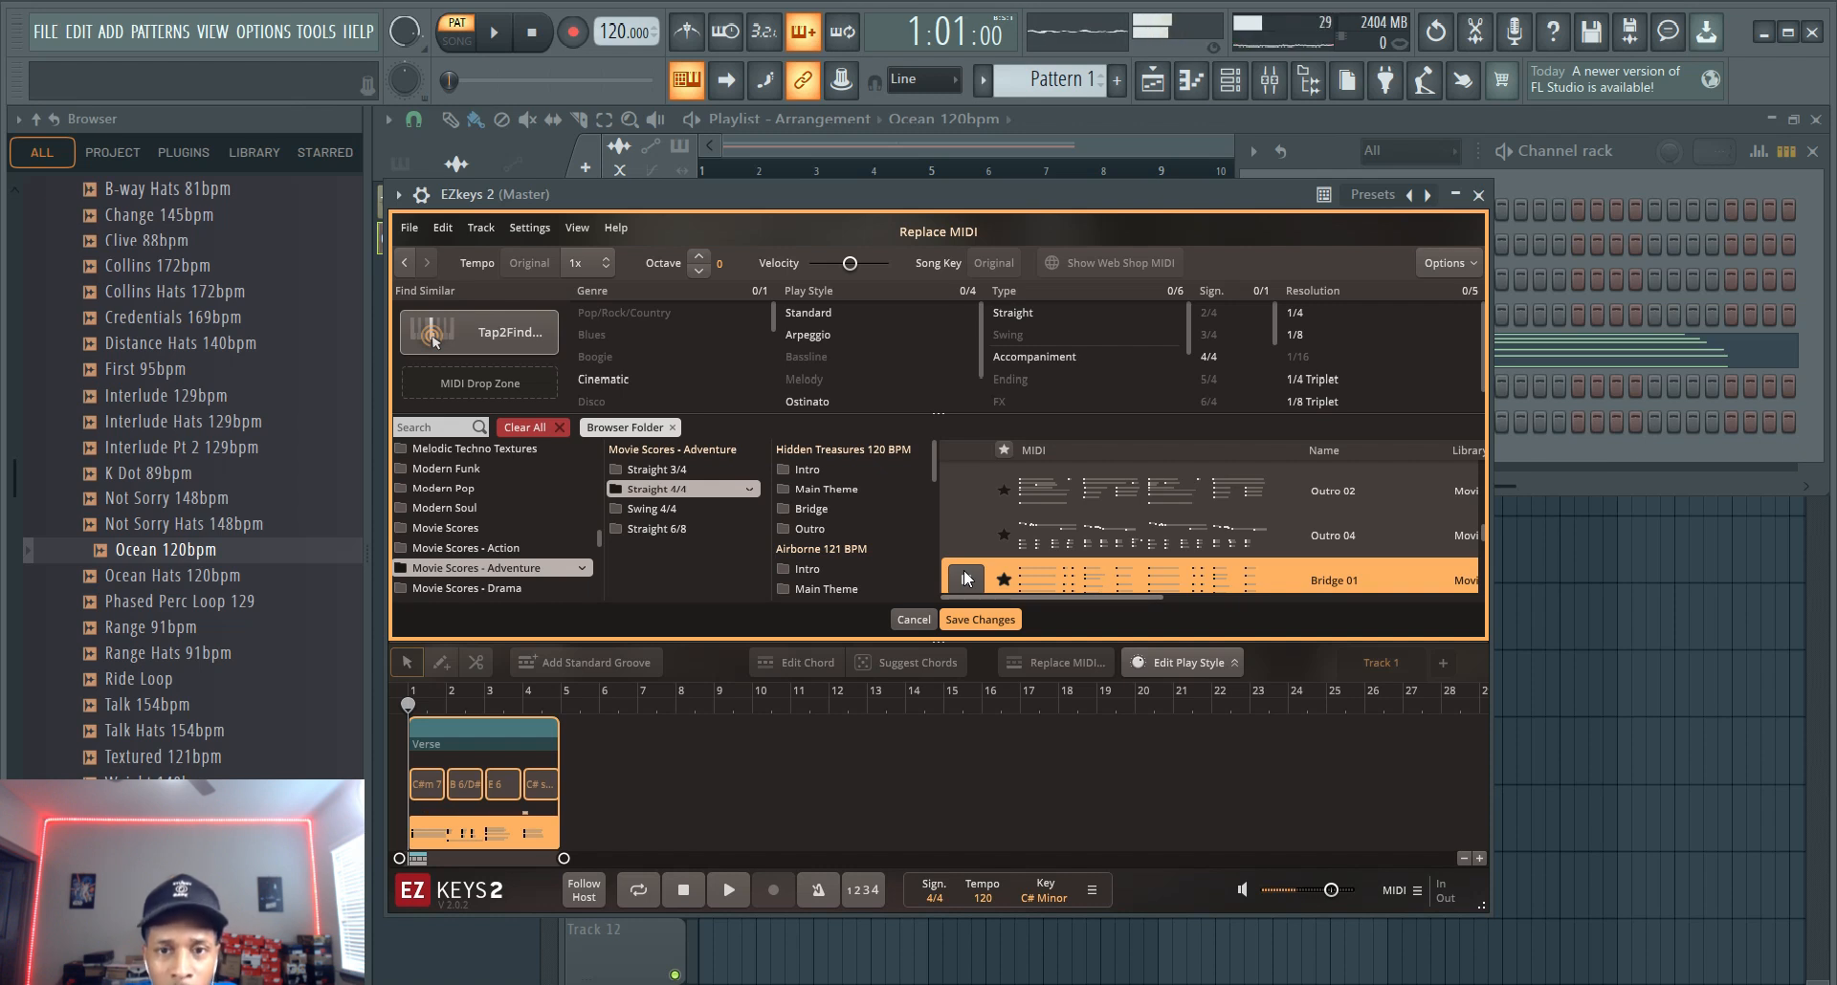
Step: Scroll through the Adventure grooves in the Replace MIDI browser
{"action": "scroll", "scroll_direction": "down", "scroll_amount": 3}
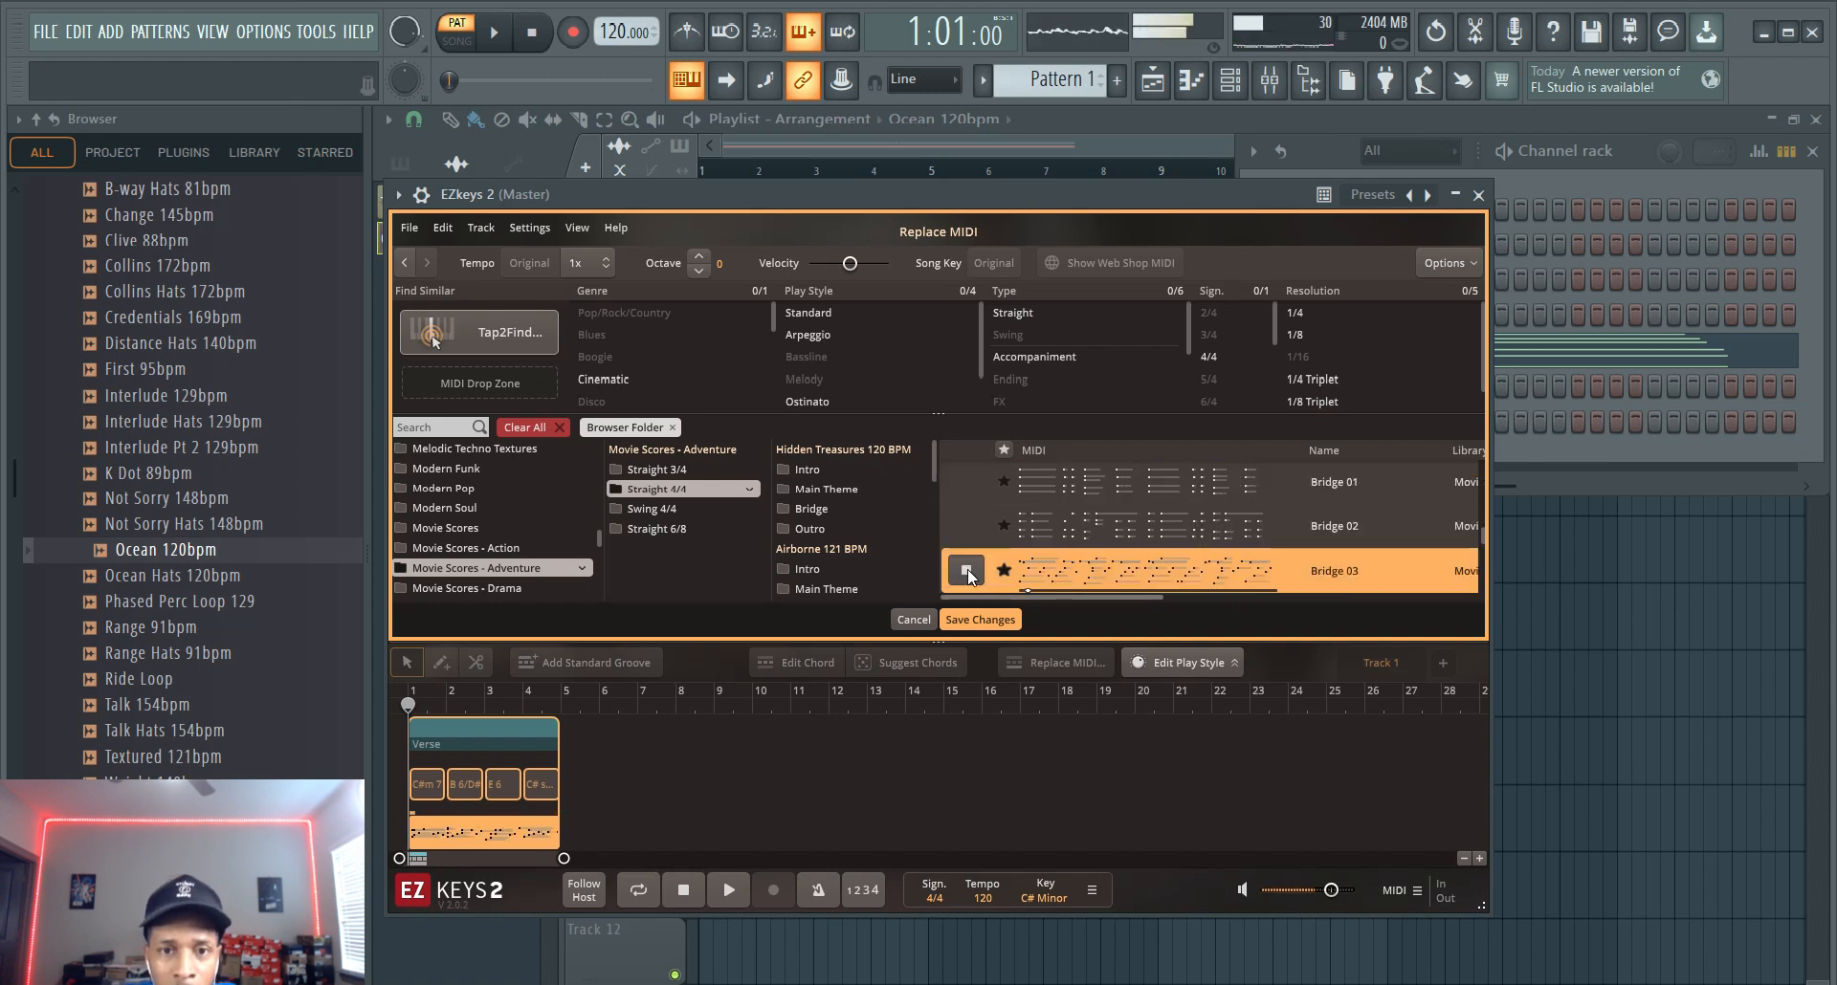